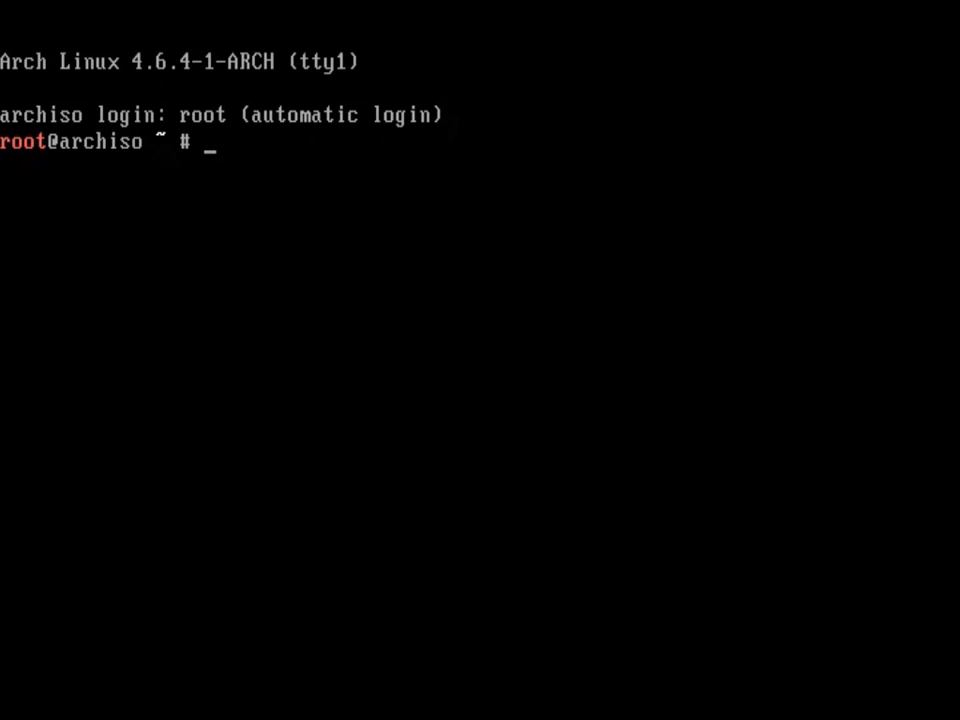
Step: List block devices with lsblk to find the 30.4G disk sda
type("lsblk")
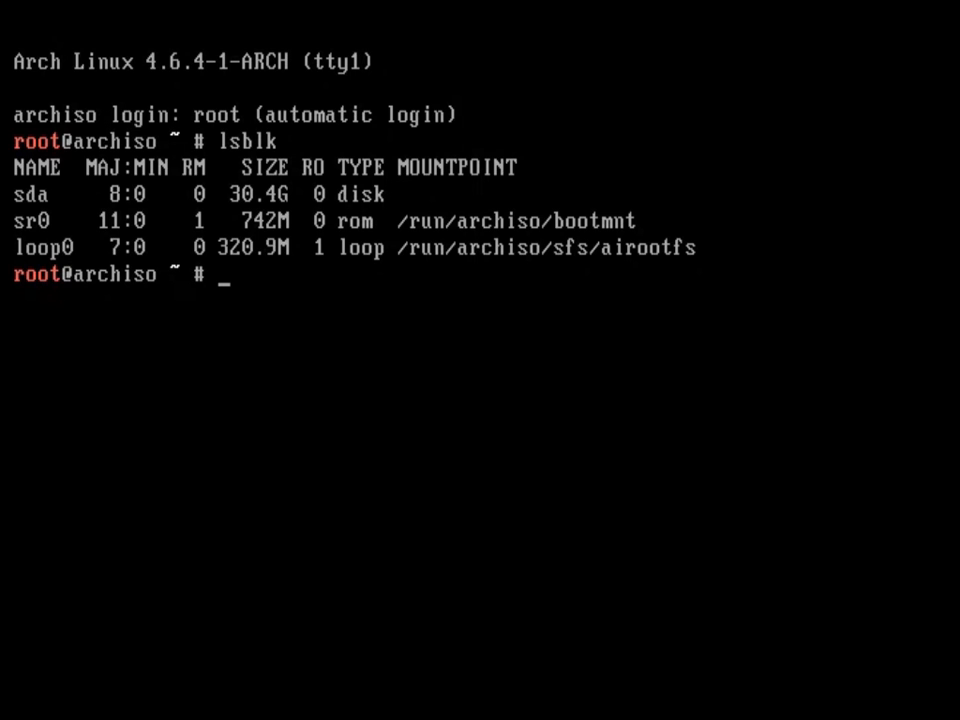
Step: Start parted on /dev/sda and write a new msdos partition table
type("parted")
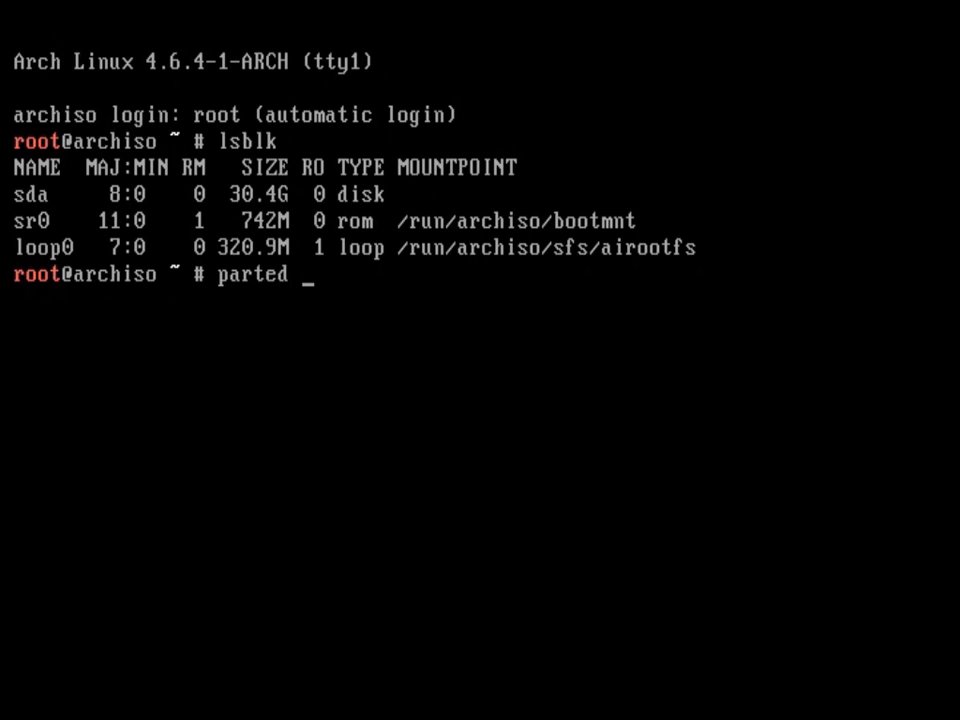
type("/dev/sda")
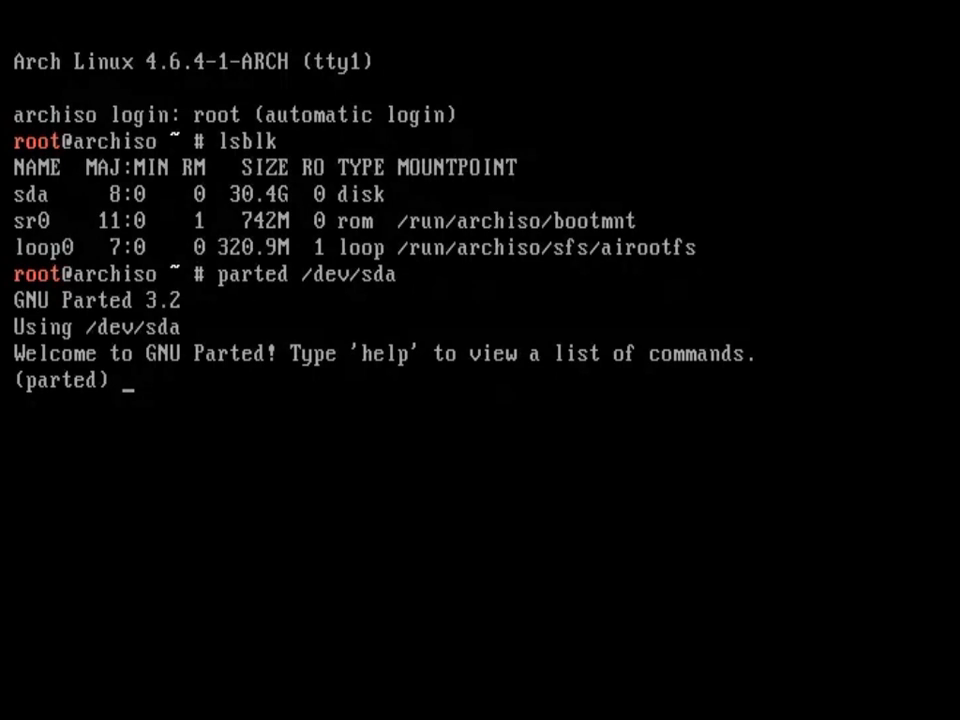
type("mklabel")
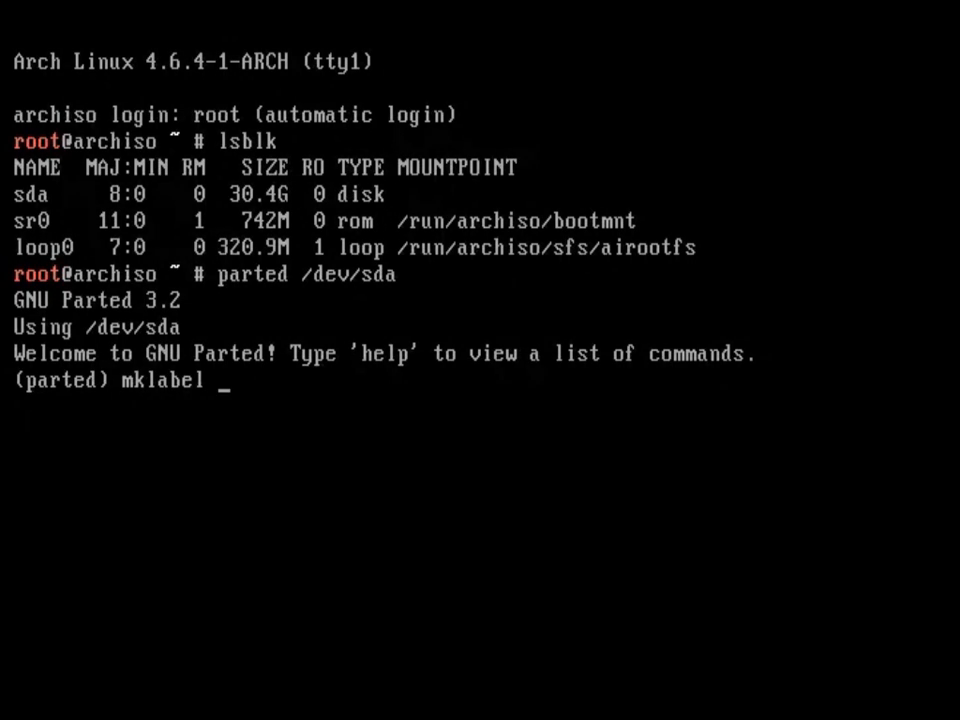
type("msdos")
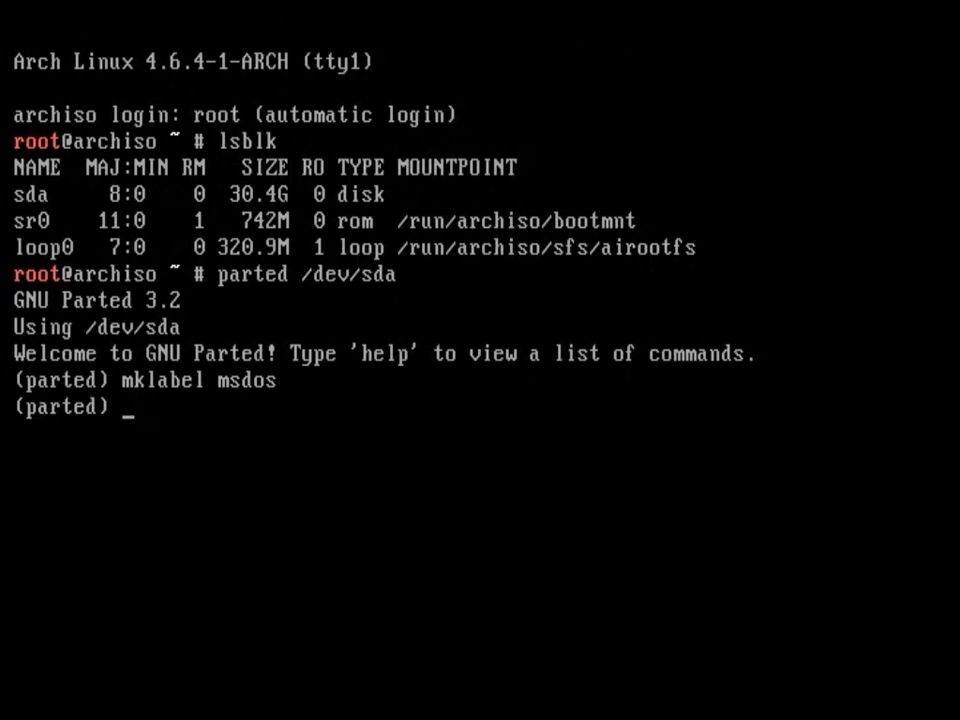
Step: Create a primary ext4 partition from 1MiB to 26GiB and flag partition 1 bootable
type("mkp")
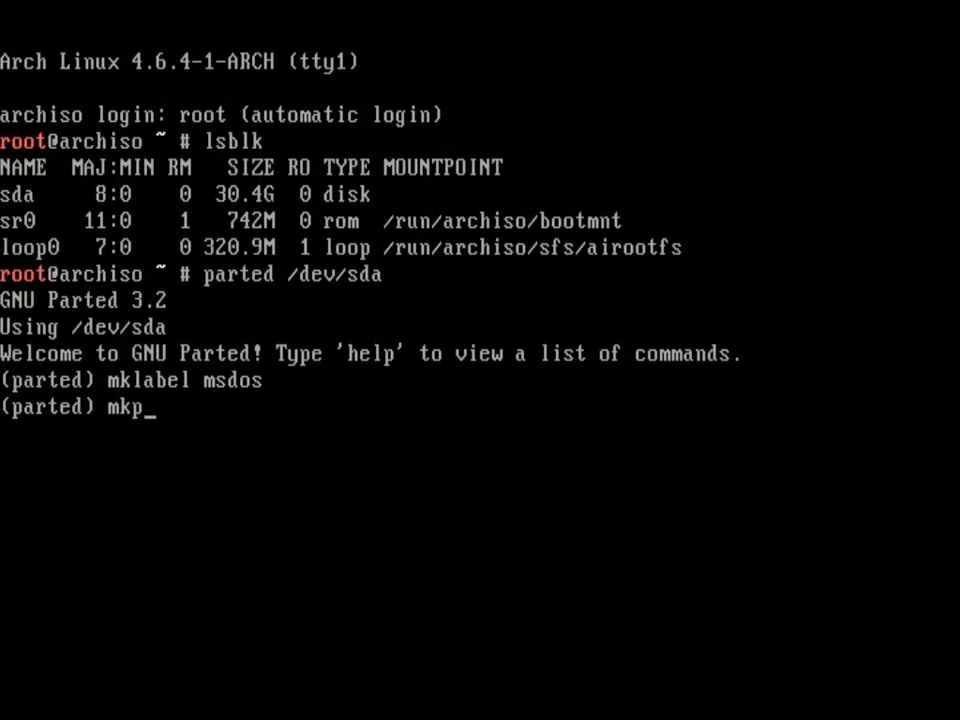
type("art primary")
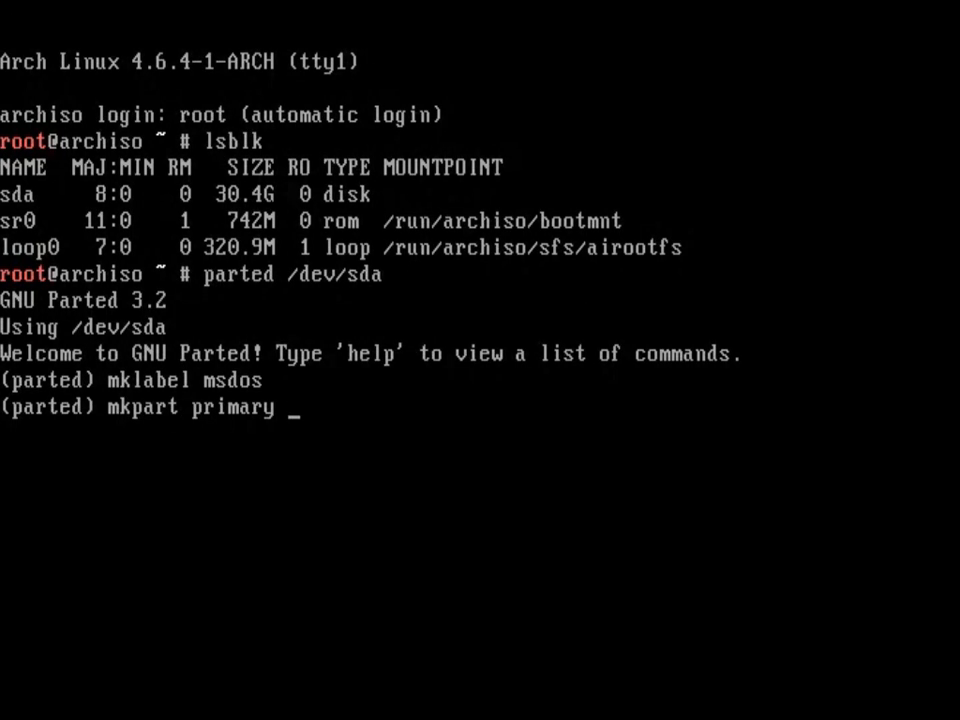
type("ext4")
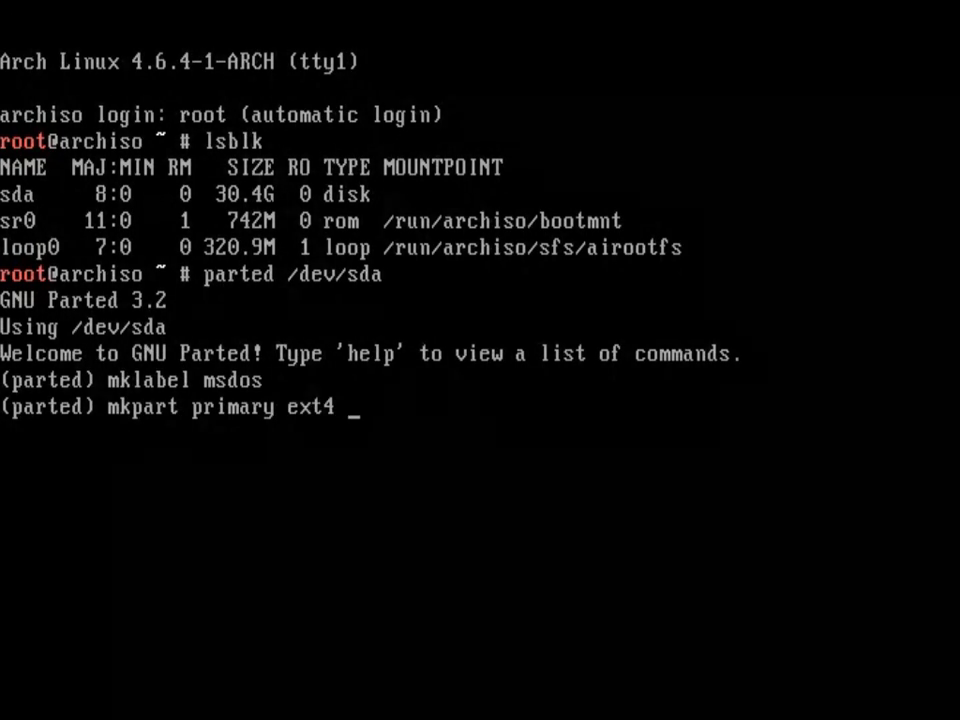
type("1MiB")
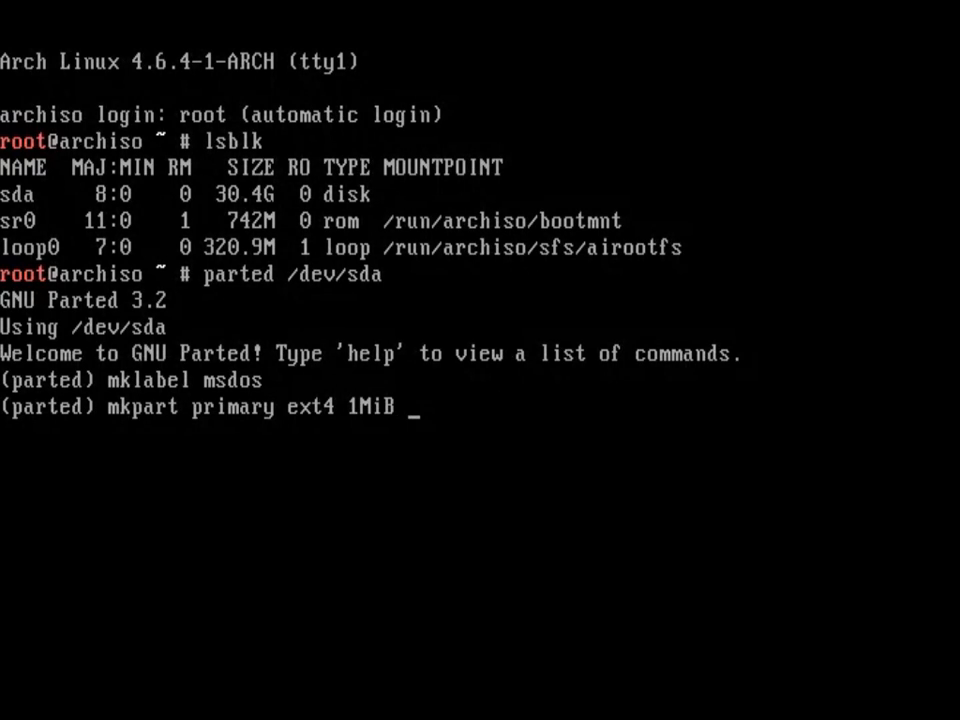
type("26")
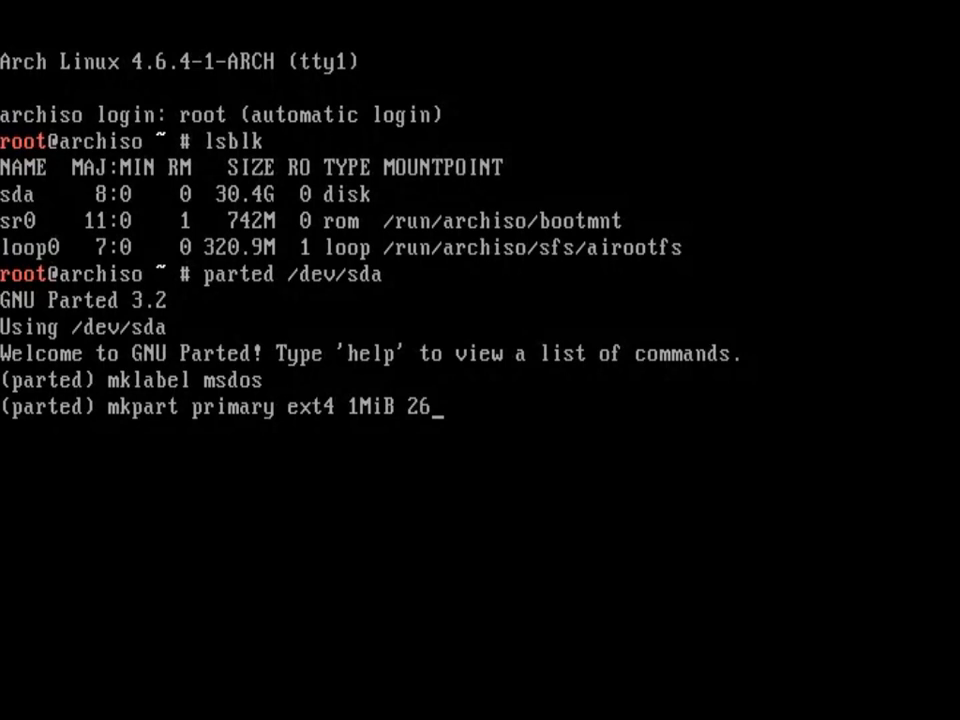
type("GiB")
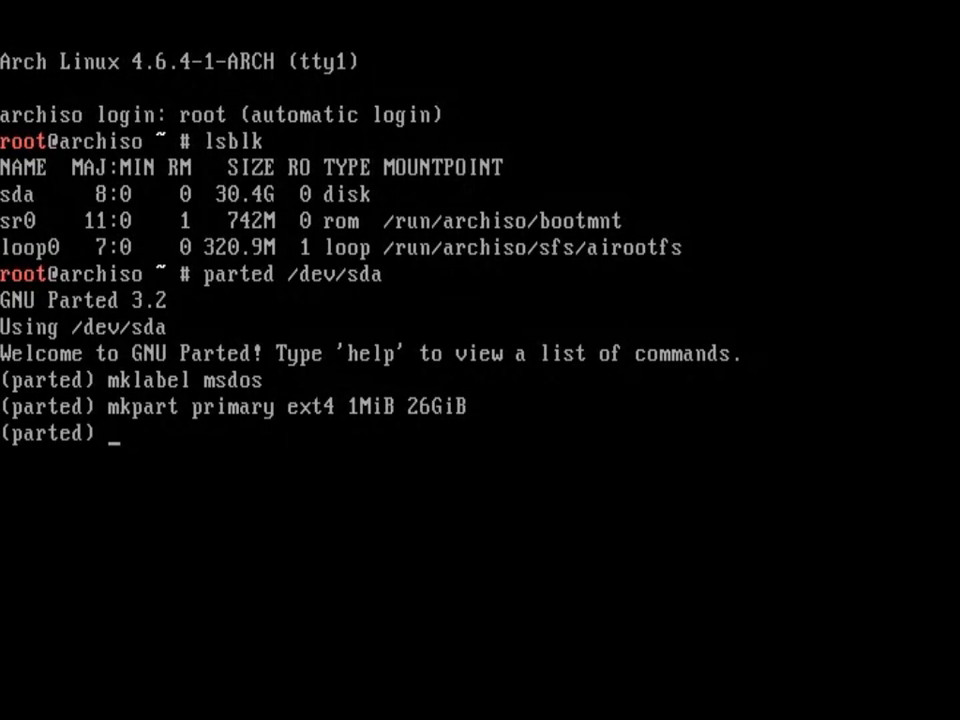
type("set 1 boot on")
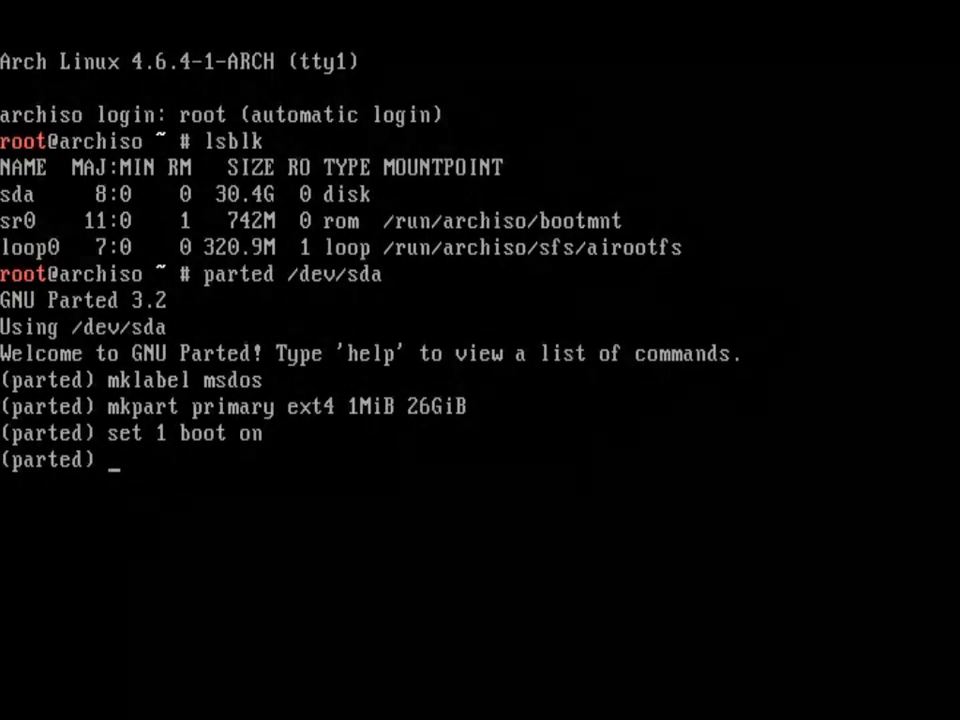
Step: Create a primary linux-swap partition from 26GiB to 100% of the disk
type("mkpart")
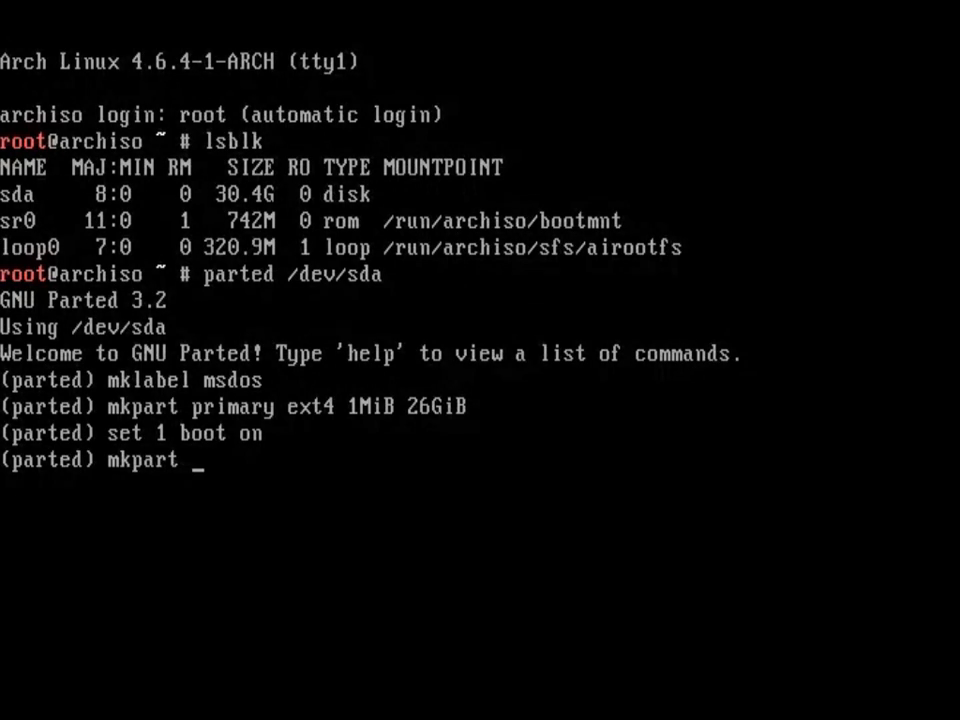
type("primary linux")
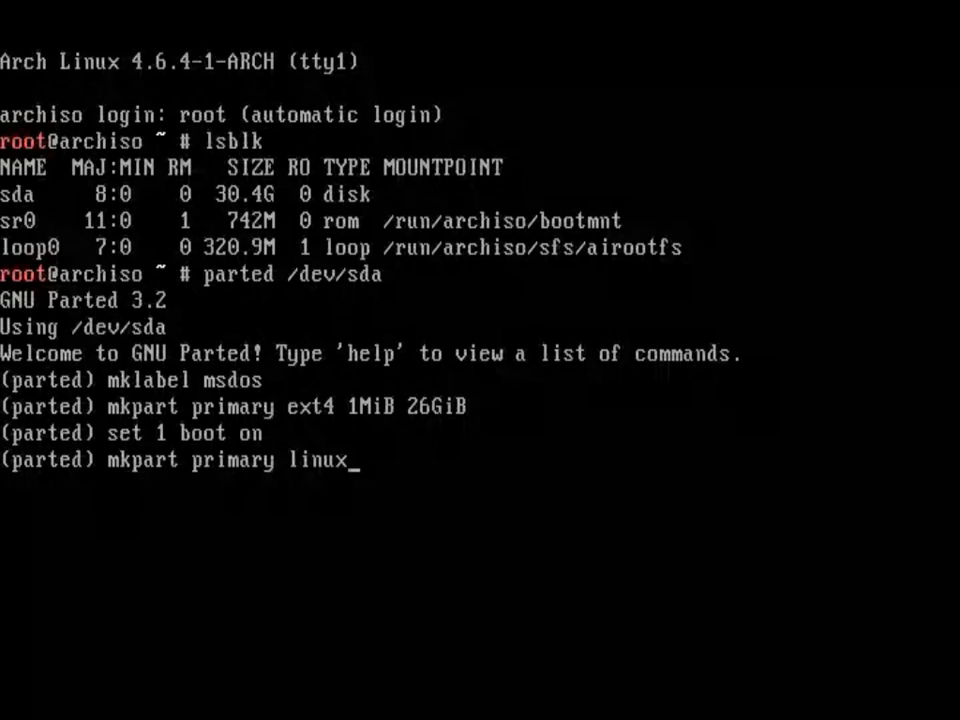
type("-swap")
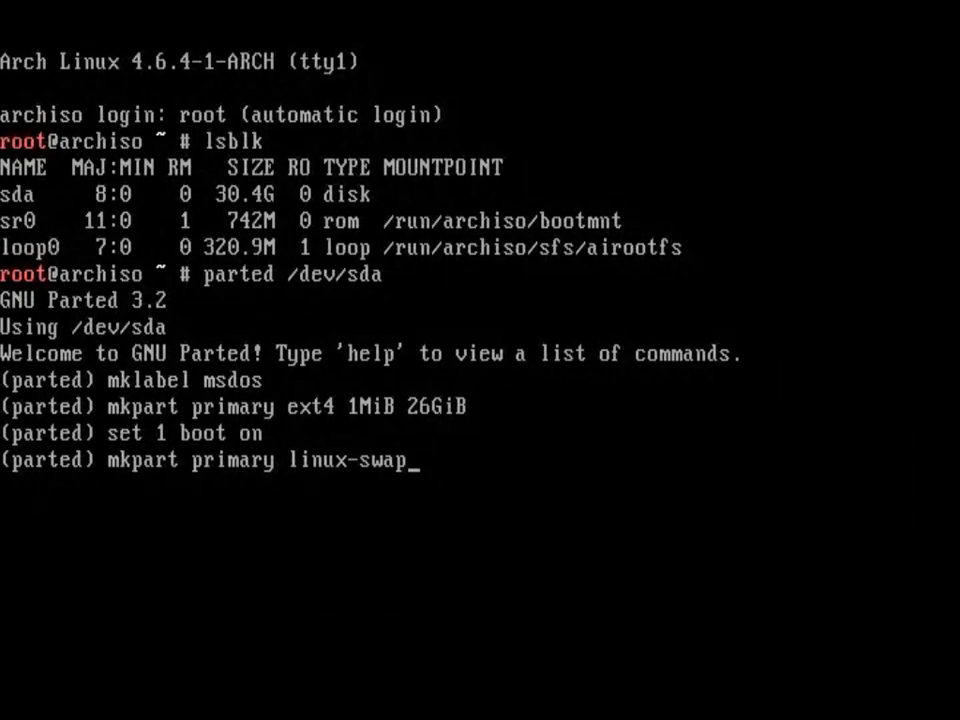
type("25")
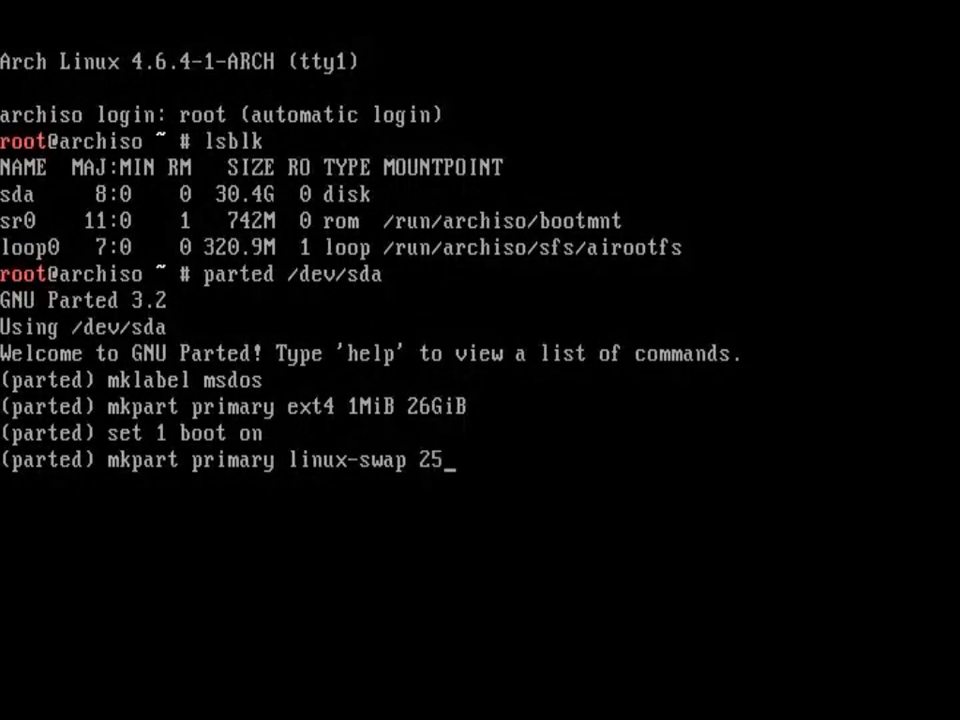
type("GiB")
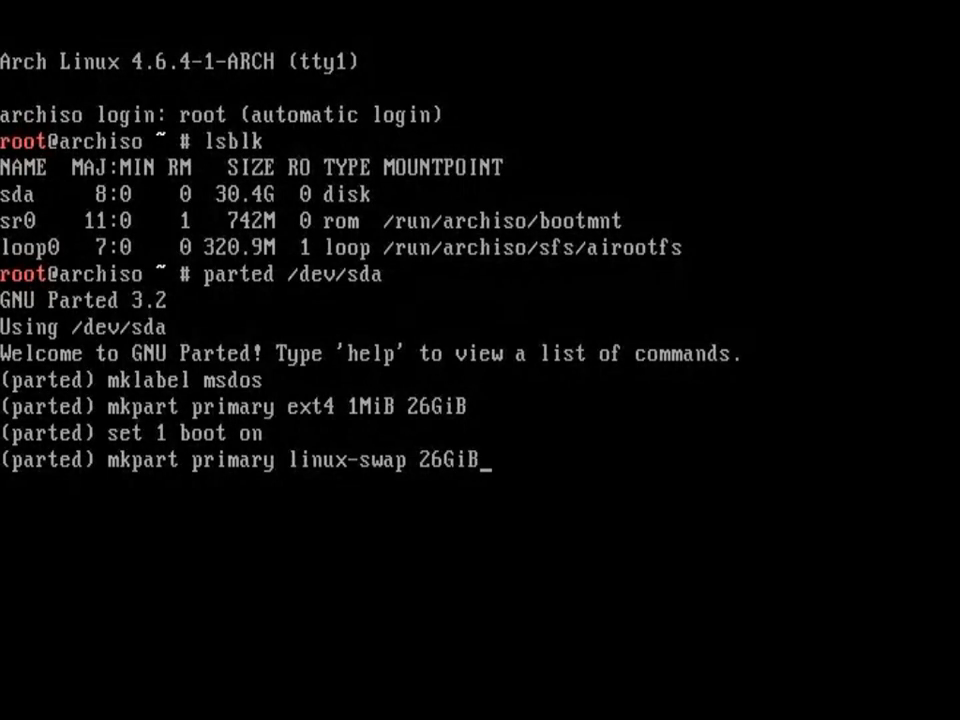
type("100%")
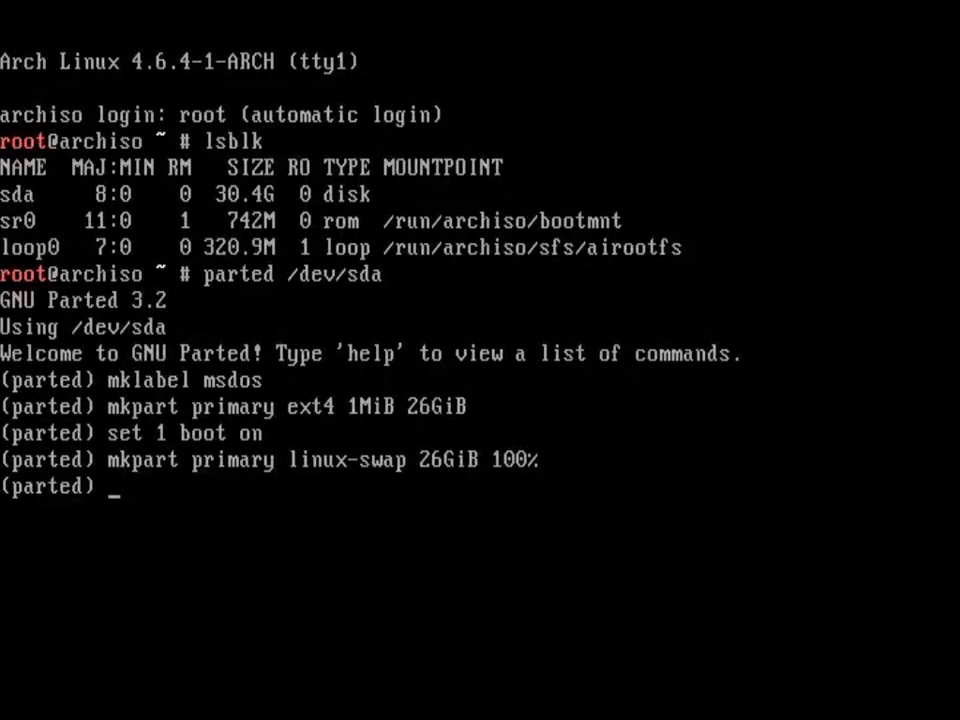
Step: Leave parted and format /dev/sda1 as ext4
type("quit")
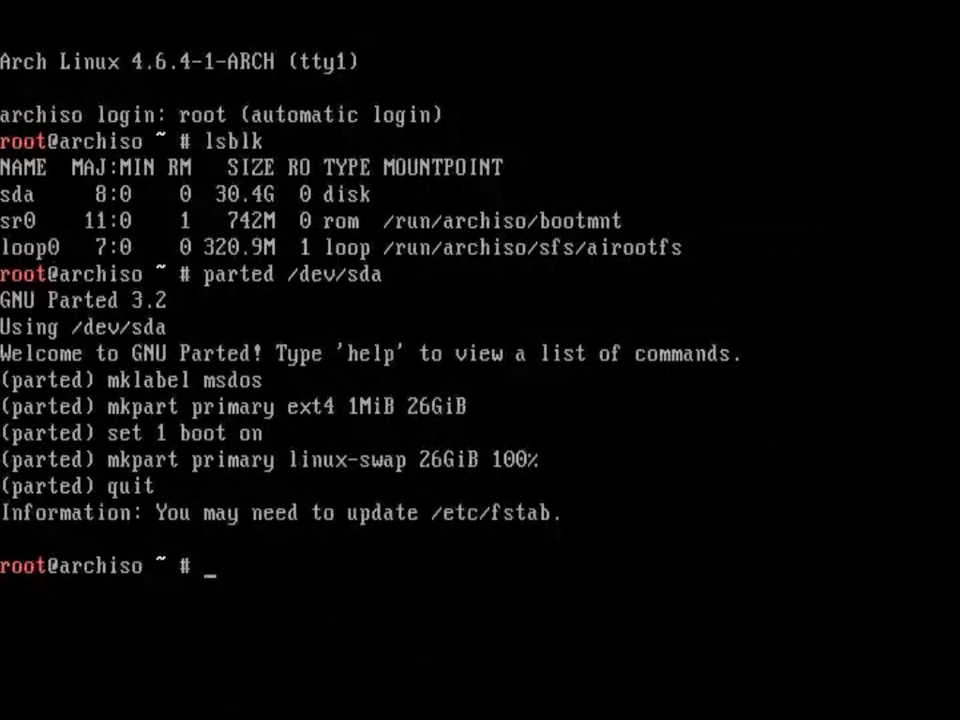
type("mkfs")
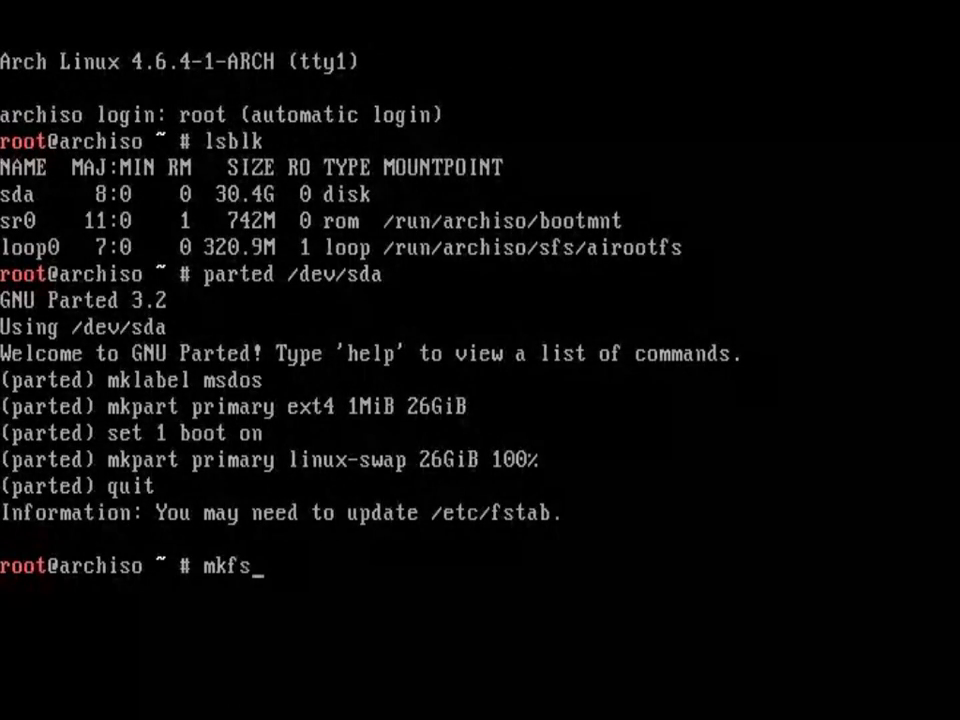
type(".ex")
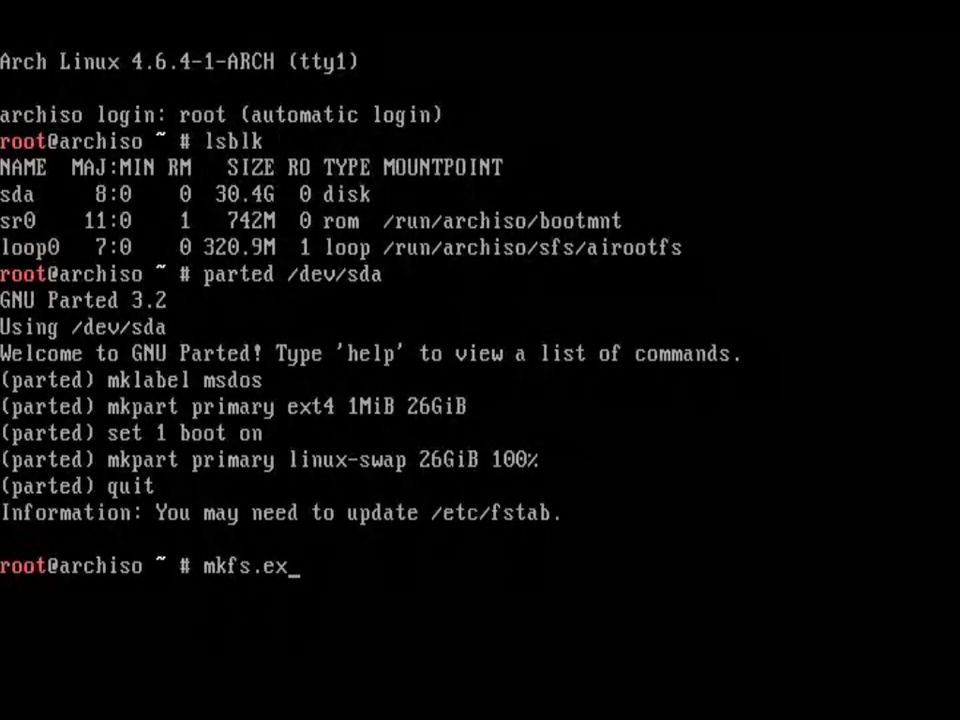
type("t4 /de")
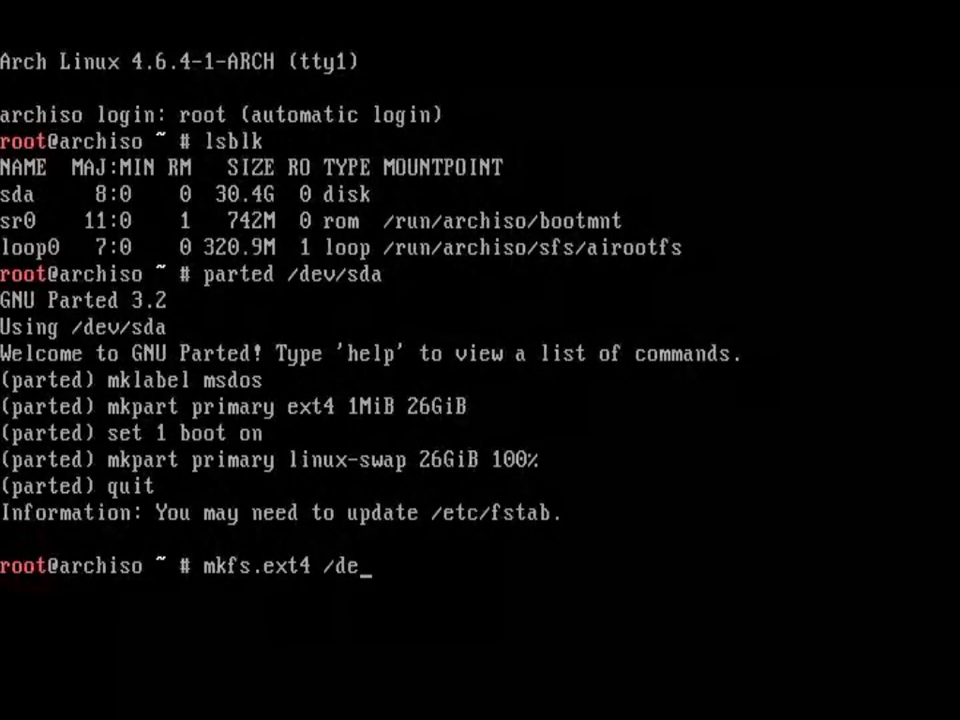
type("v/")
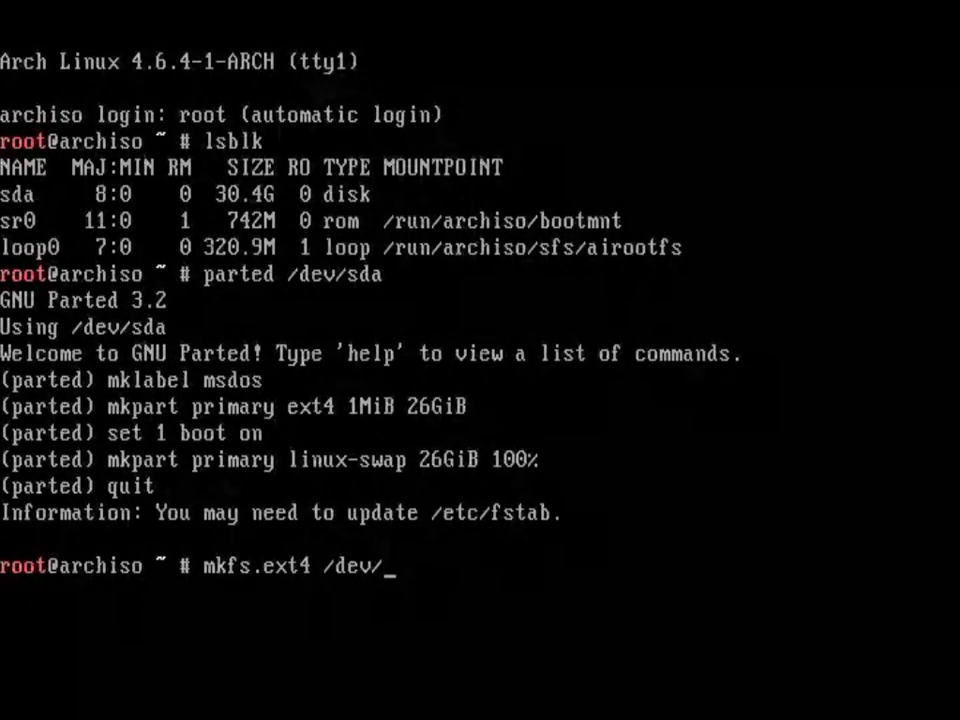
type("sda1")
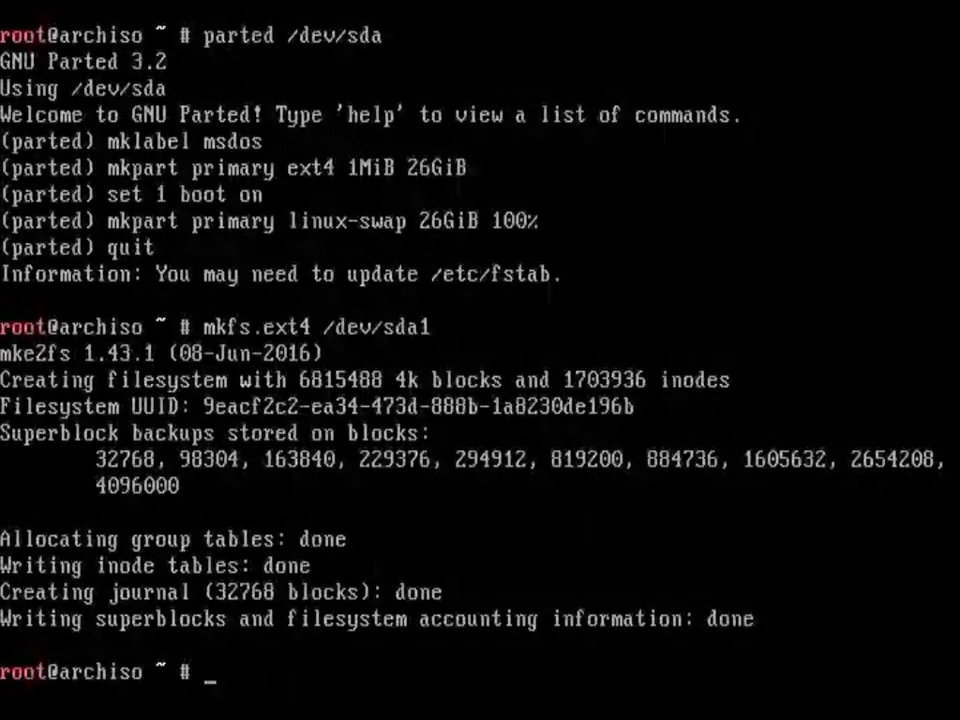
Step: Make swap on /dev/sda2 and activate it with swapon
type("mkswap /dev/sda2")
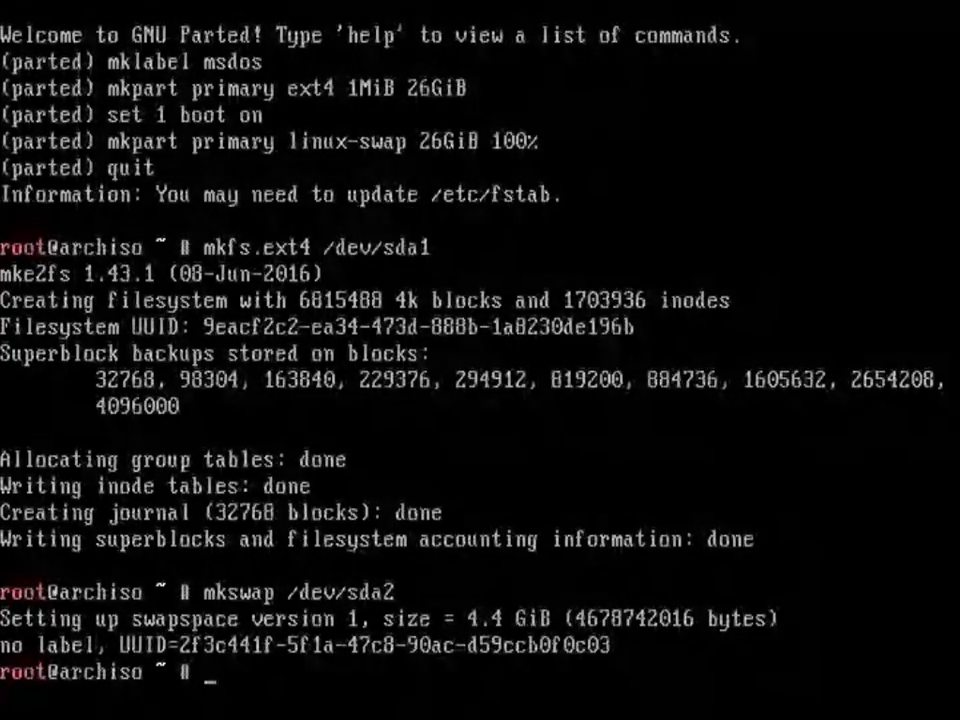
type("swapon /")
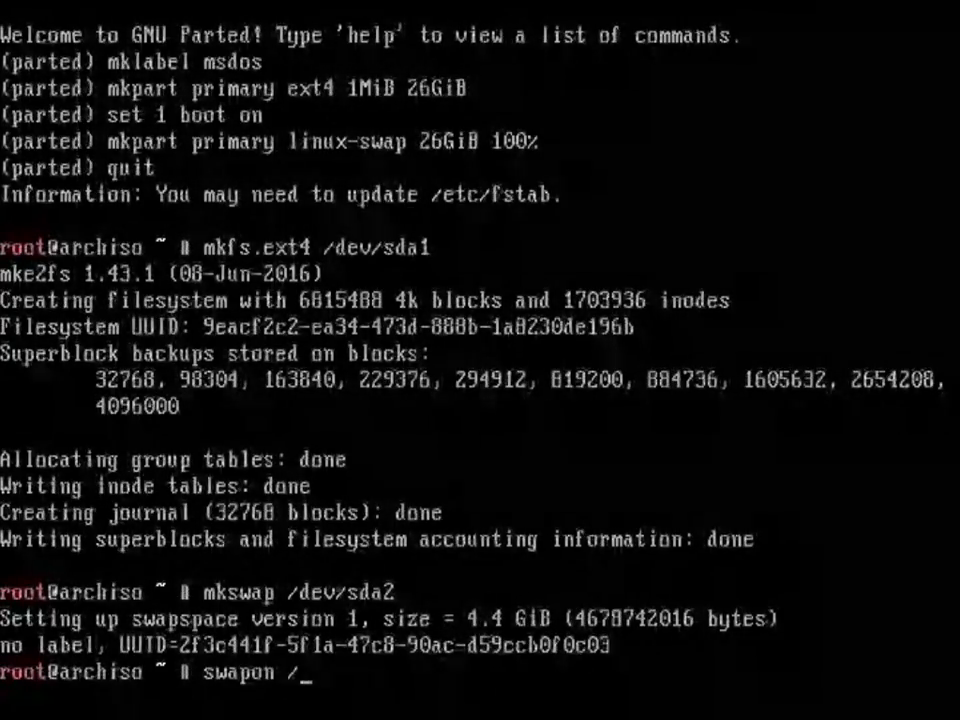
type("/dev/sda2")
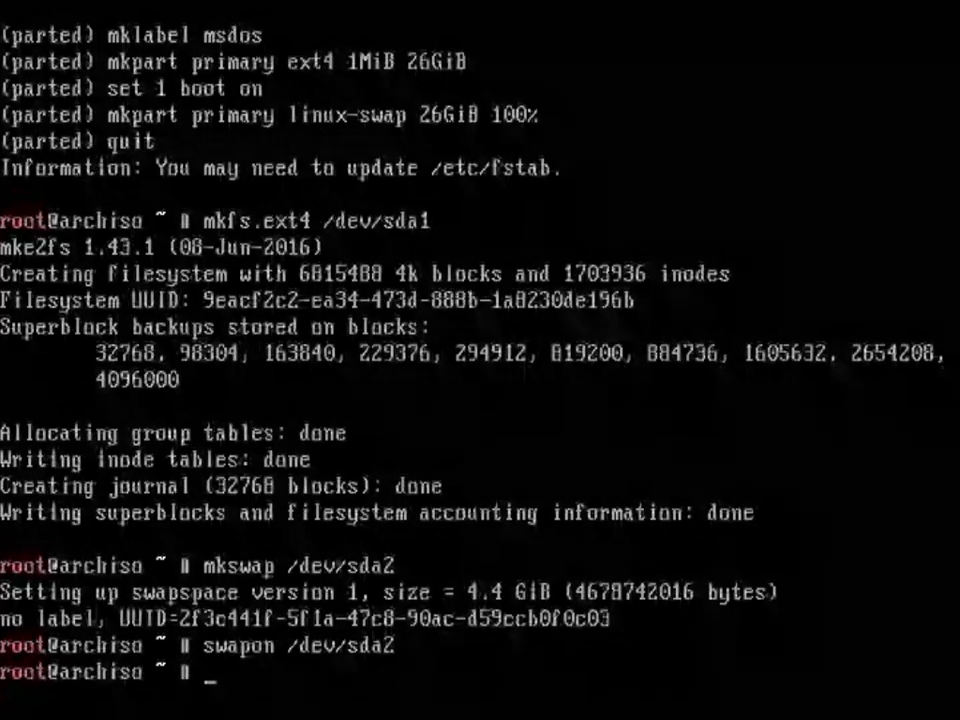
Step: Mount /dev/sda1 at /mnt as the new root
type("mount /")
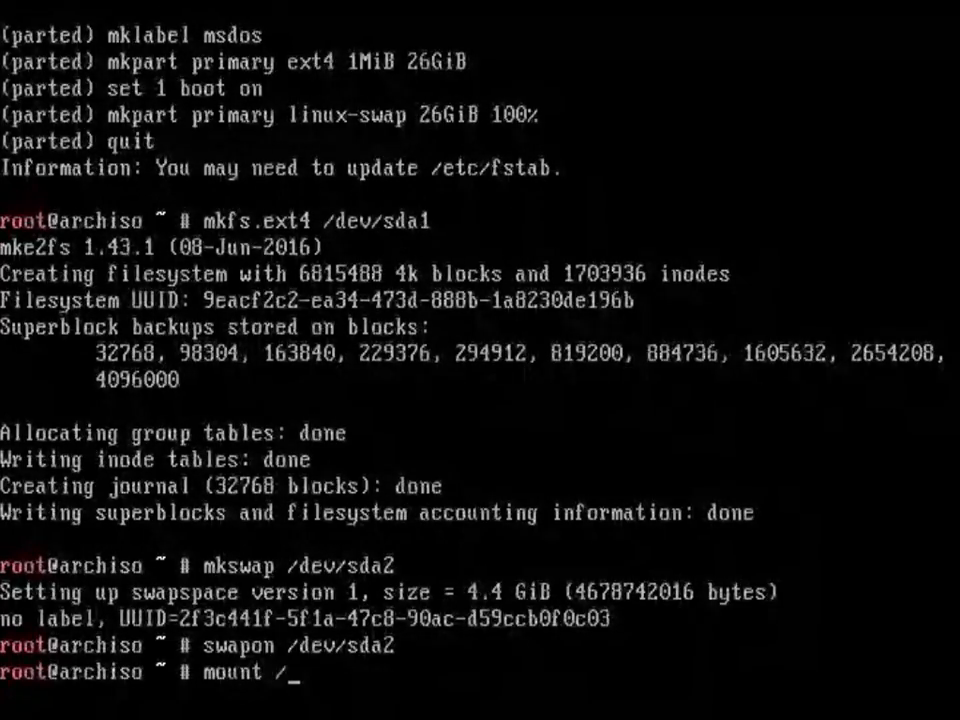
type("dev/sd")
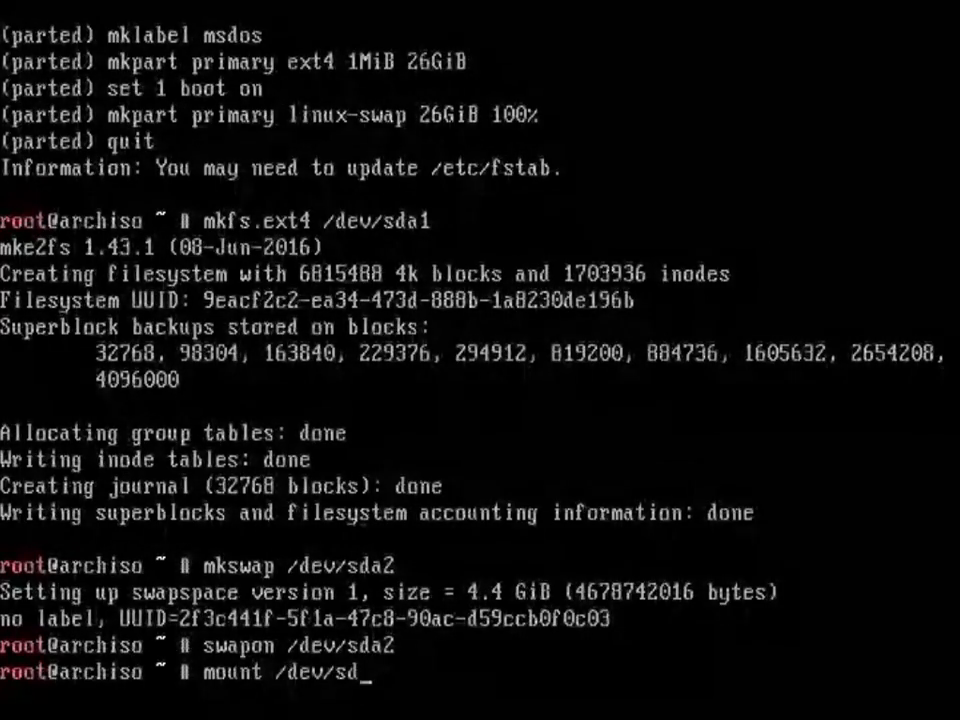
type("a1")
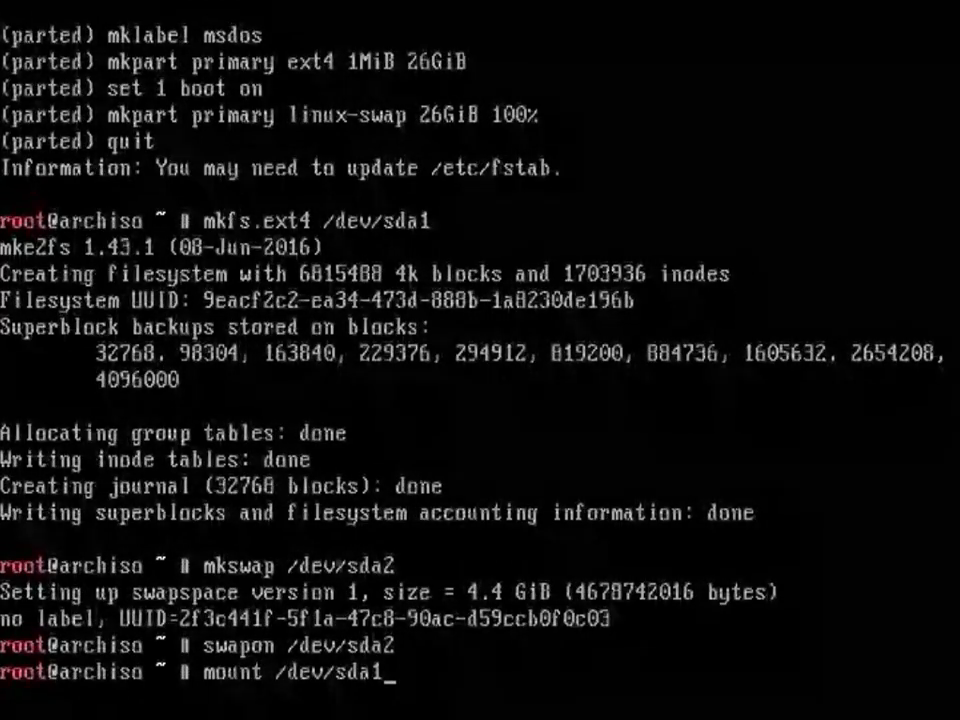
type("/mnt")
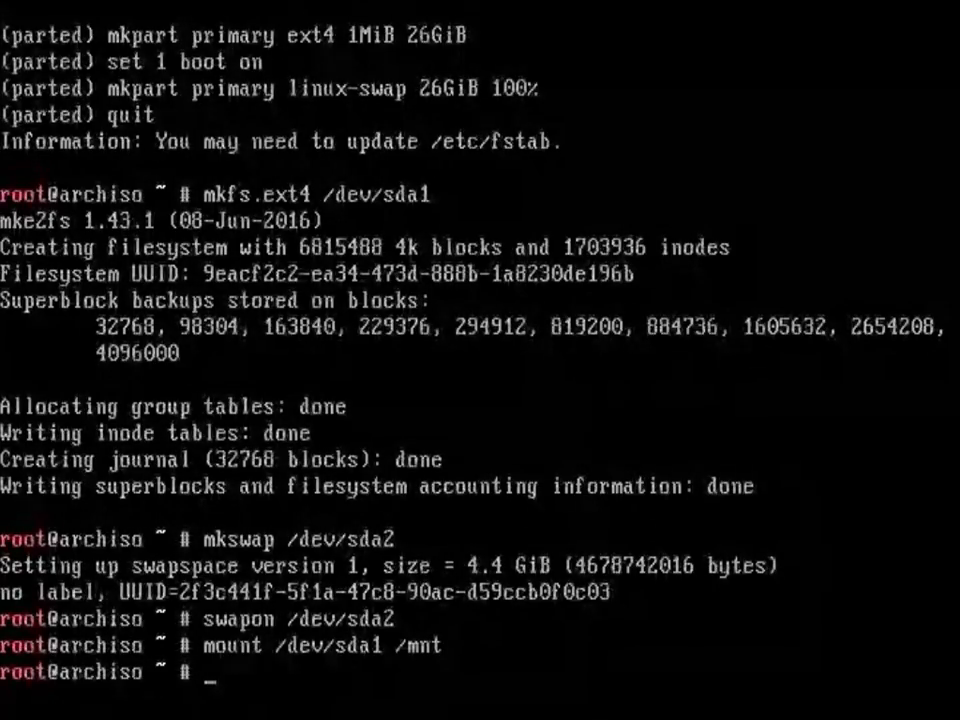
type("vim /etc/")
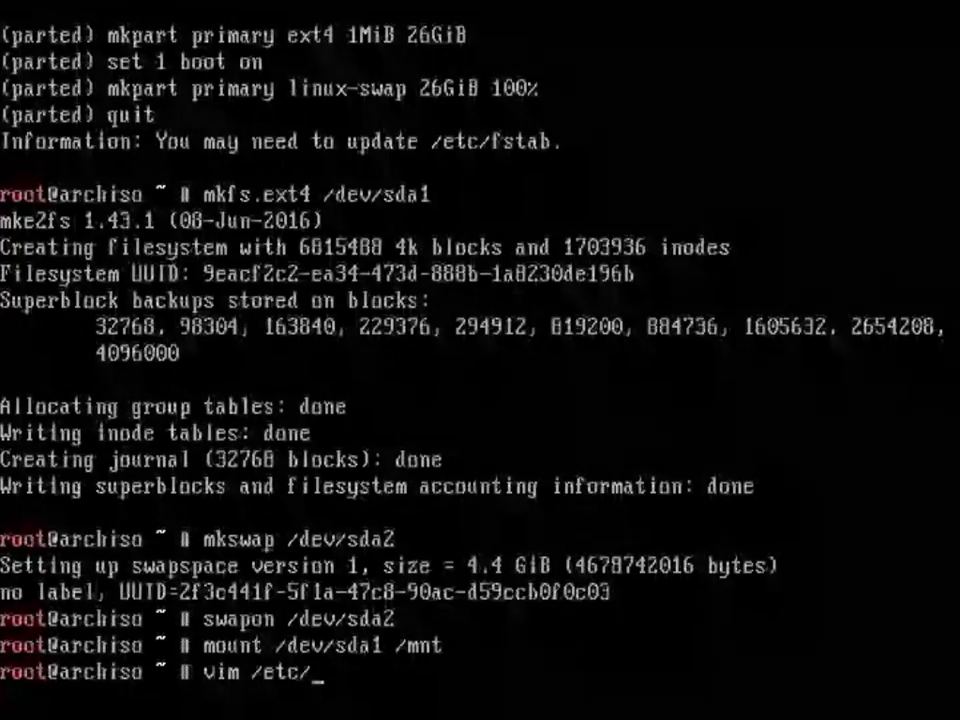
type("pacman.d")
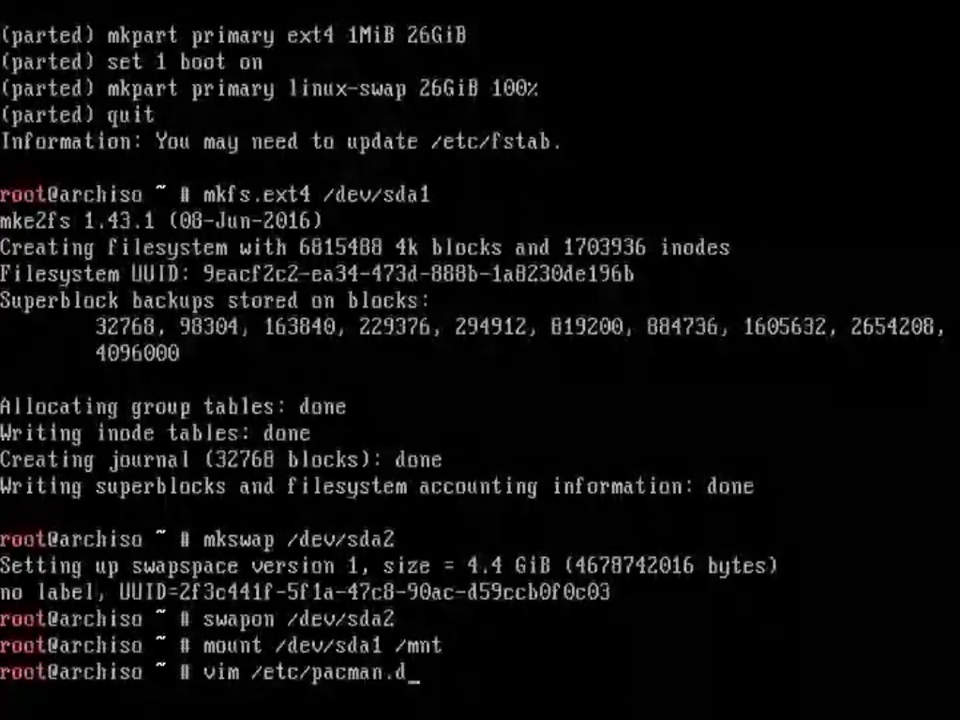
type("mirrorl")
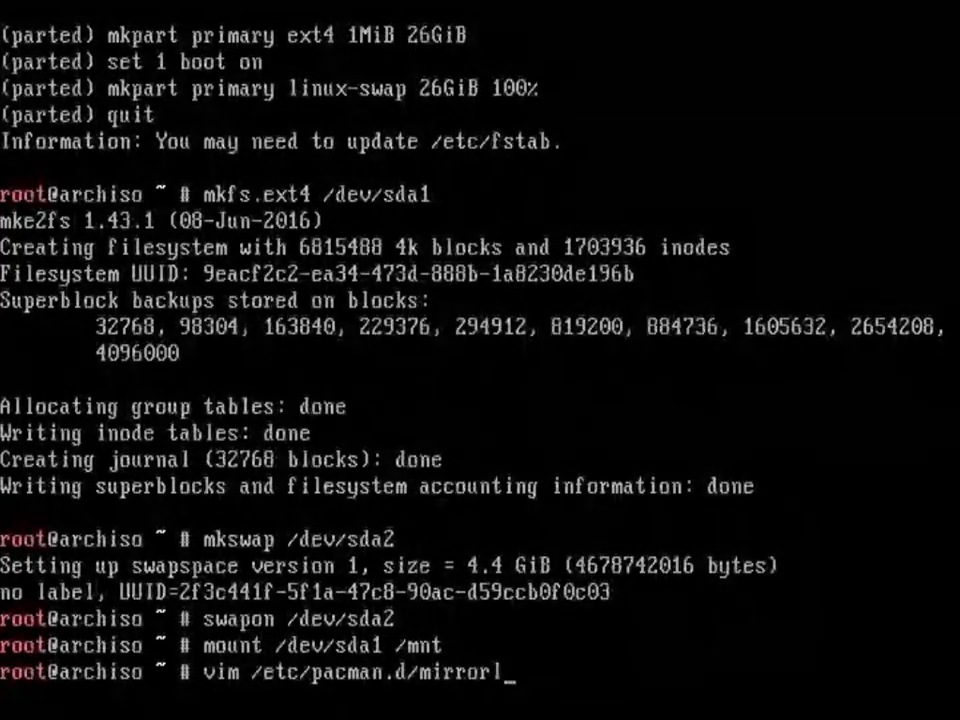
type("ist")
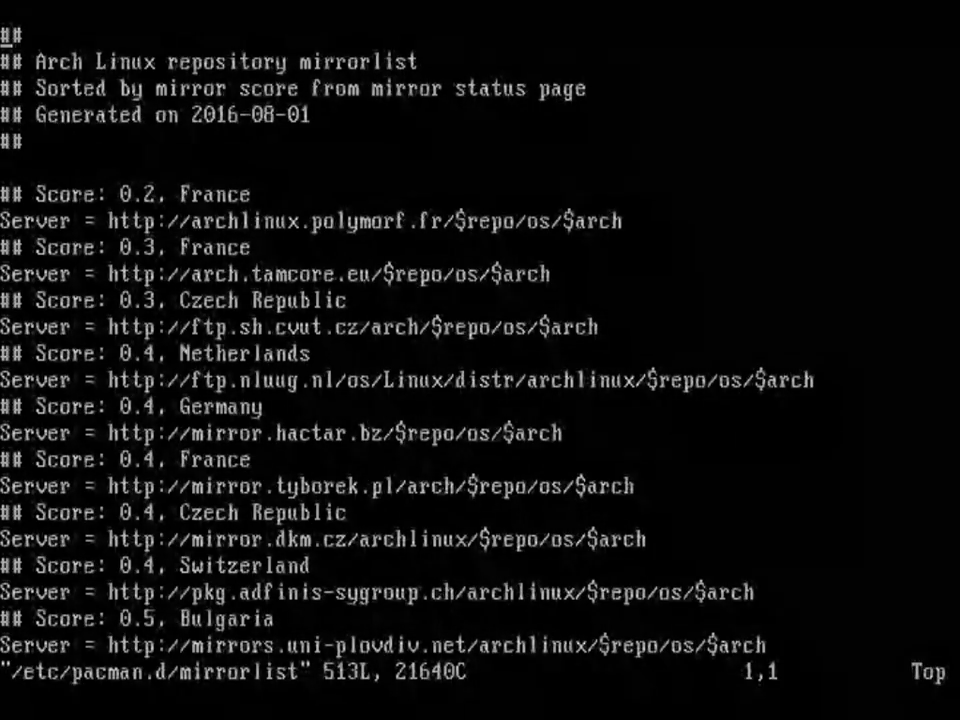
type(":q")
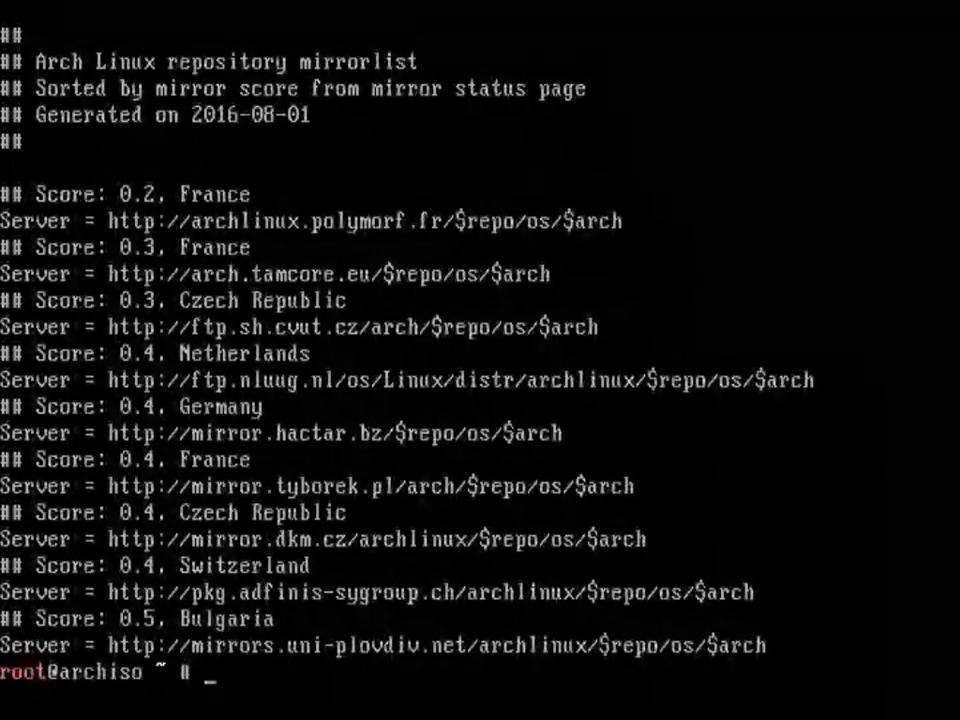
Step: Run pacstrap -i /mnt base base-devel to begin installing the base system
type("pacstrap")
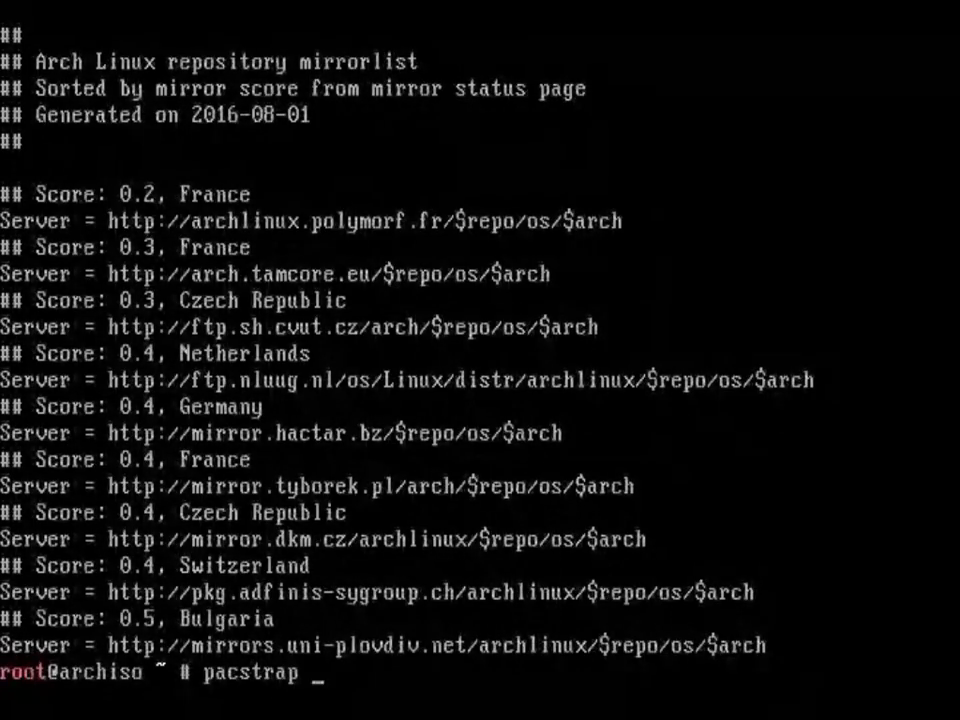
type("-i /")
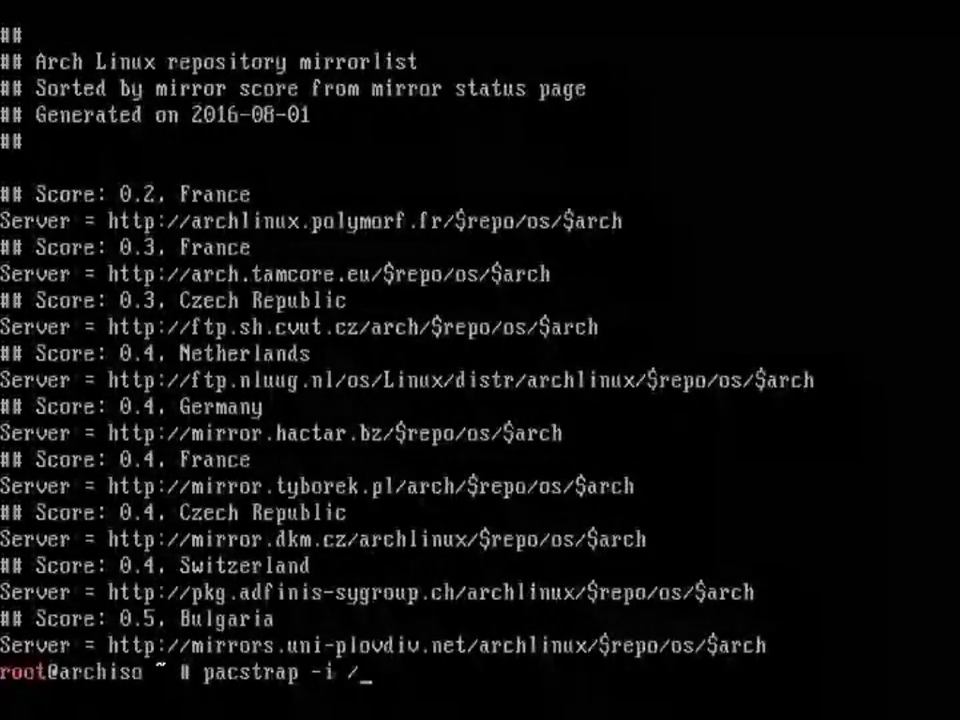
type("mnt base bas")
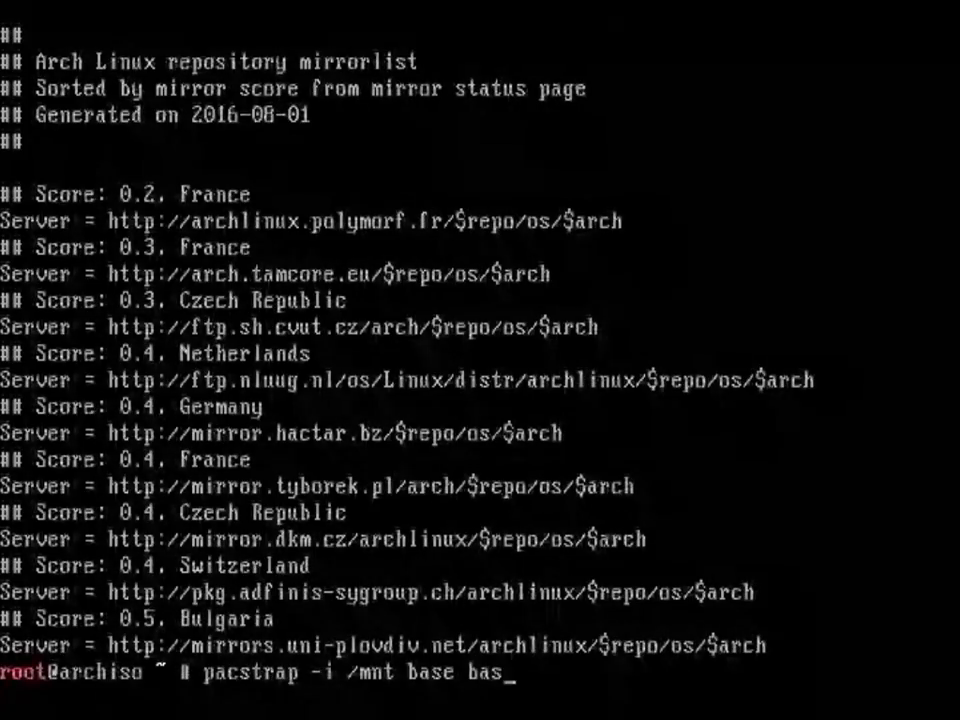
type("e-devel")
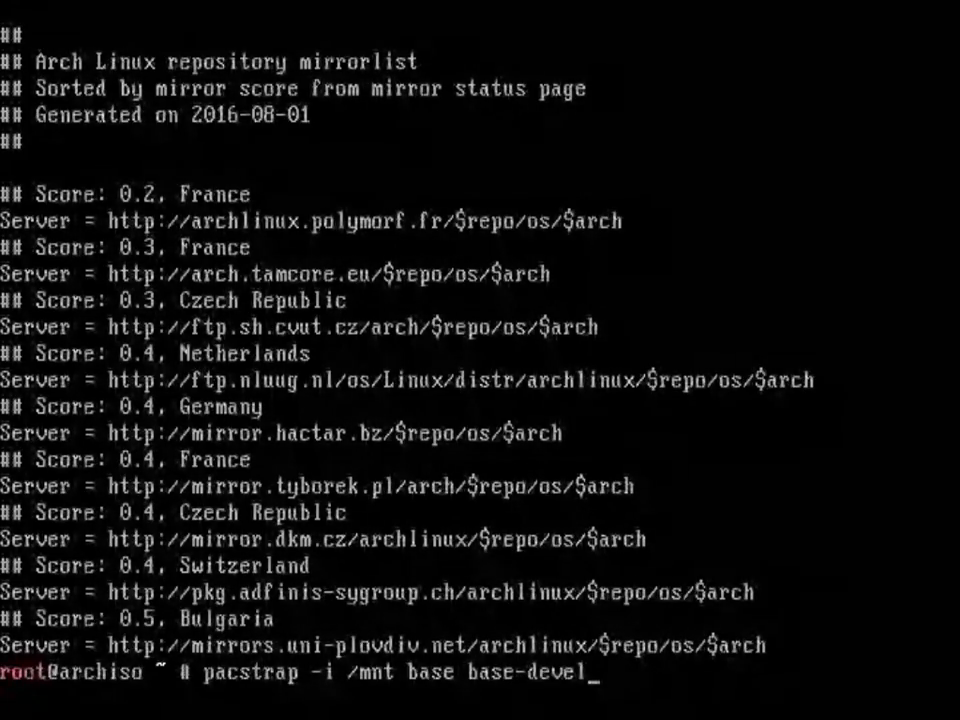
key("Return")
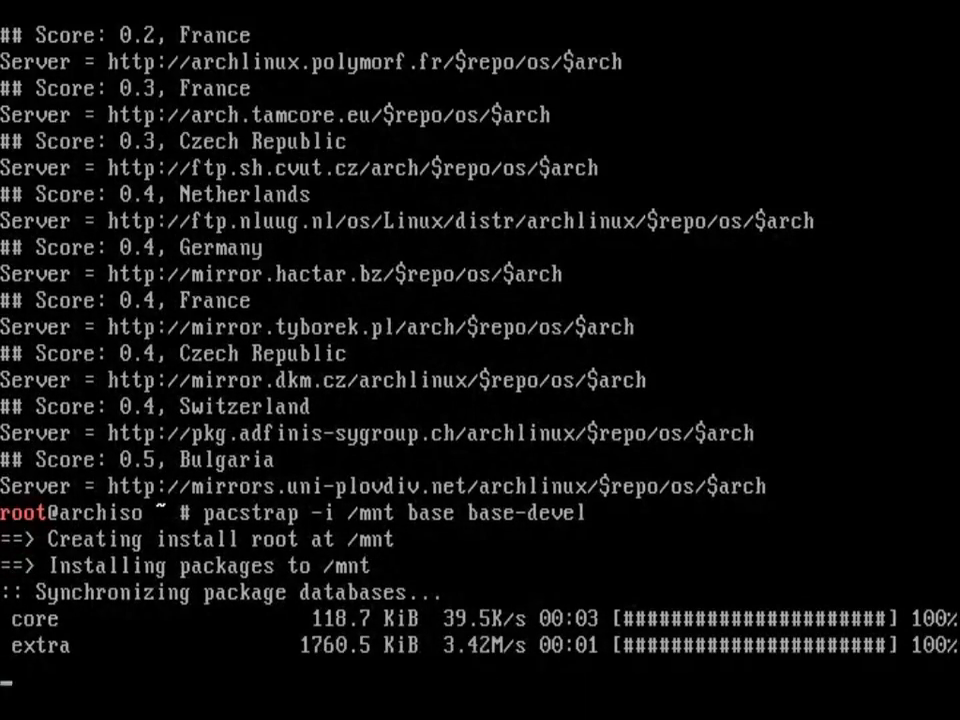
Step: Accept all base-devel group members and answer Y to install the 143 packages
scroll("down", 3)
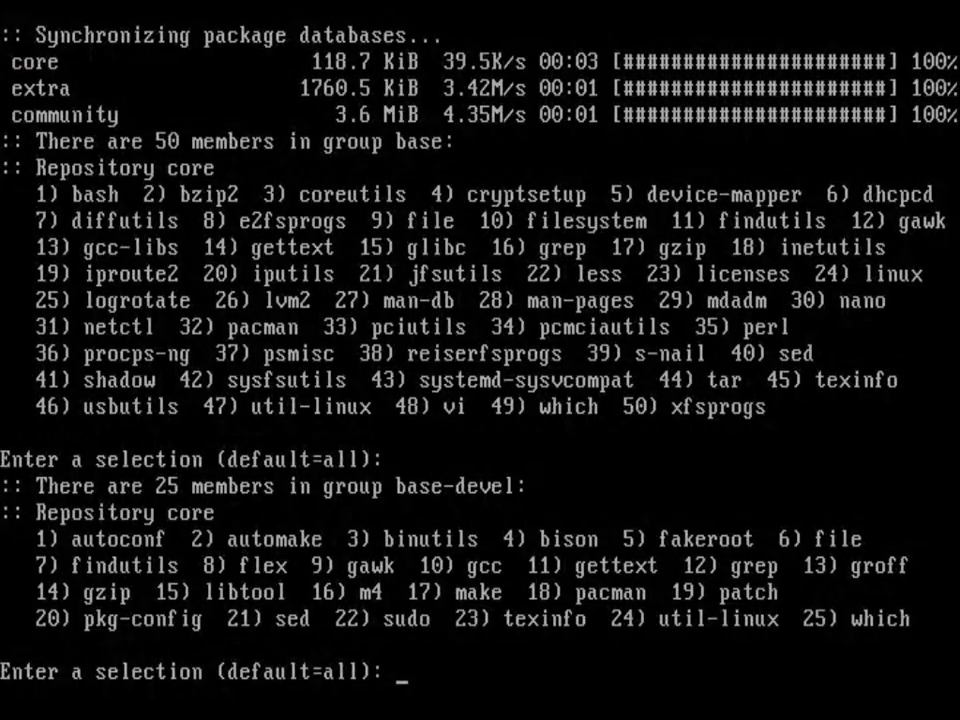
key("enter")
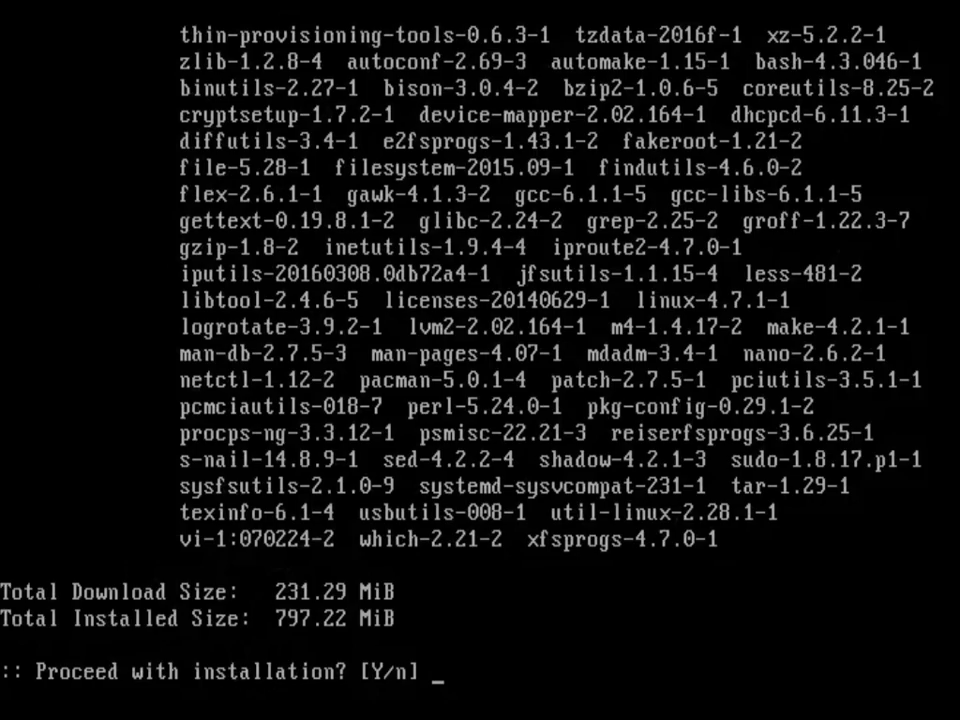
type("Y")
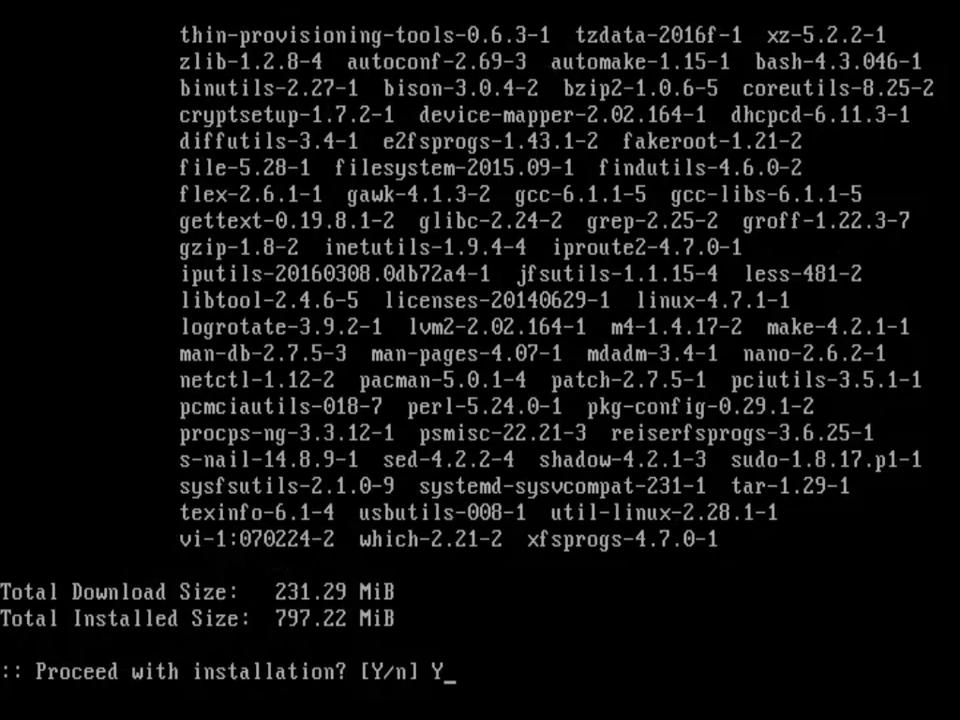
key("Return")
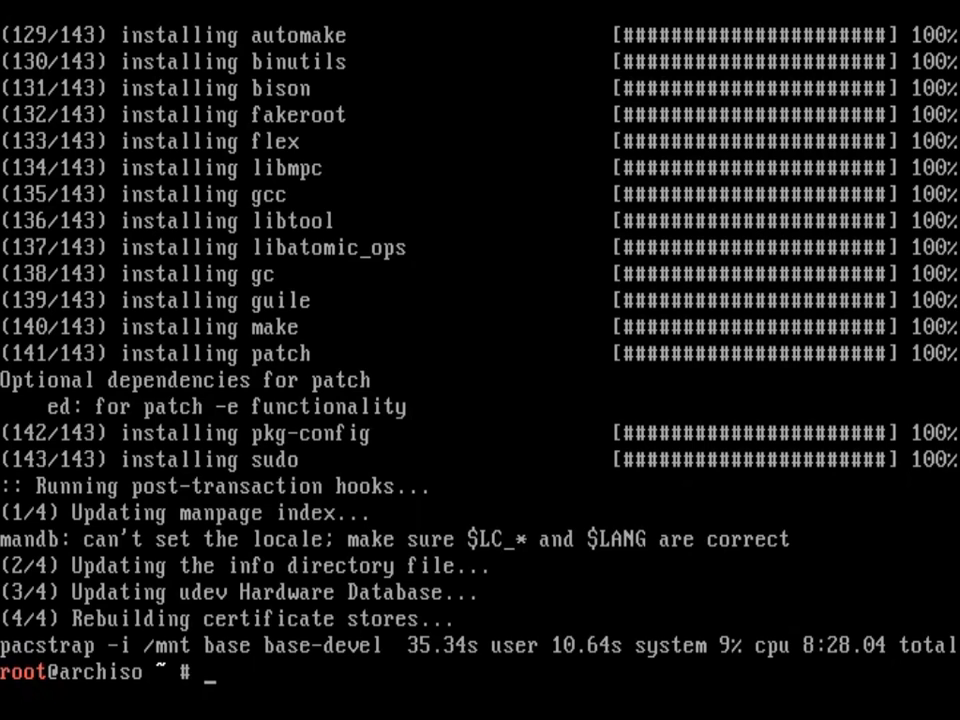
Step: Generate a UUID-based fstab with genfstab -U /mnt into /mnt/etc/fstab
type("gen")
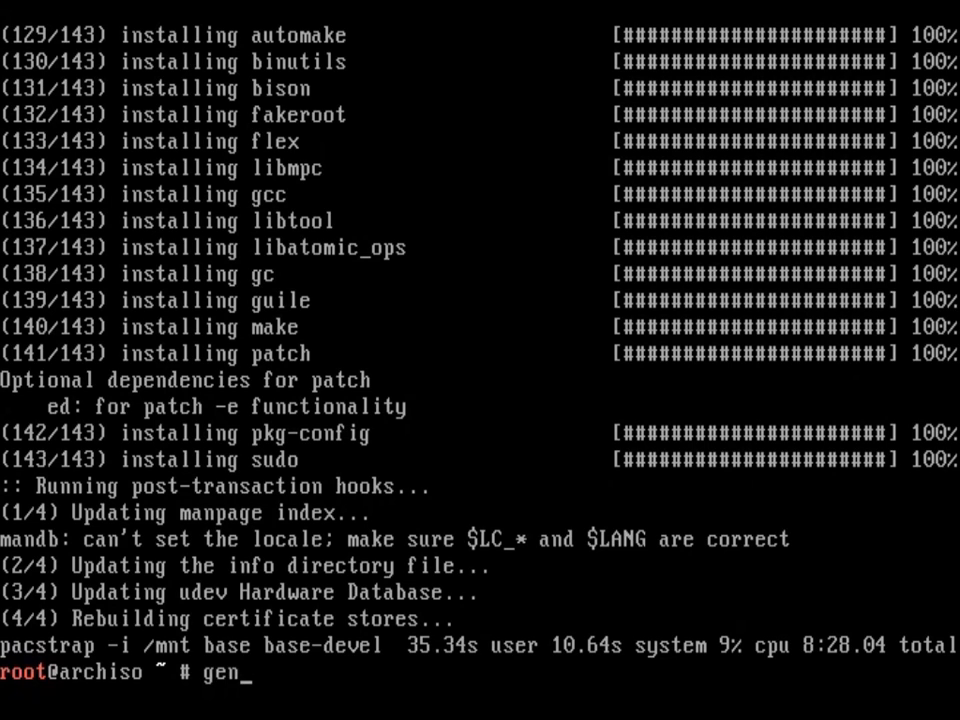
type("fstab")
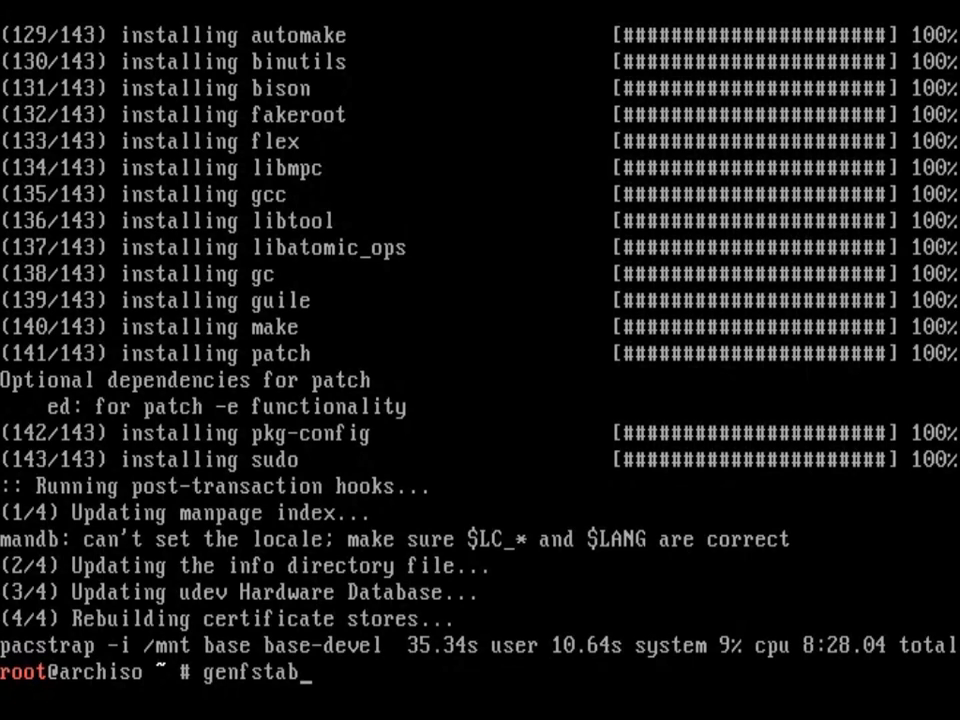
type("-U /m")
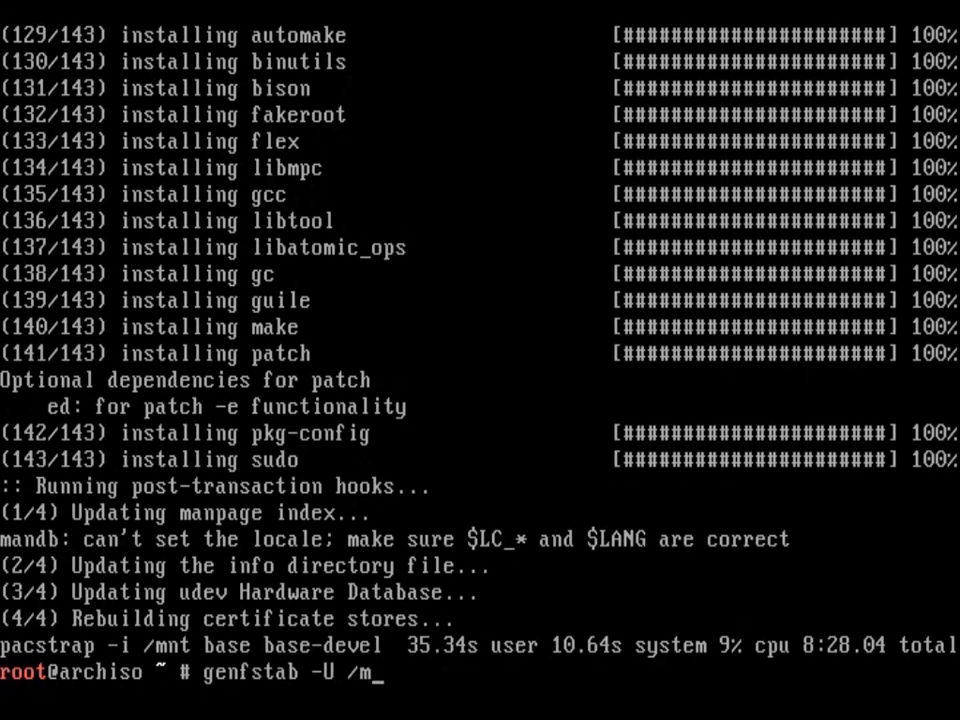
type("nt > /")
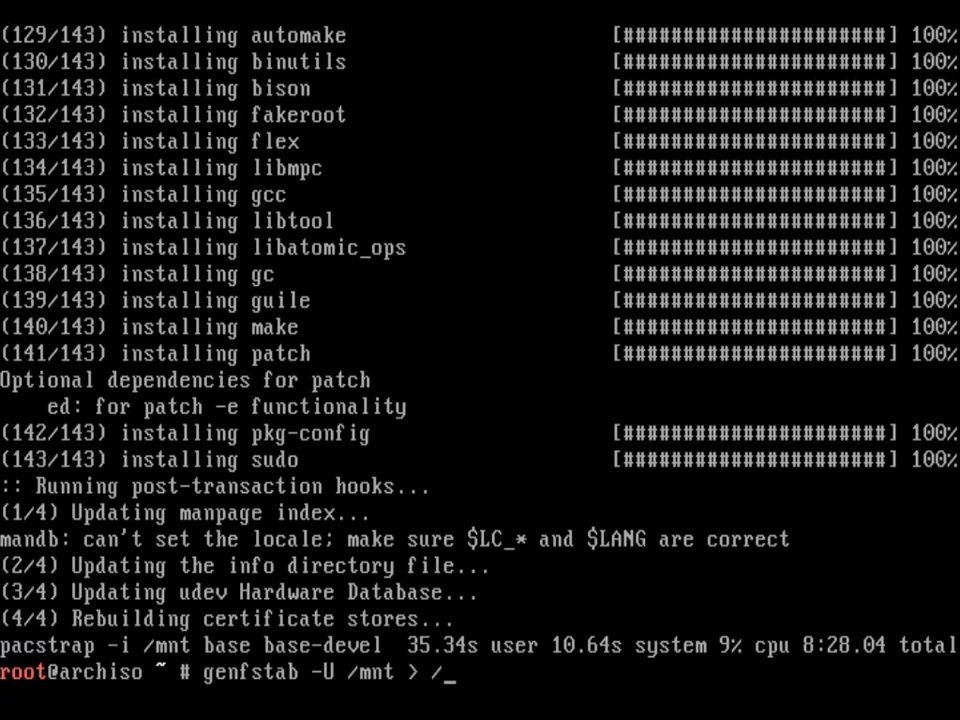
type("mnt/etc/")
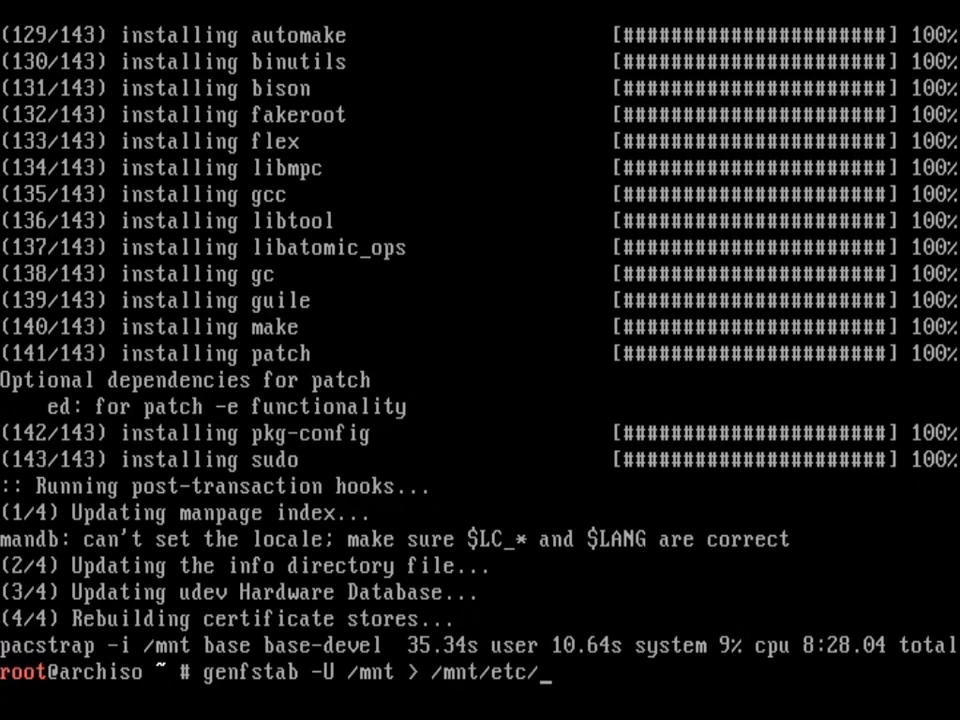
type("fstab")
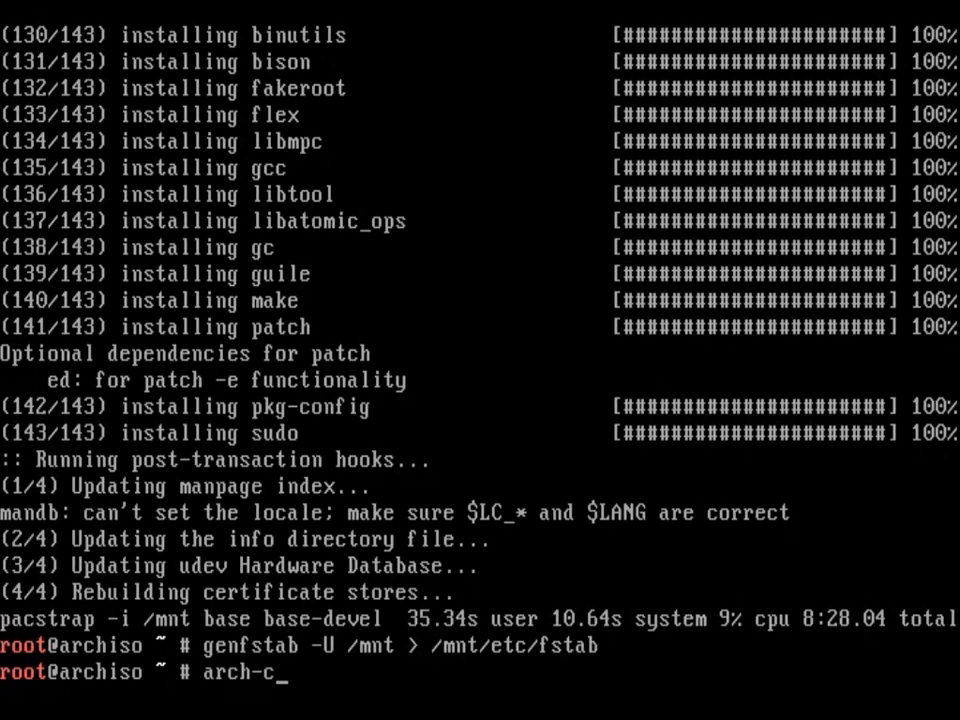
Step: Enter the installed system with arch-chroot /mnt /bin/bash
type("hroot")
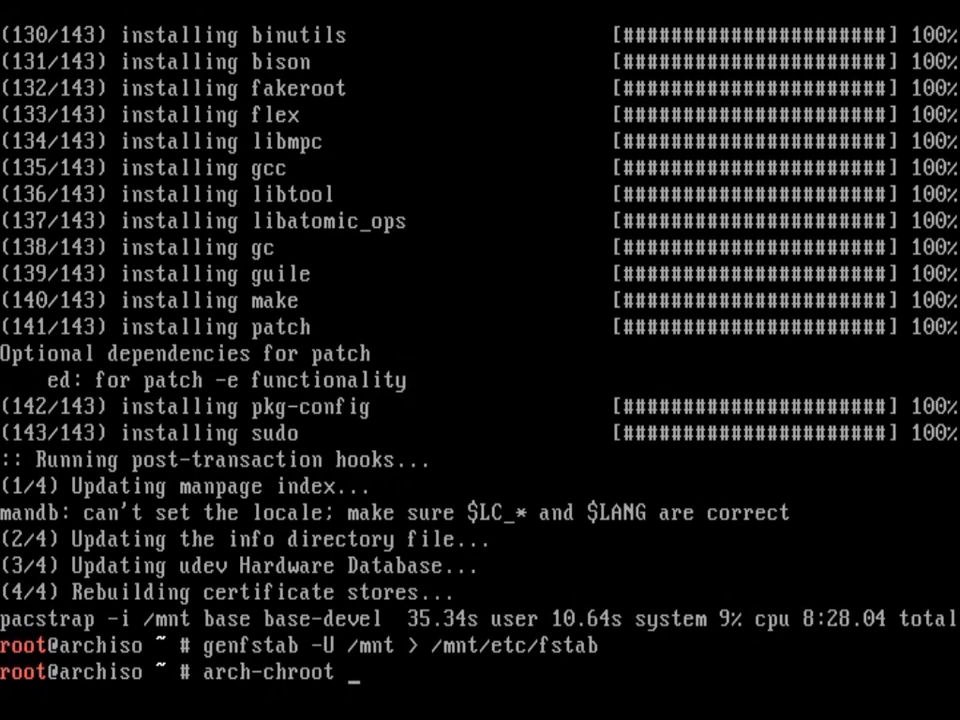
type("/mnt /bin/bash")
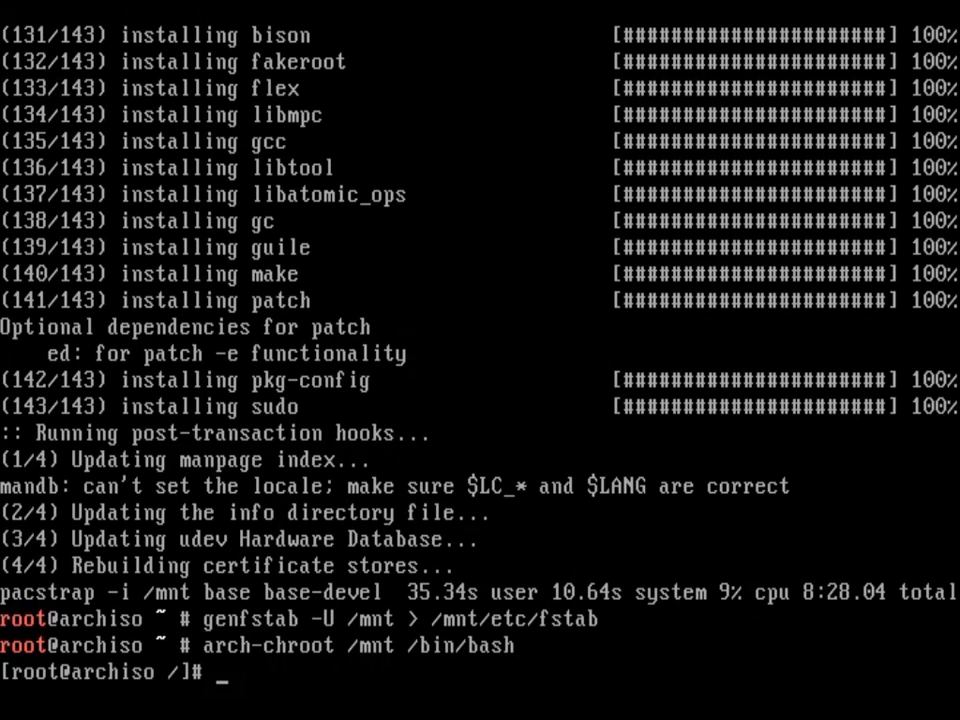
Step: Edit /etc/locale.gen in vi, uncommenting en_GB.UTF-8 UTF-8, and save it
type("vi /e")
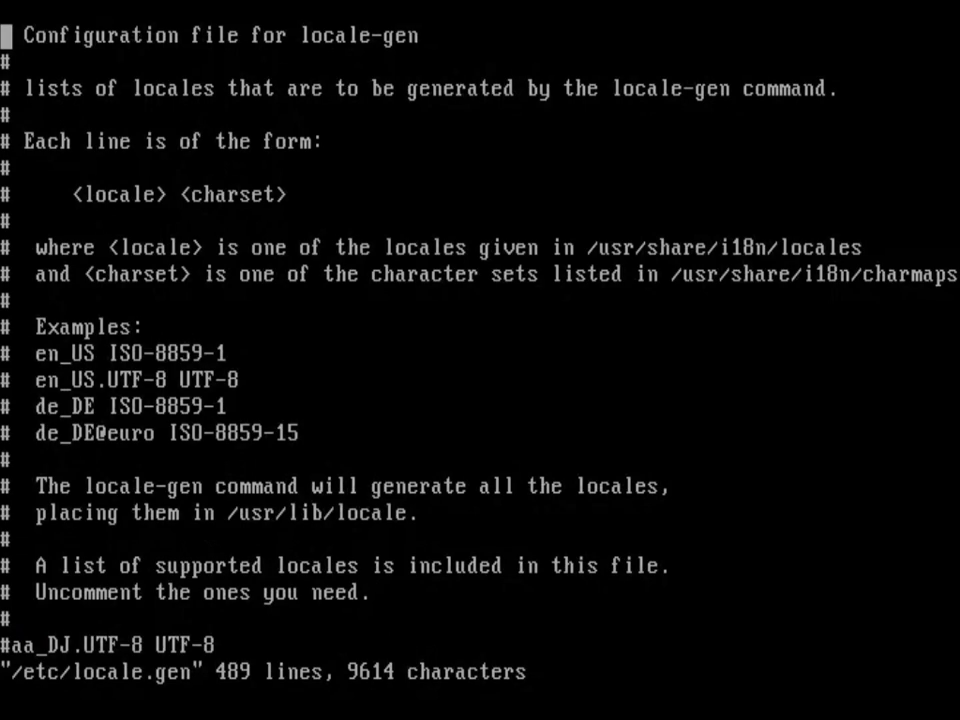
scroll("down", 3)
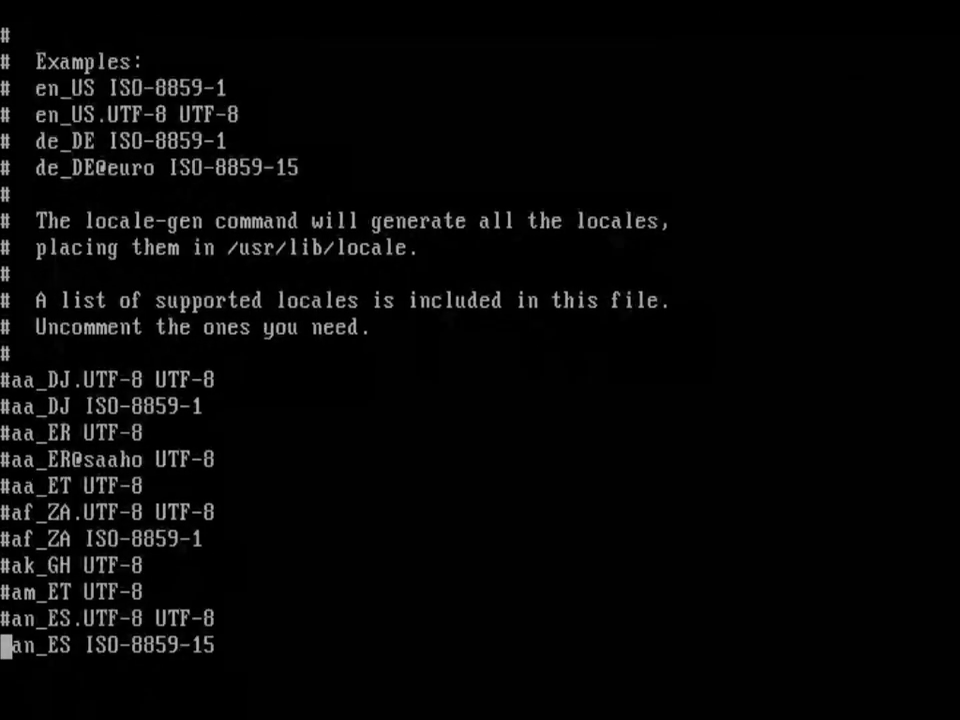
scroll("down", 3)
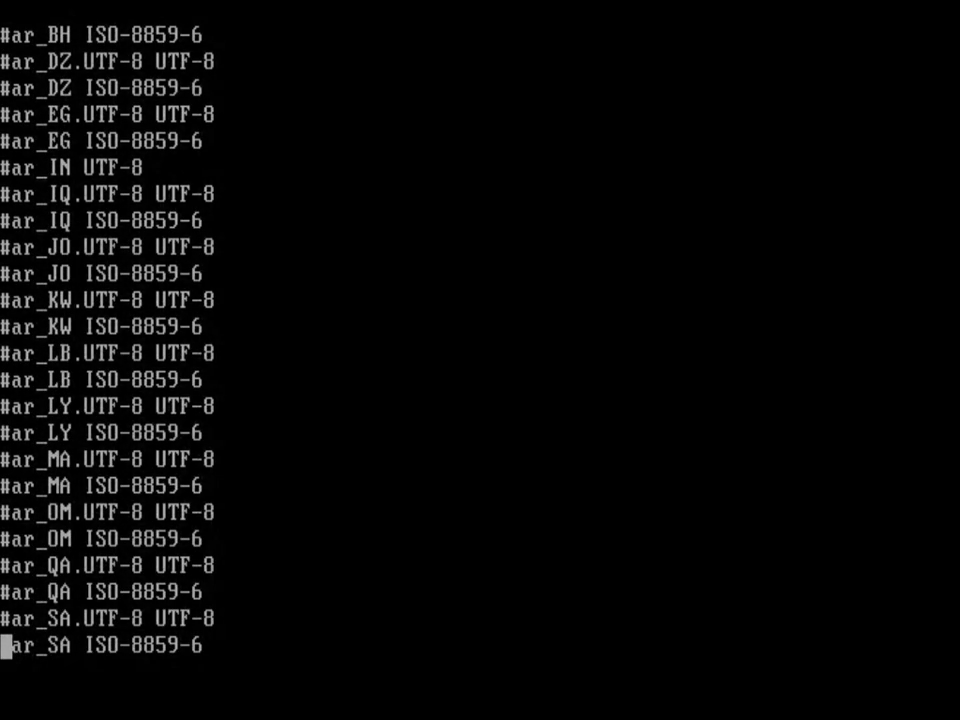
scroll("down", 3)
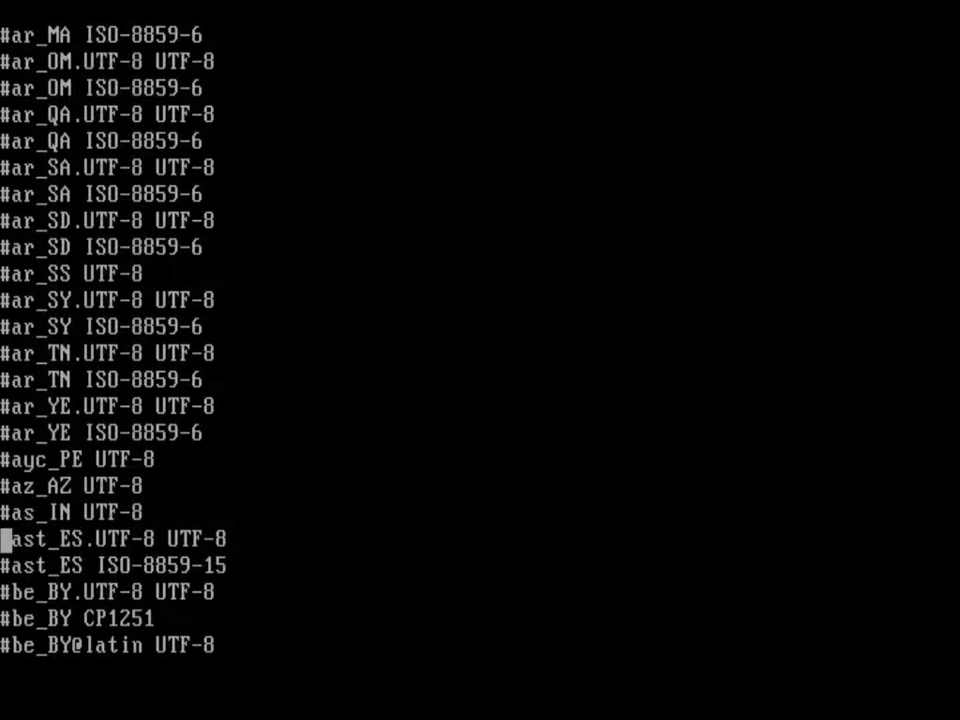
scroll("down", 3)
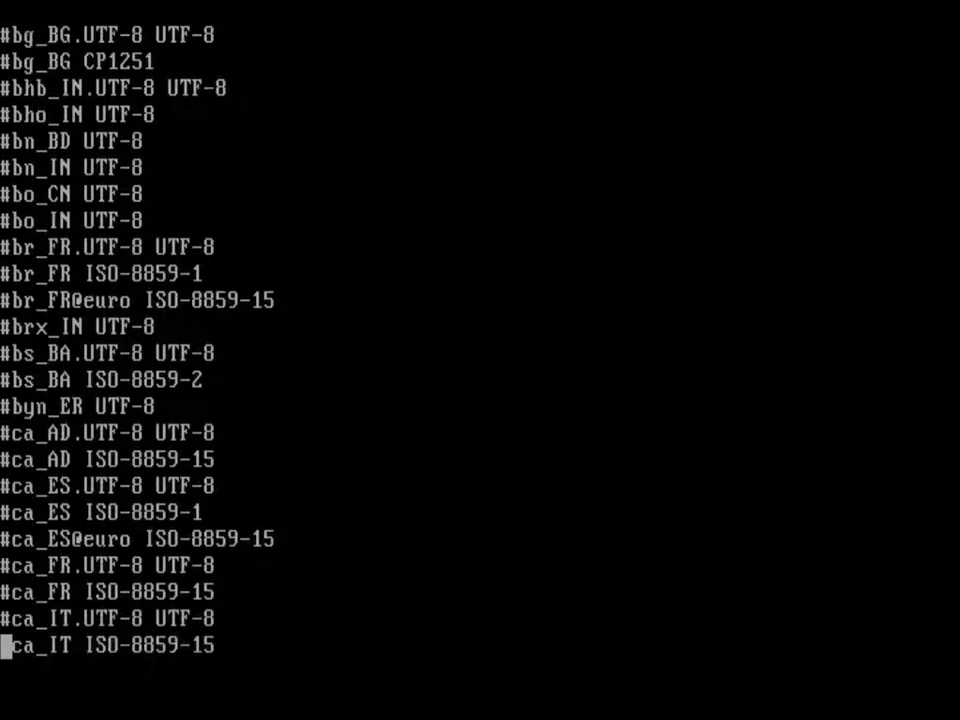
scroll("down", 3)
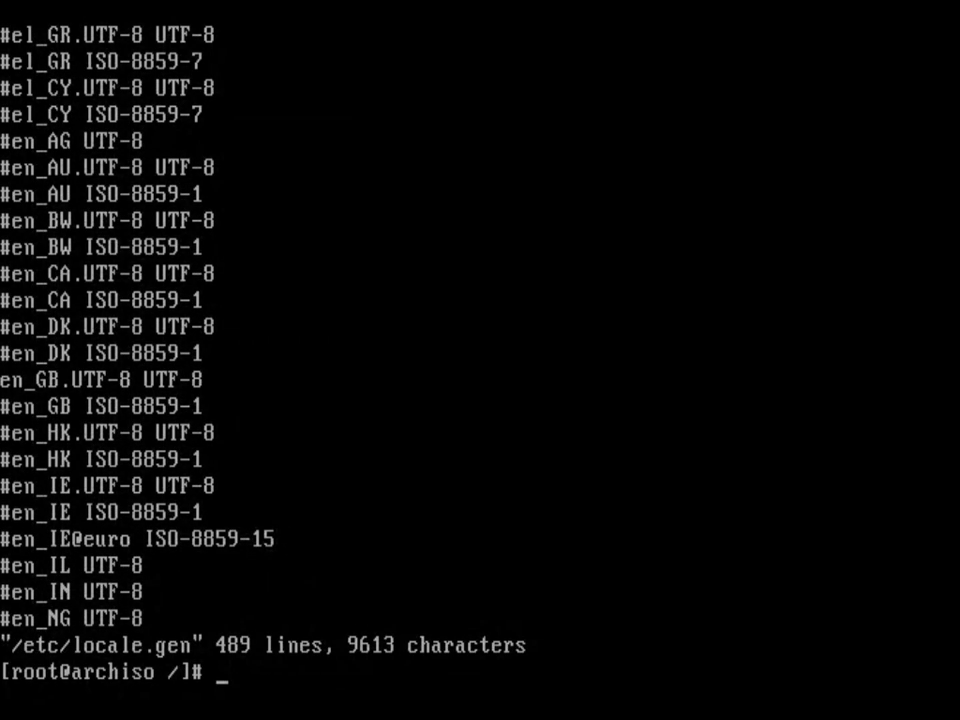
Step: Run locale-gen and write LANG=en_GB.UTF-8 into /etc/locale.conf
type("locale-gen")
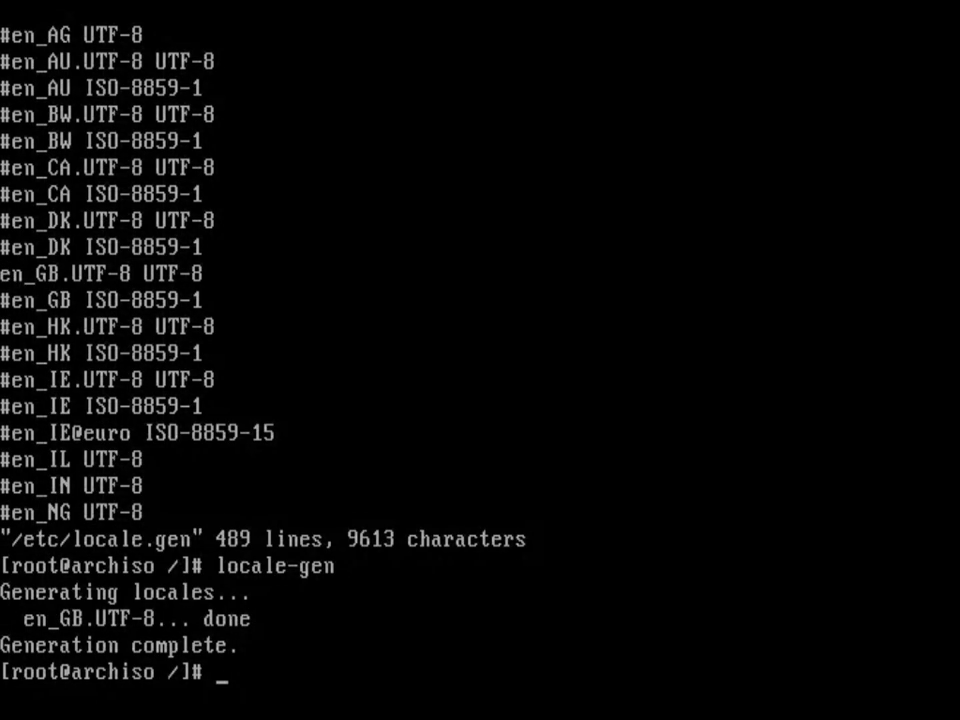
type("echo")
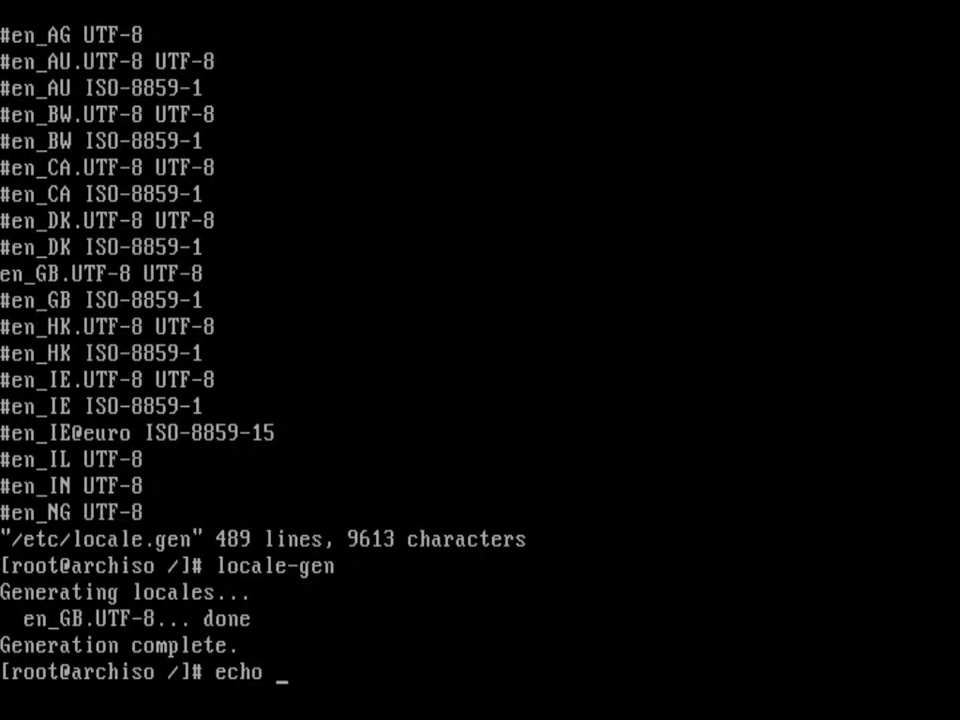
type("LANG=")
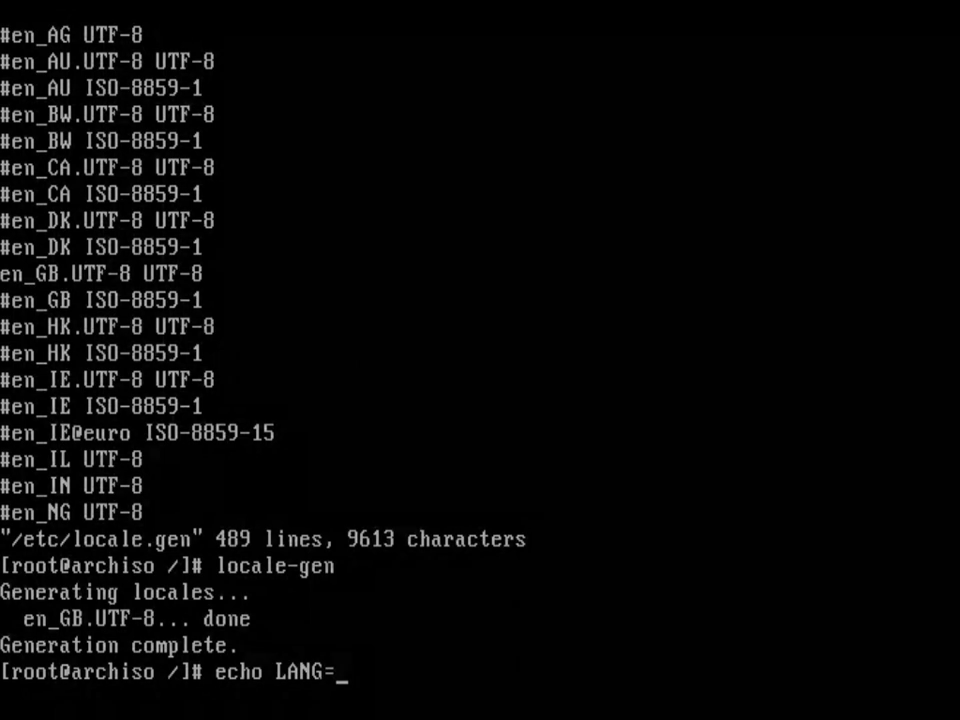
type("en_GB")
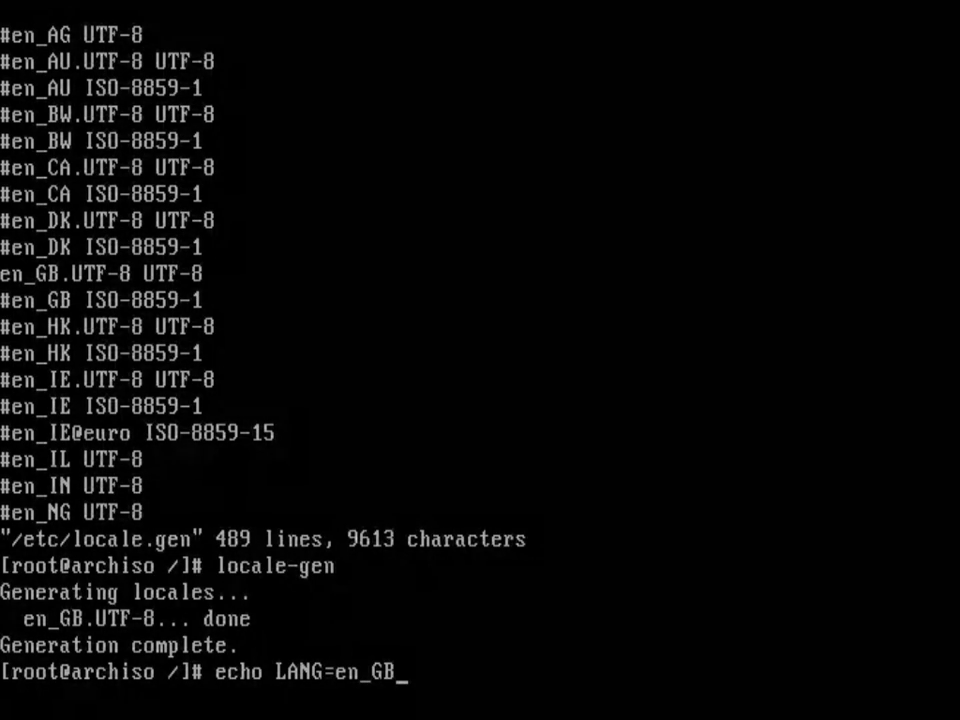
type(".UTF")
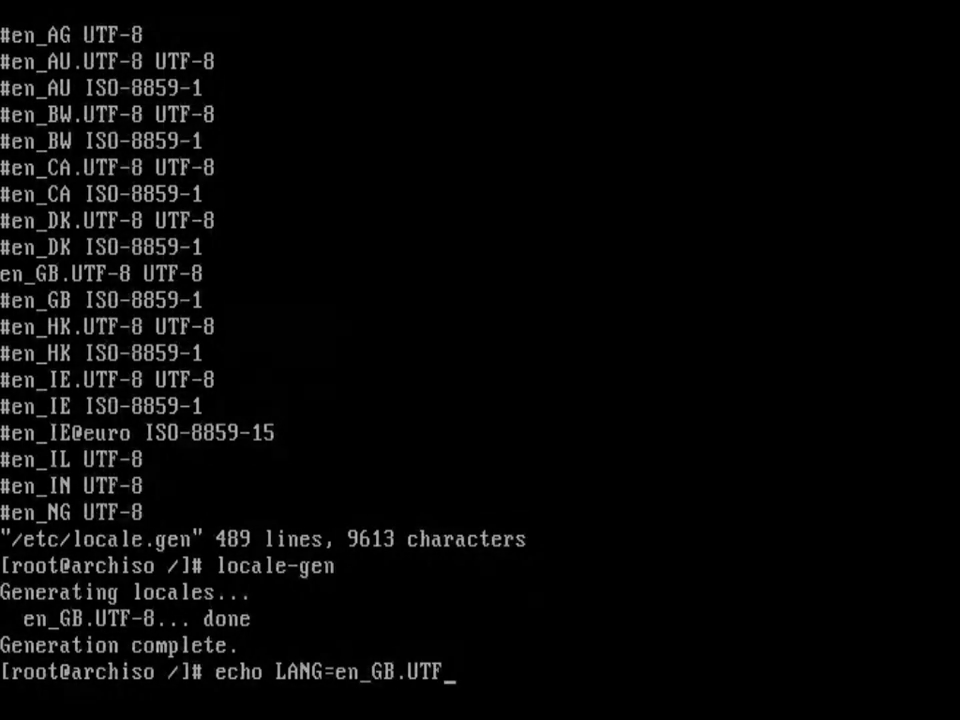
type("-8 > /")
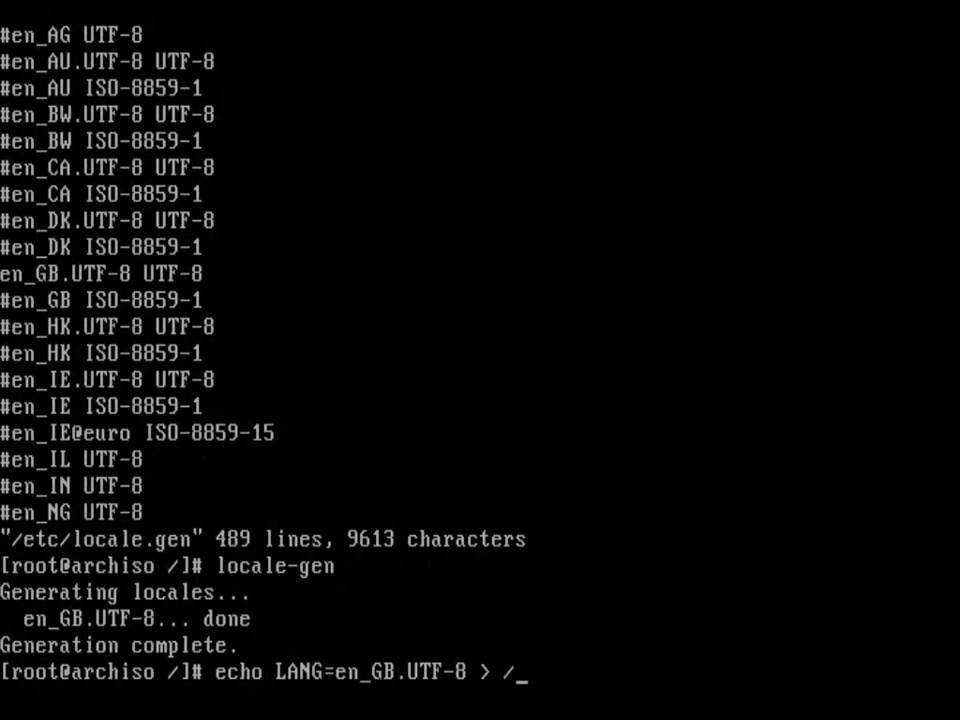
type("etc/")
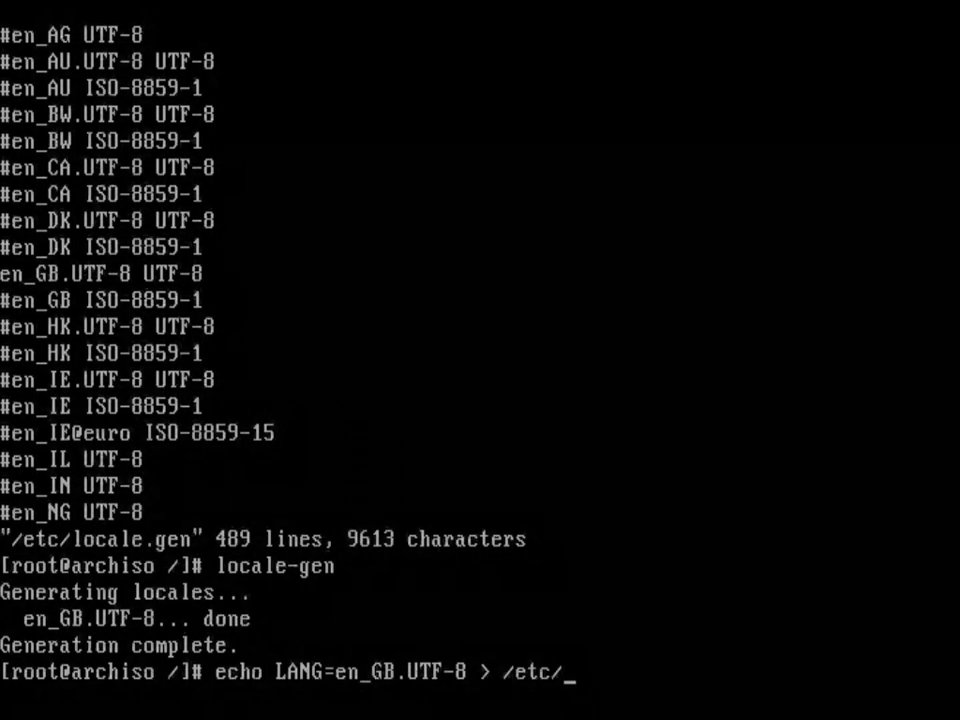
type("locale.conf")
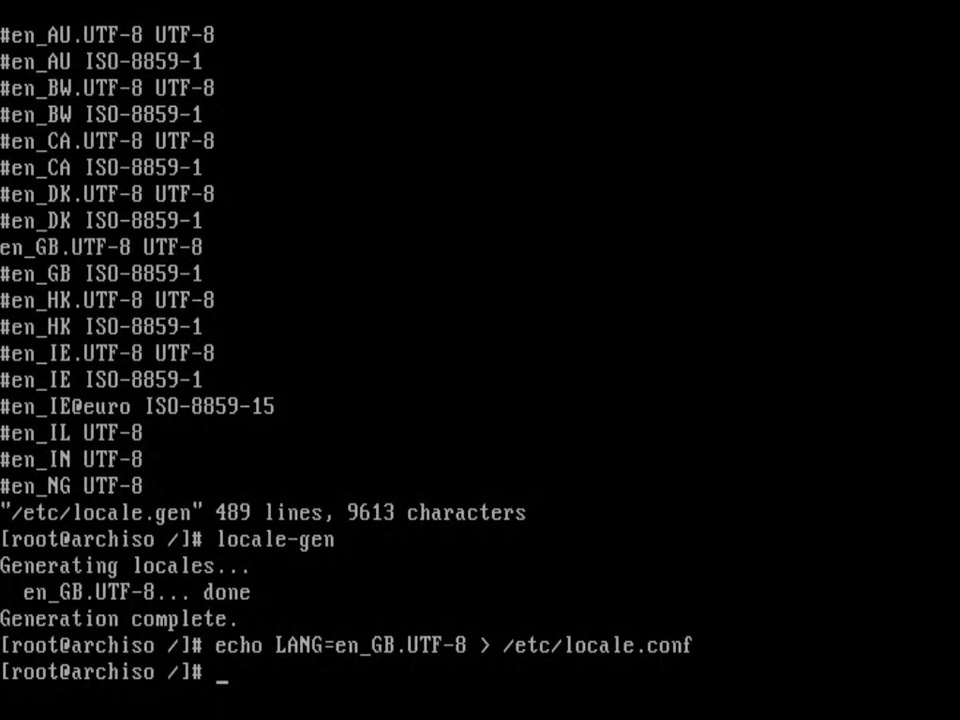
type("e")
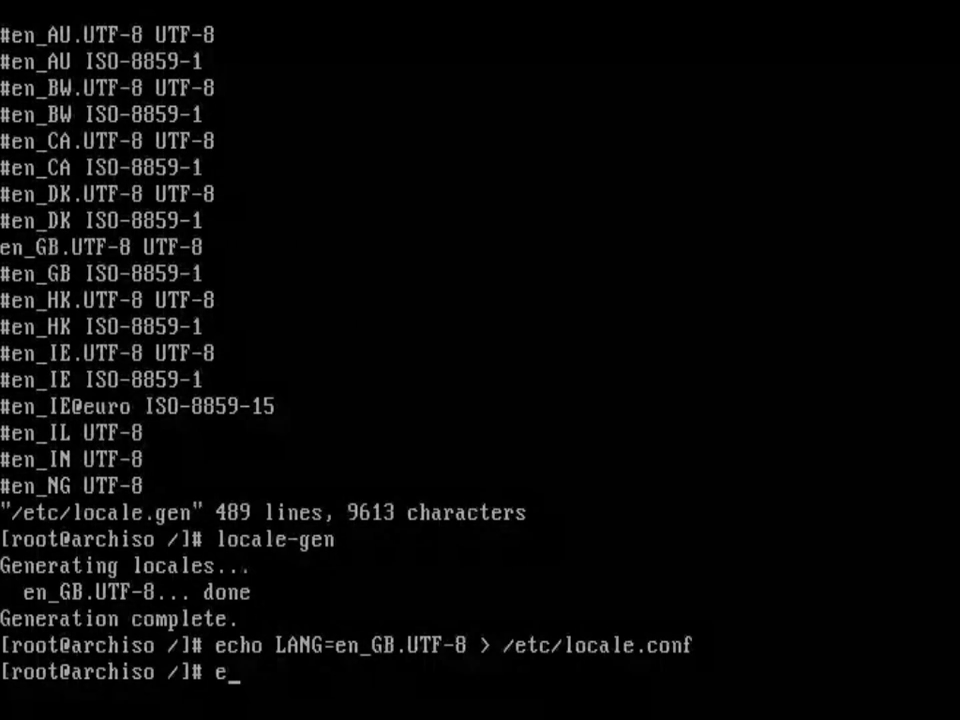
Step: Export LANG=en_GB.UTF-8 for the current shell session
type("export LANG")
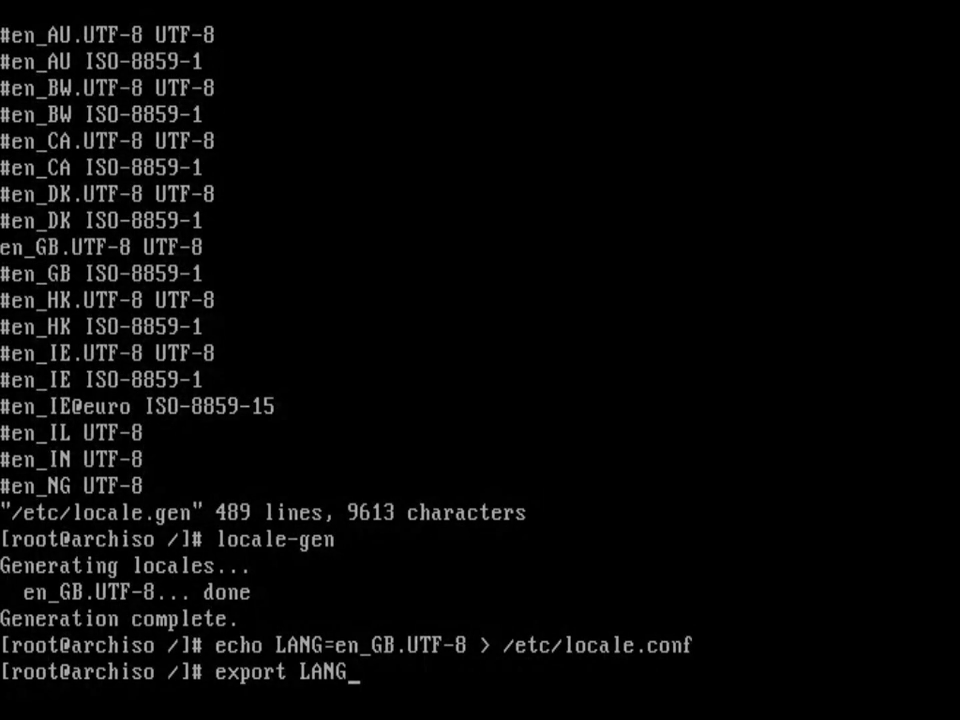
type("=en")
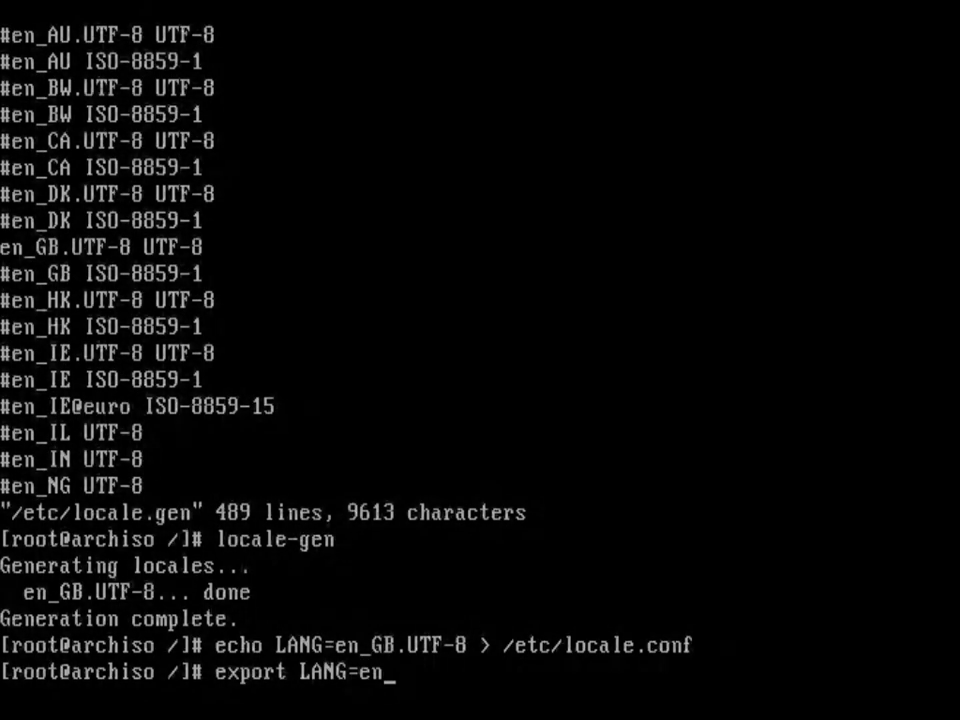
type("GB")
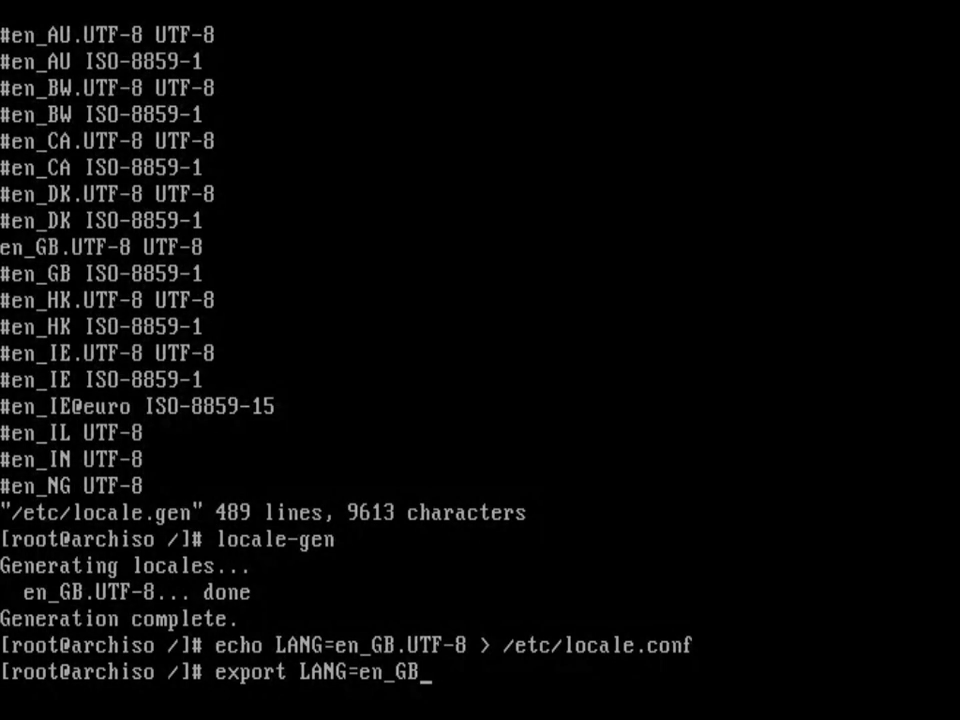
type(".")
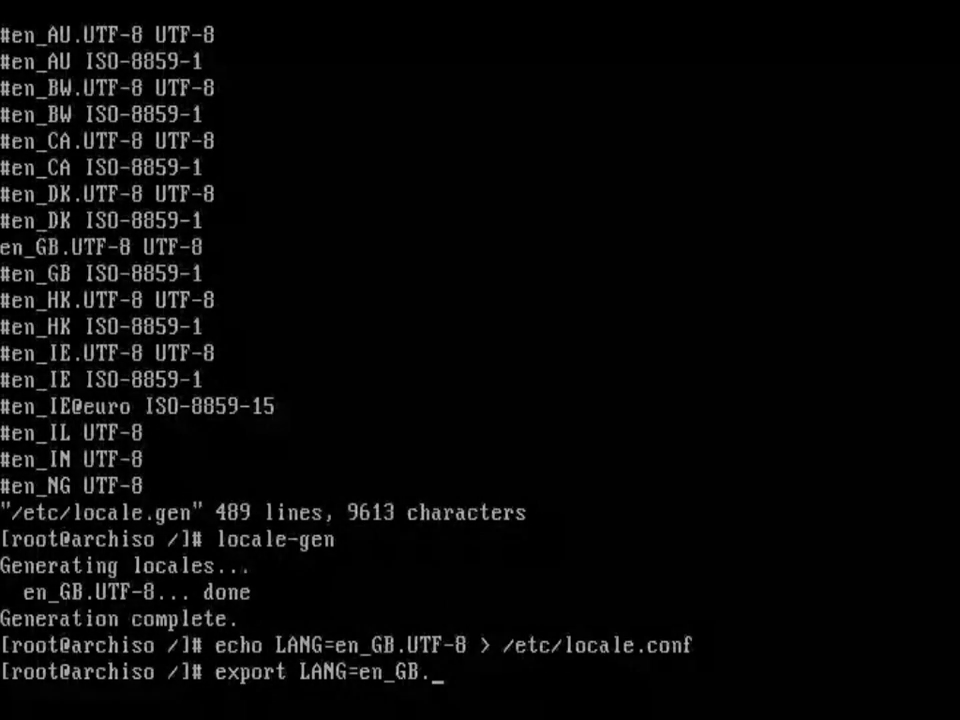
type("UTF-8")
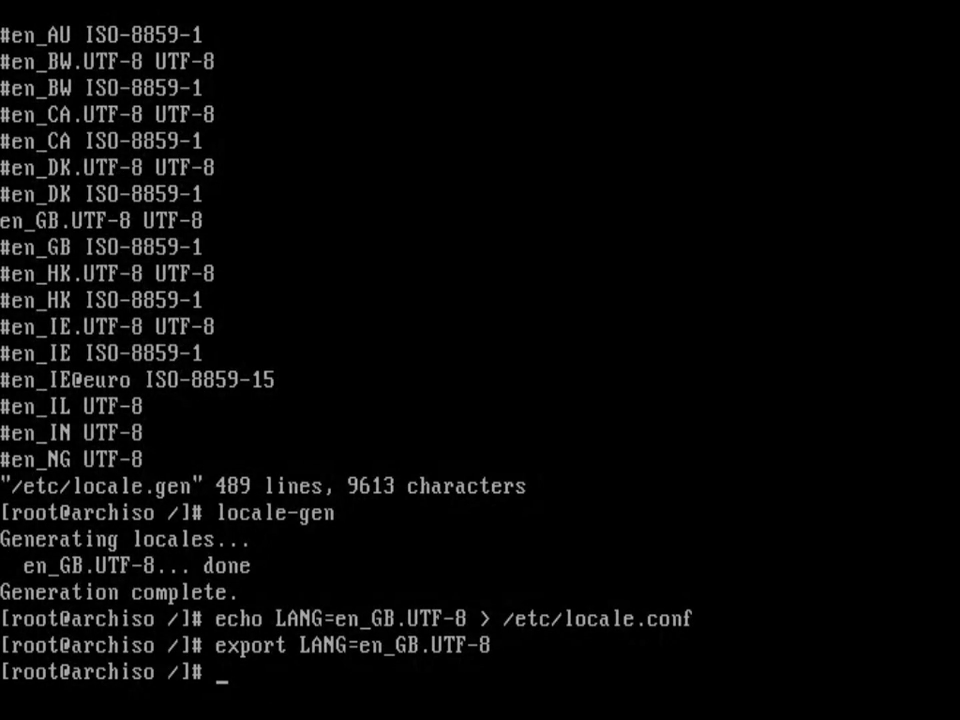
Step: Run tzselect, choosing Europe then Britain (UK) to confirm TZ Europe/London
type("tzsek")
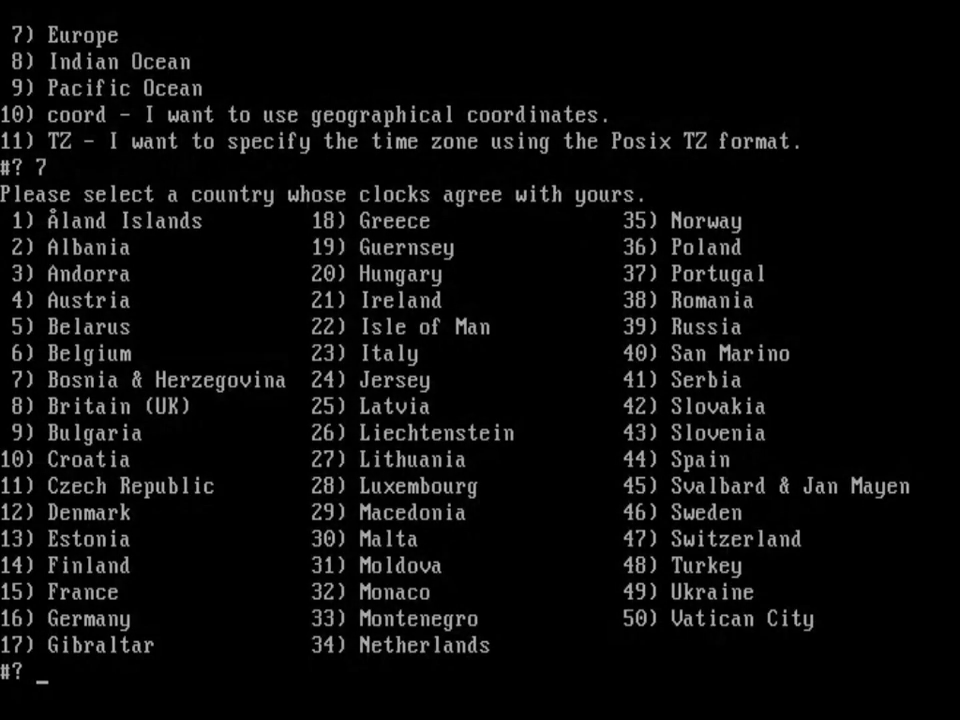
type("8")
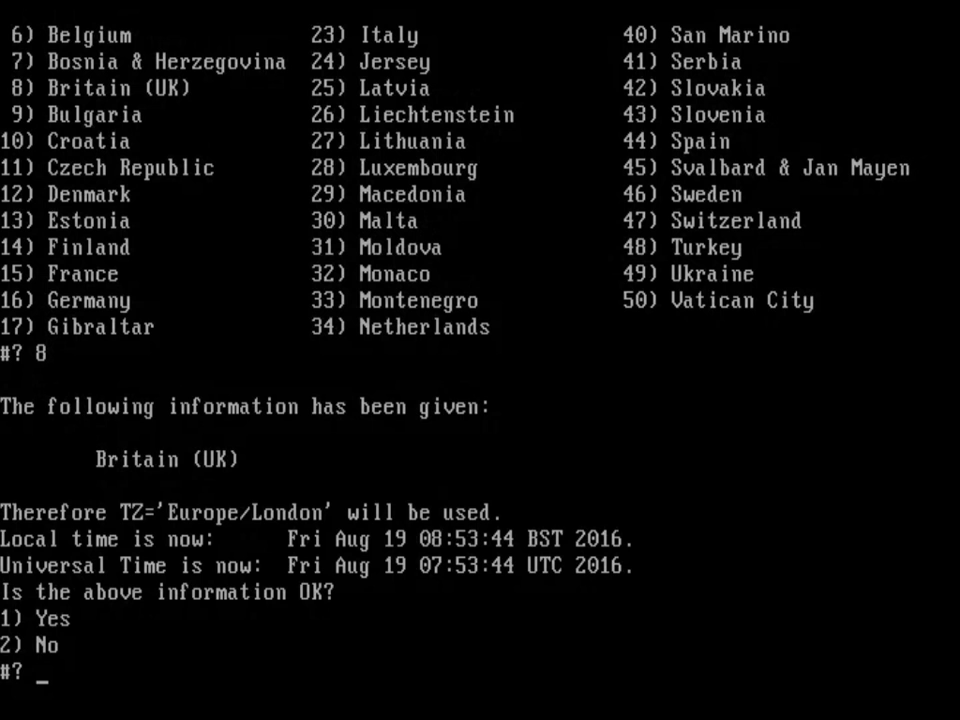
type("1")
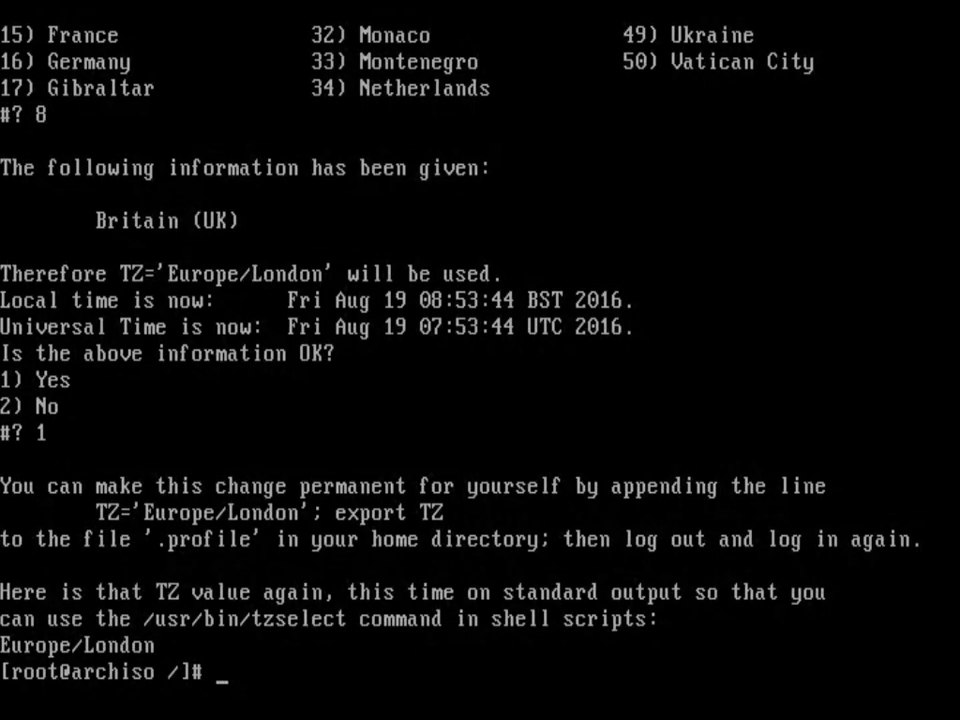
Step: Link /usr/share/zoneinfo/Europe/London to /etc/localtime with ln -s
type("l")
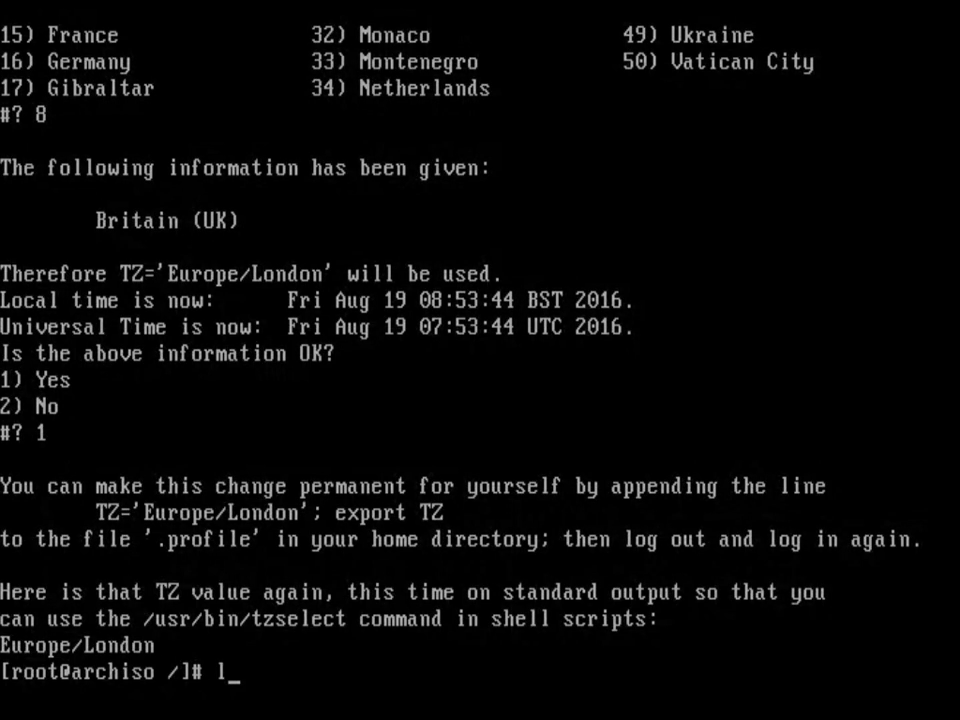
type("n -s")
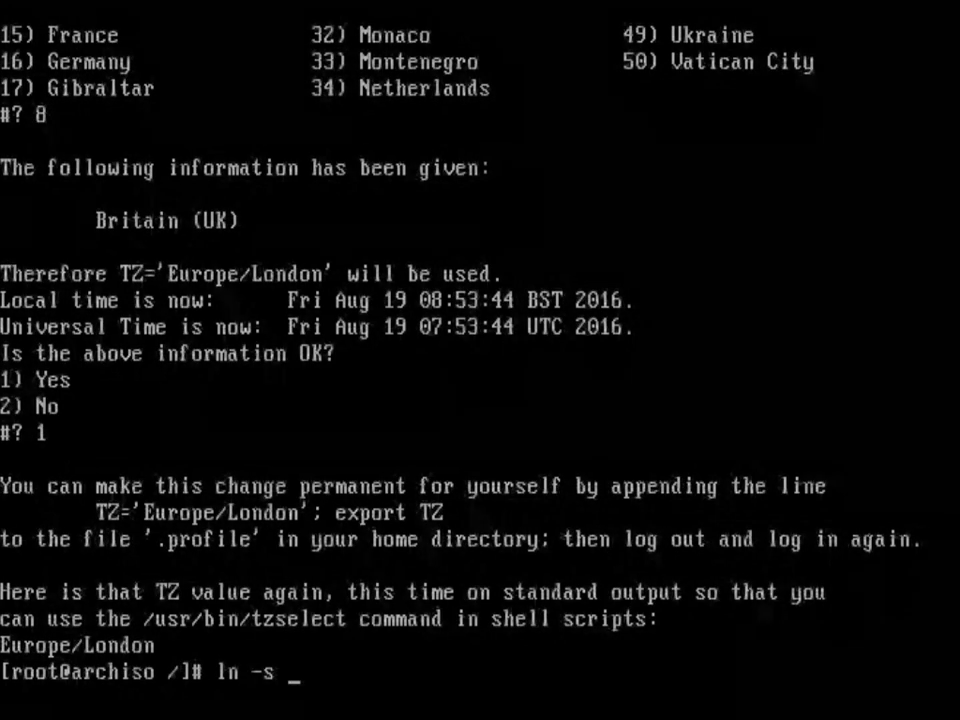
type("/usr/")
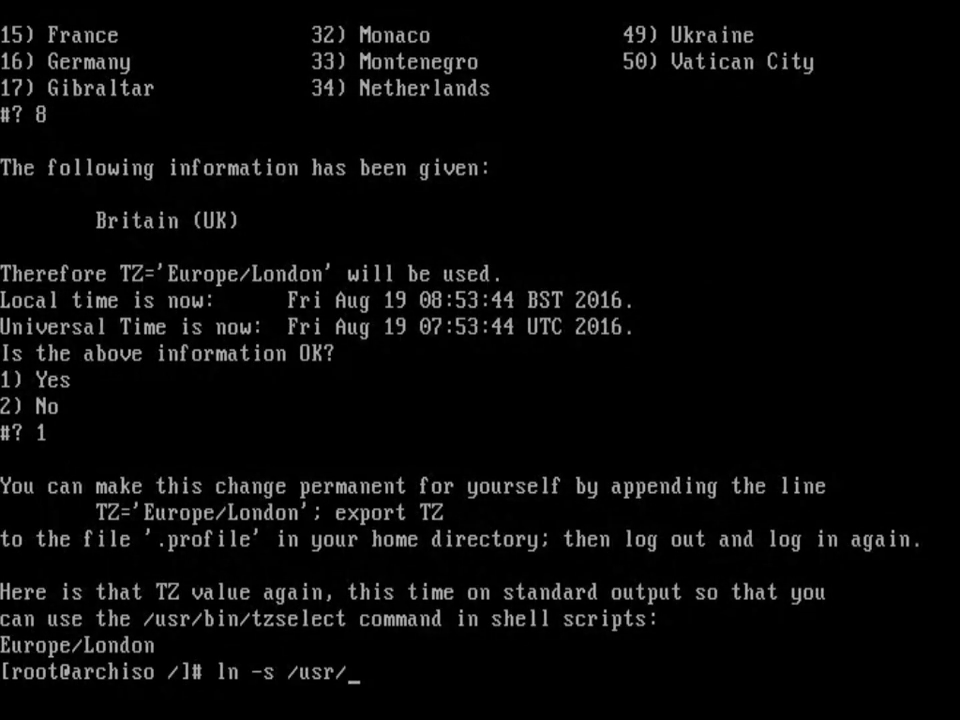
type("share")
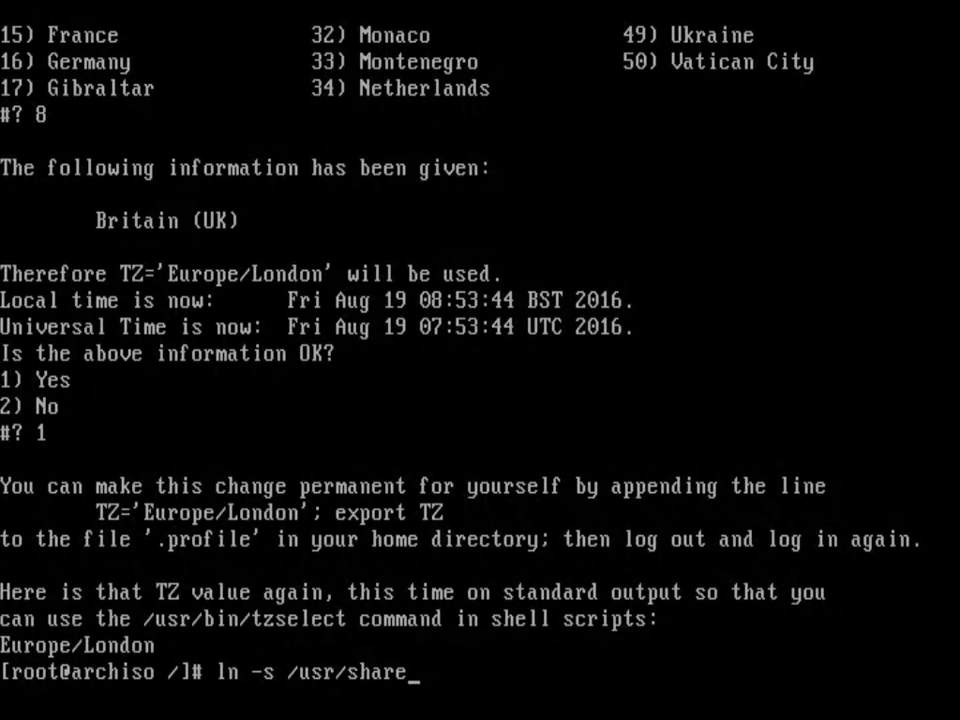
type("zoneinfo/")
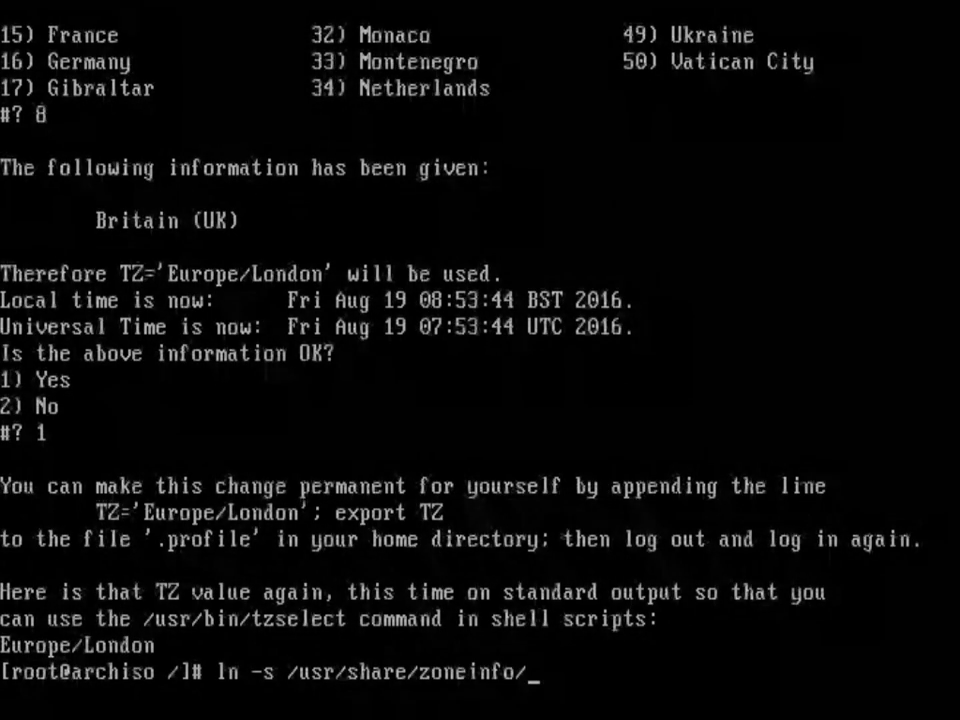
type("E")
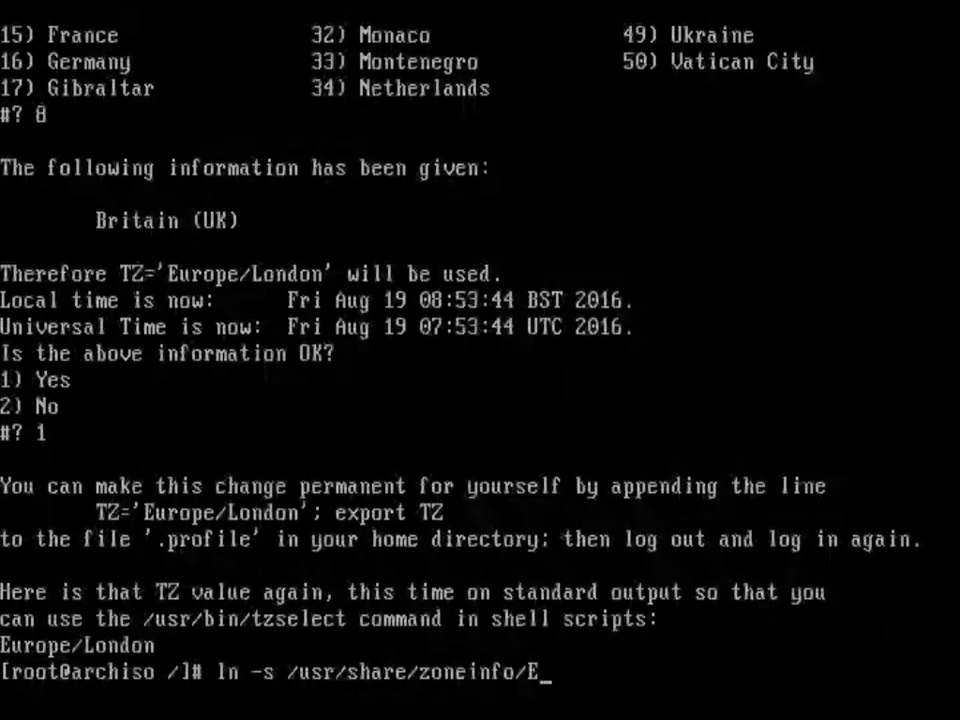
key("Tab")
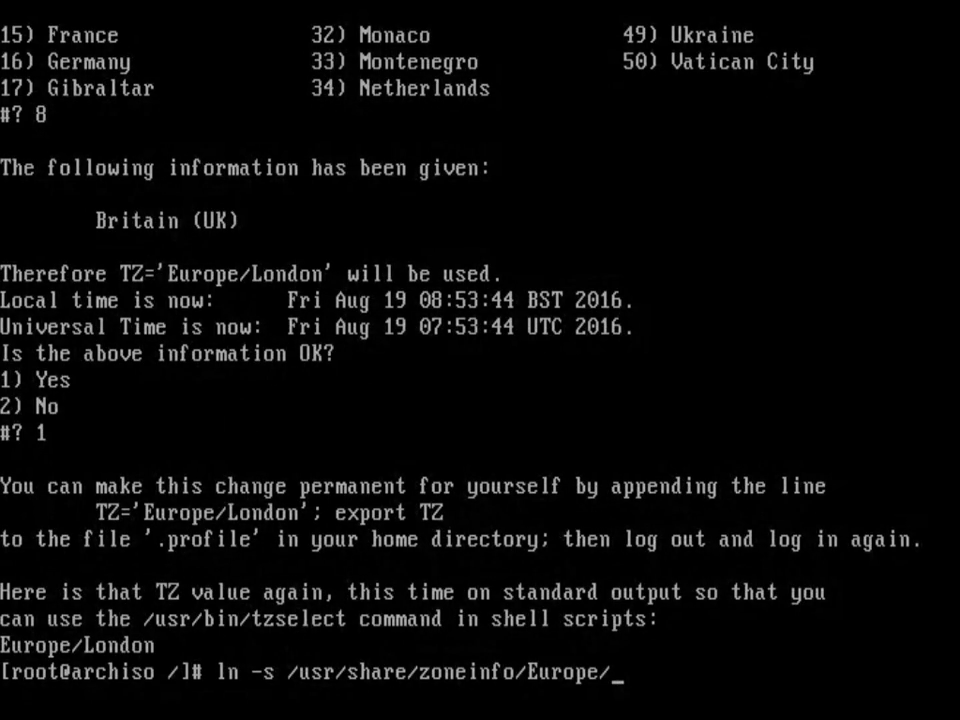
type("London")
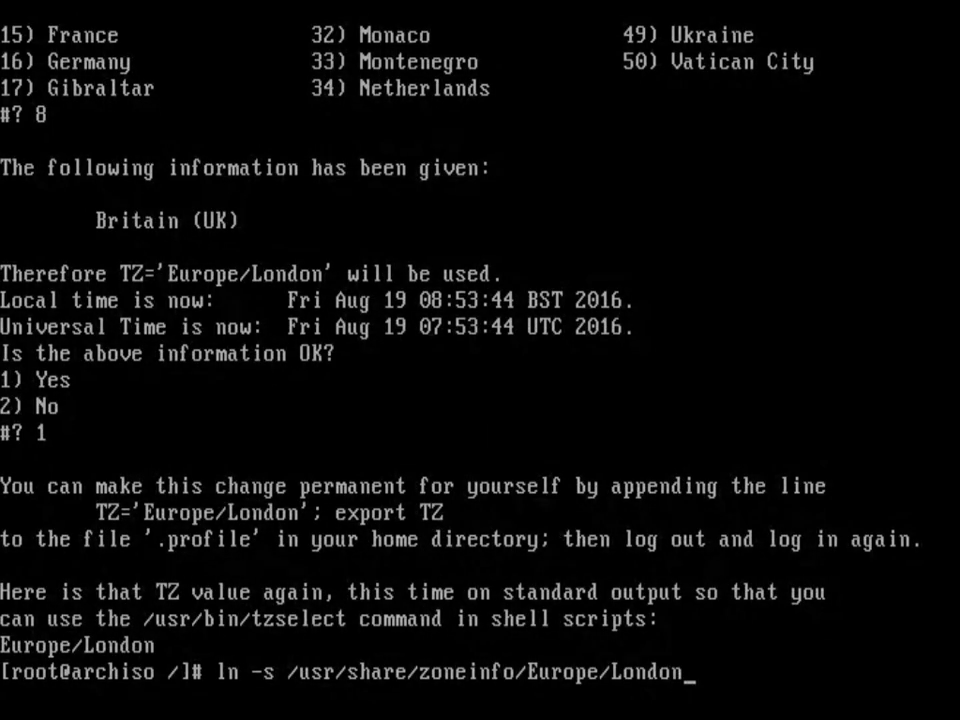
type("> /etc/localtime")
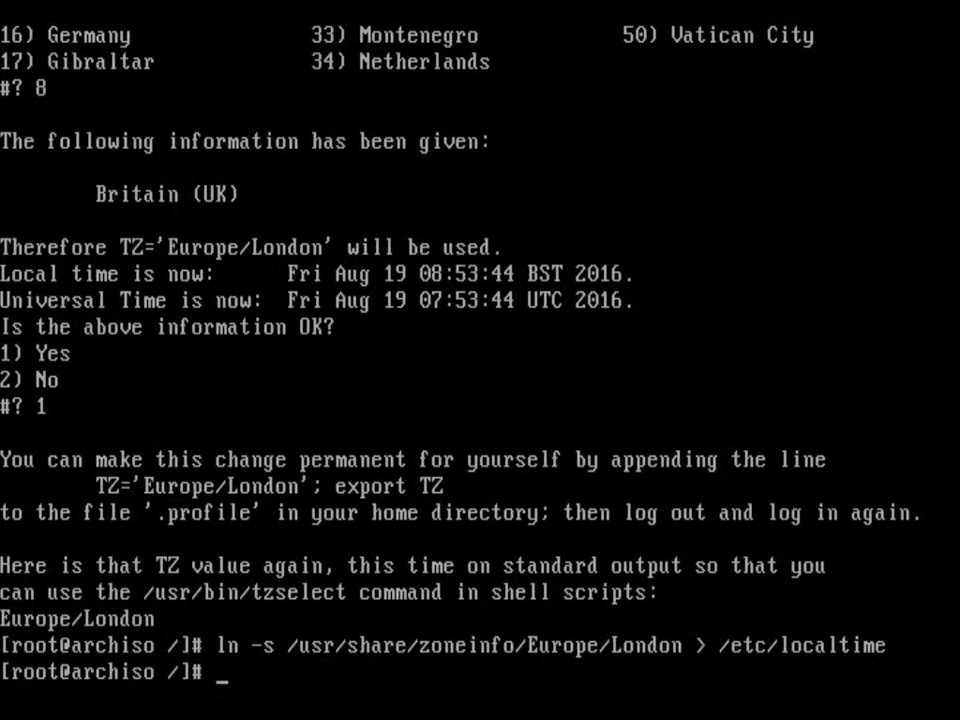
Step: Sync the hardware clock to UTC with hwclock --systohc --utc
type("hwclock")
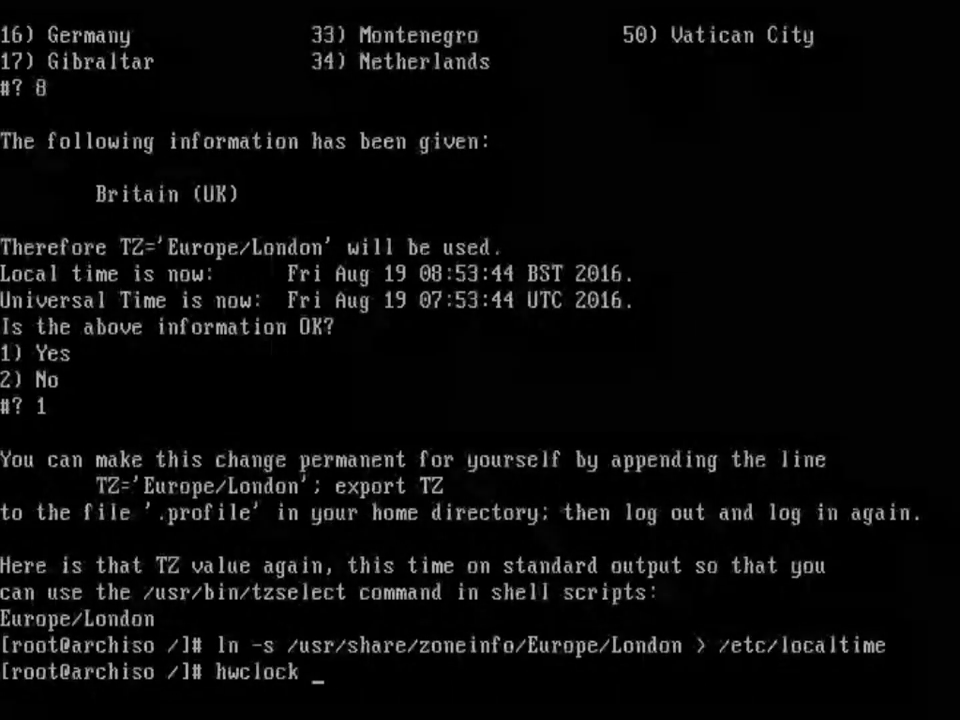
type("--systo")
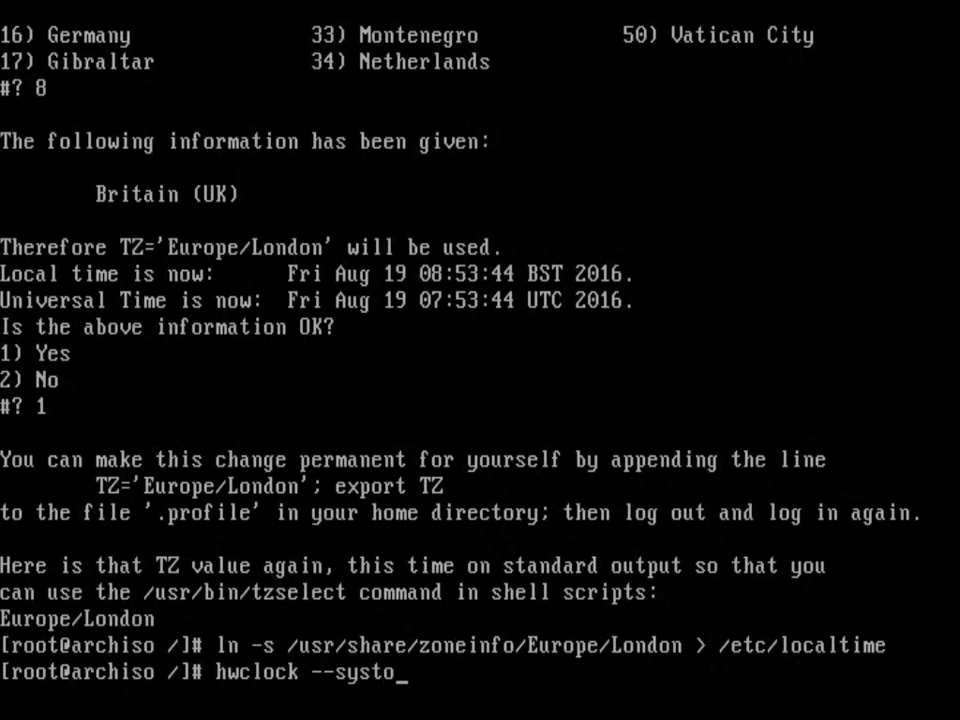
type("hc --utc")
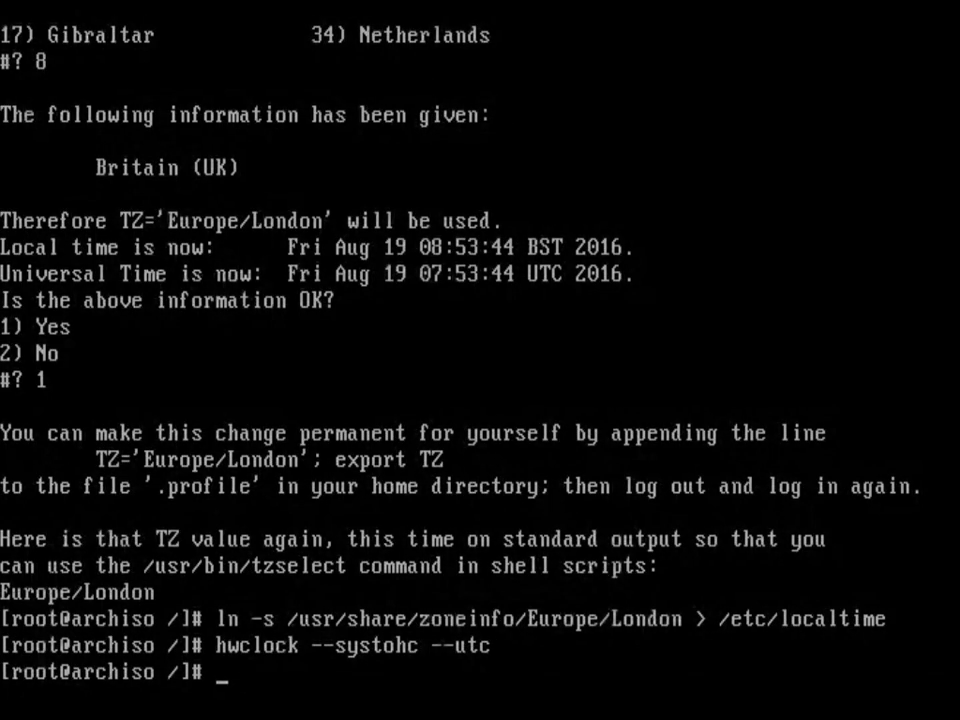
Step: Install vim, grub and os-prober with pacman -S
type("p")
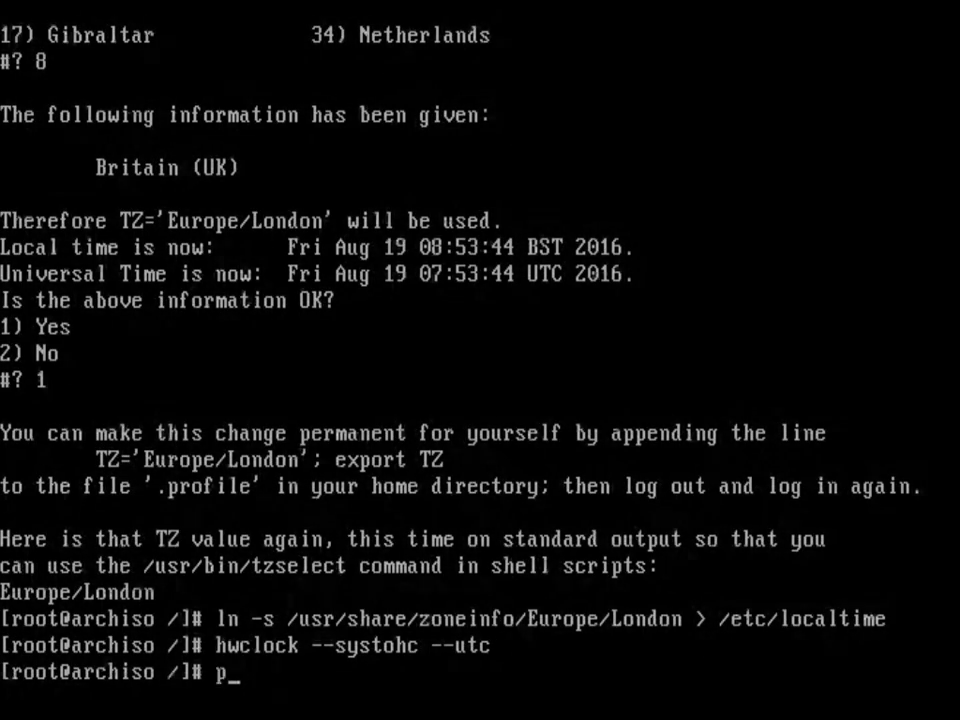
type("acman -S")
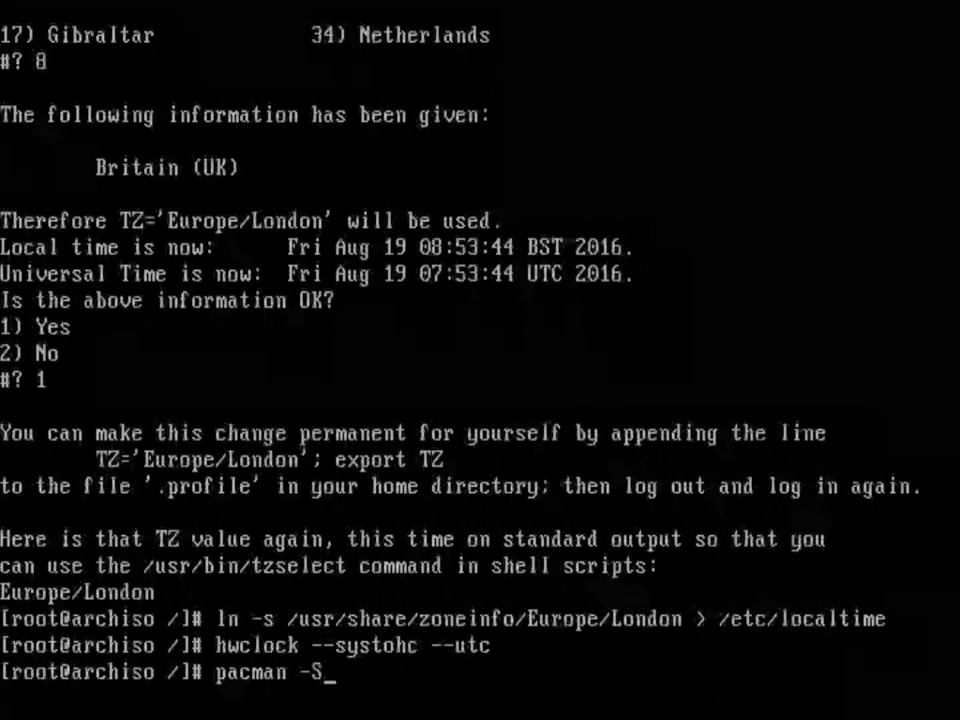
type("vim gr")
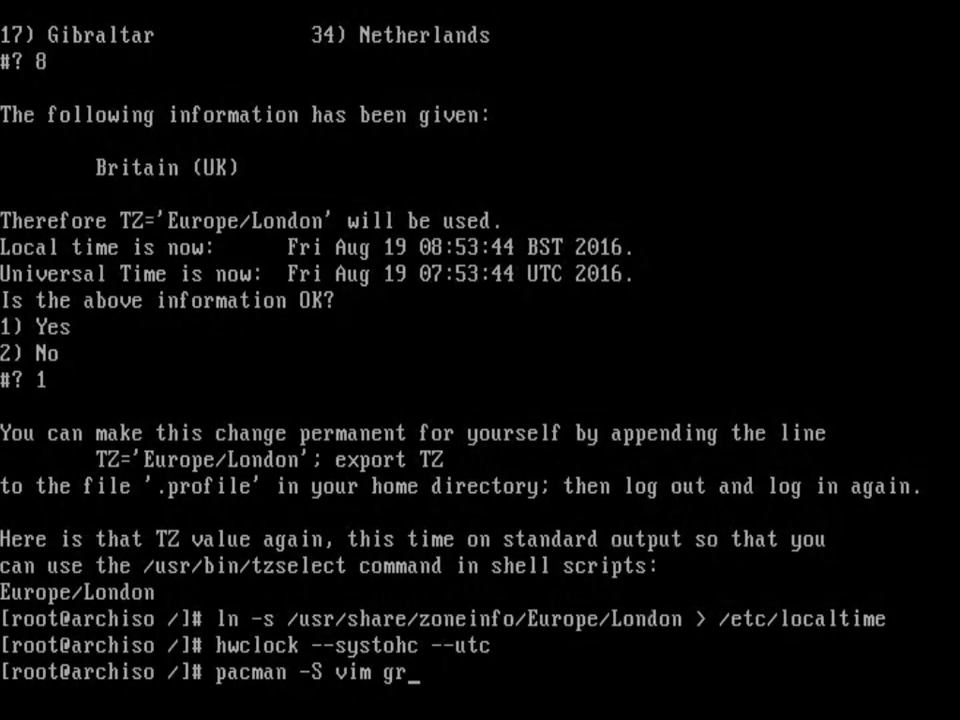
type("ub")
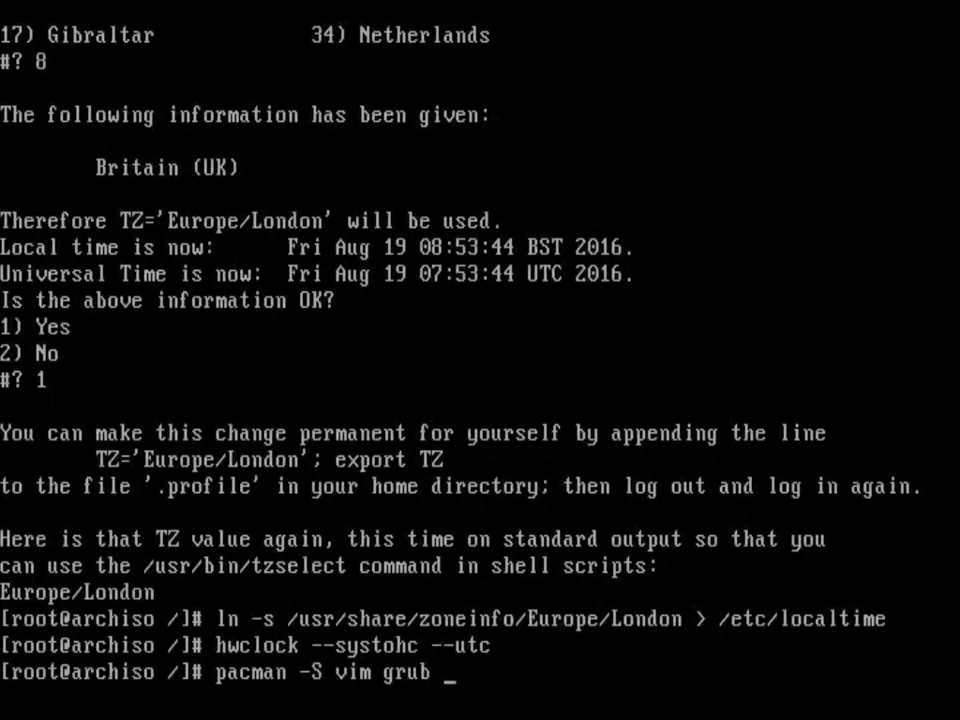
type("os-prob")
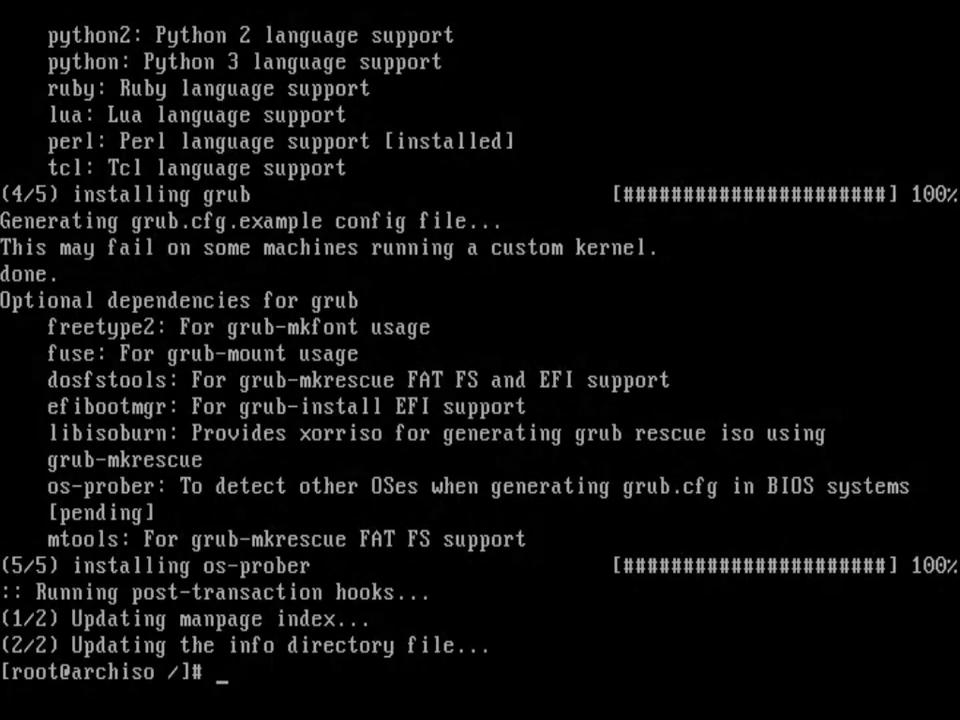
Step: Install GRUB to /dev/sda with grub-install --recheck --target=i386-pc
type("grub")
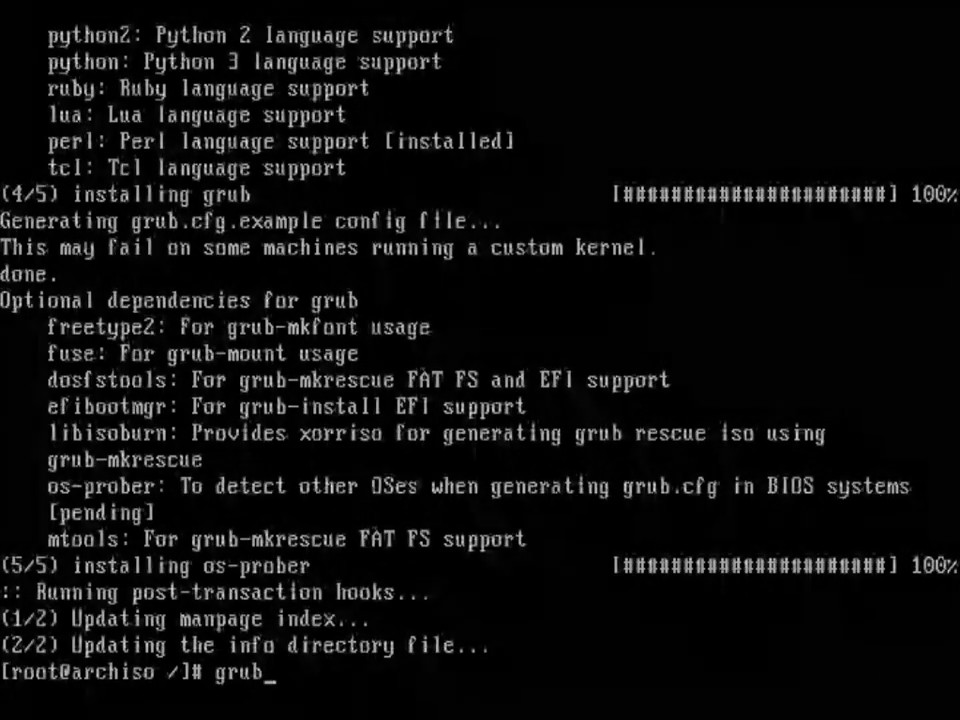
type("-install")
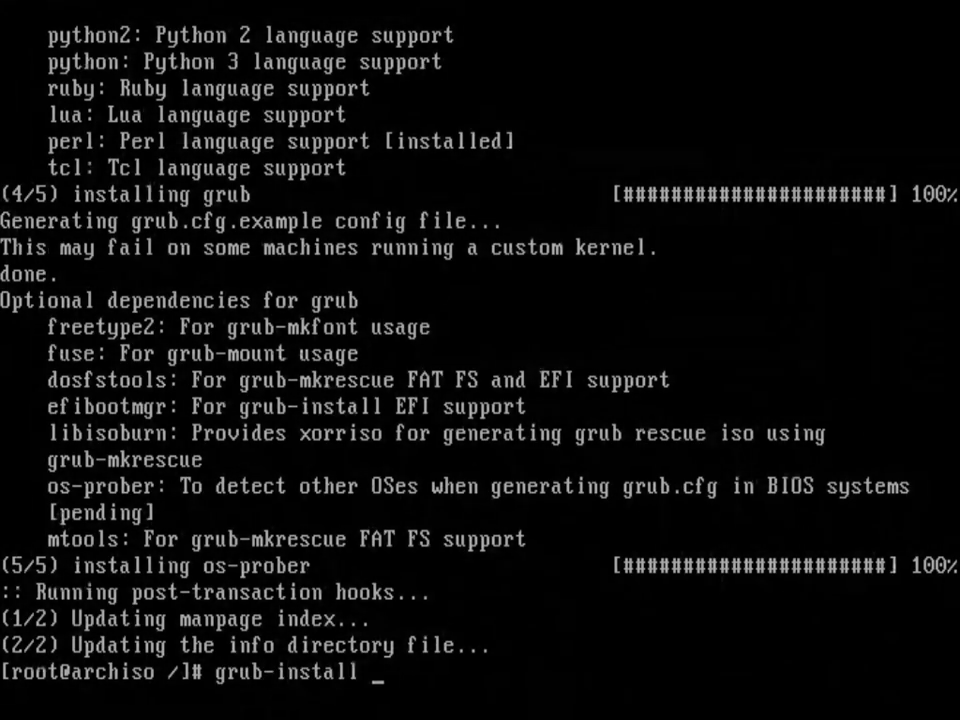
type("--recheck")
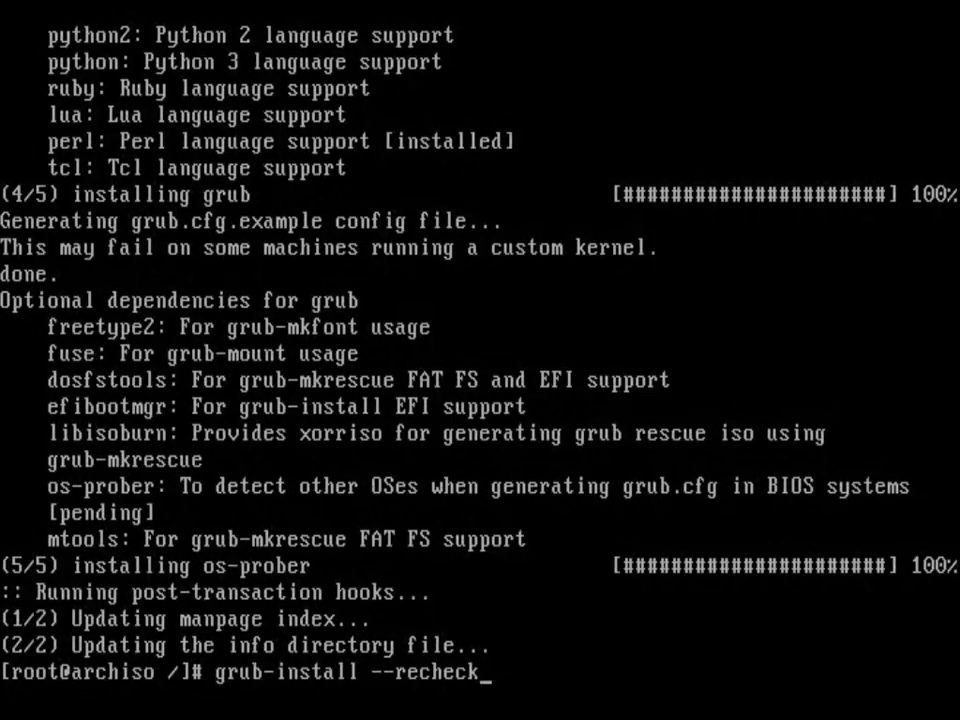
type("--tar")
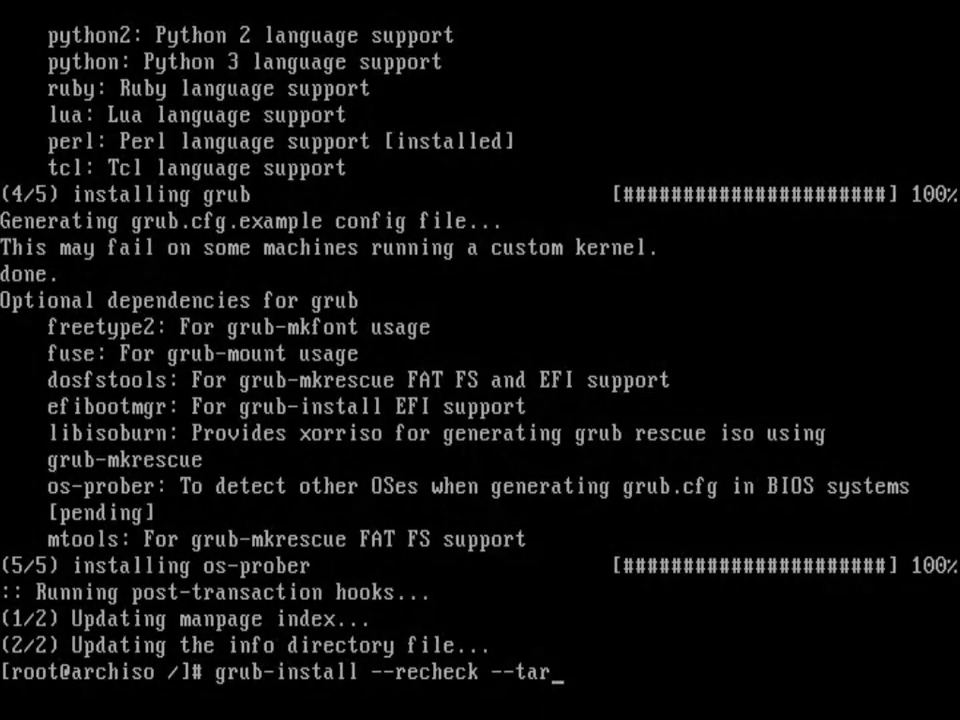
type("get")
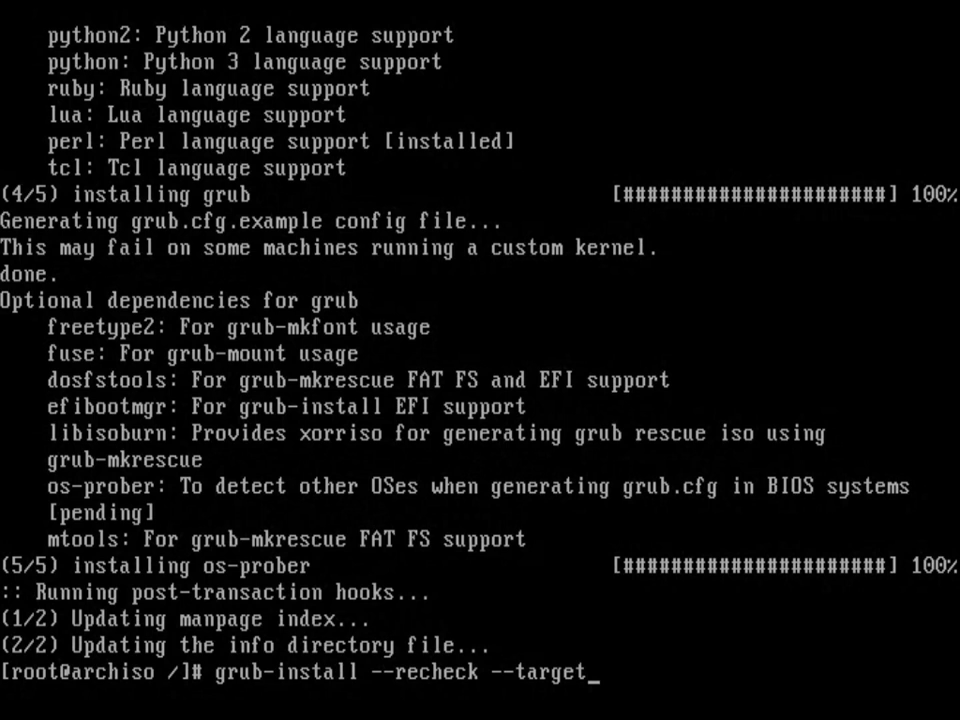
type("i386-")
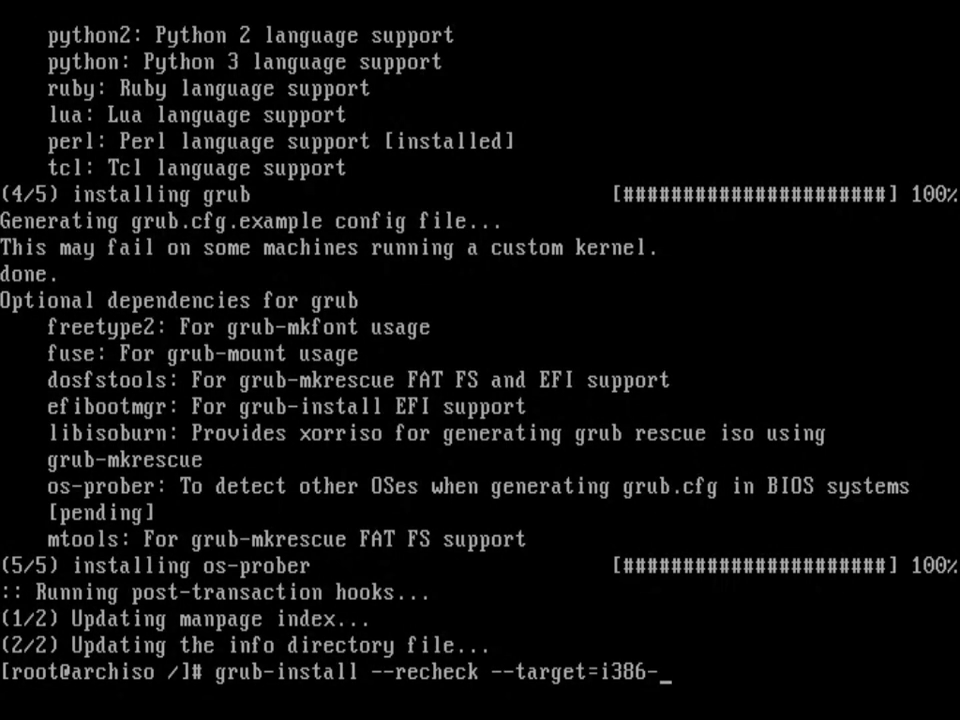
type("pc /de")
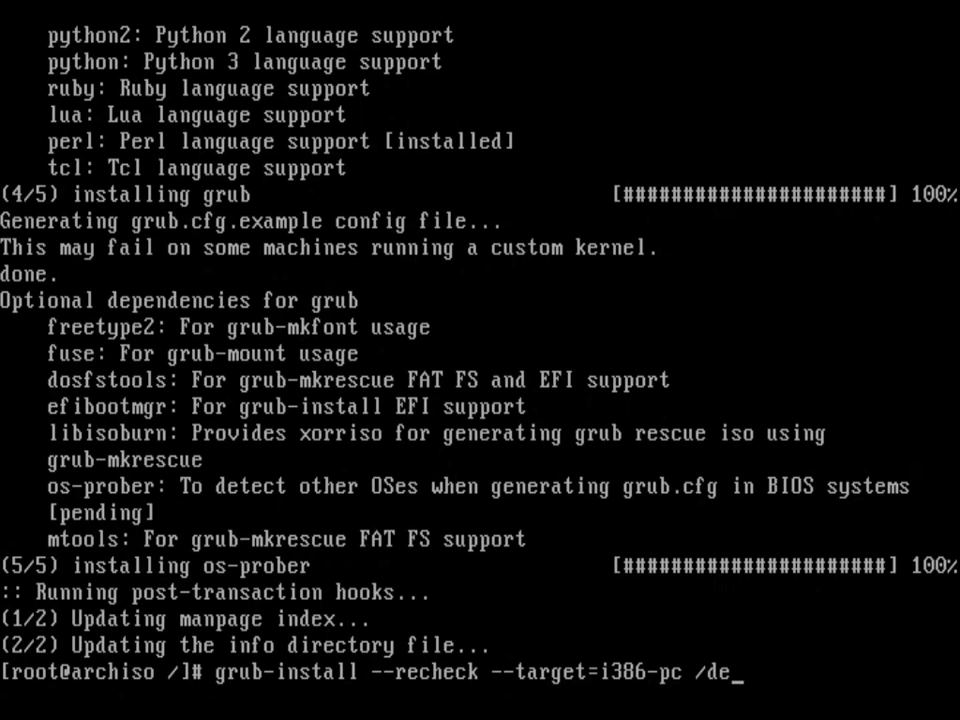
type("v/sda")
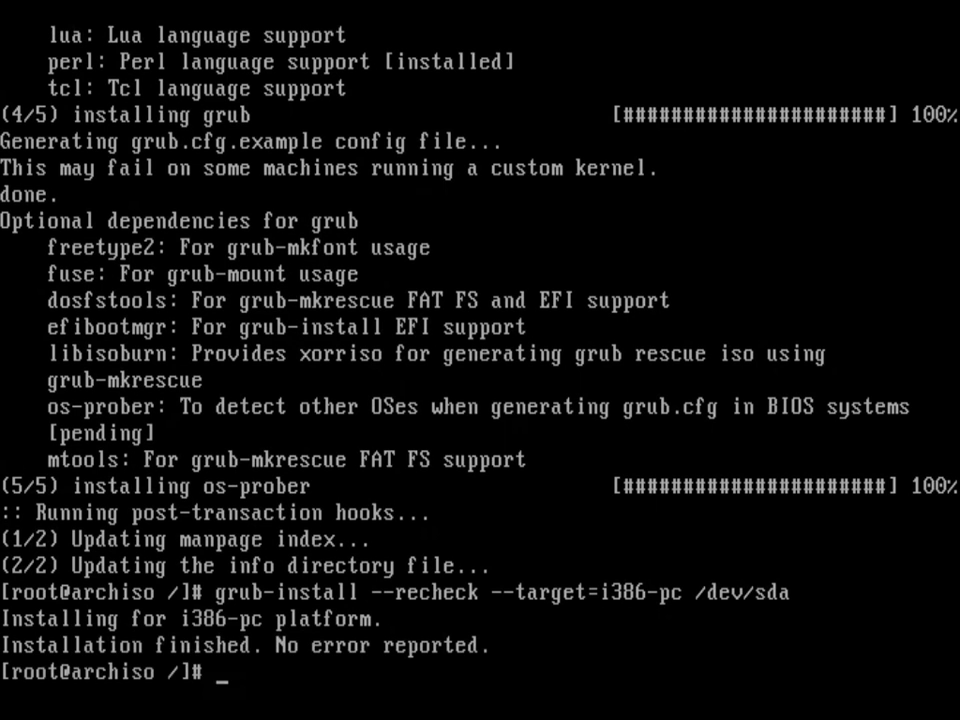
Step: Generate the GRUB configuration at /boot/grub/grub.cfg with grub-mkconfig
type("grub-mkconfig -o")
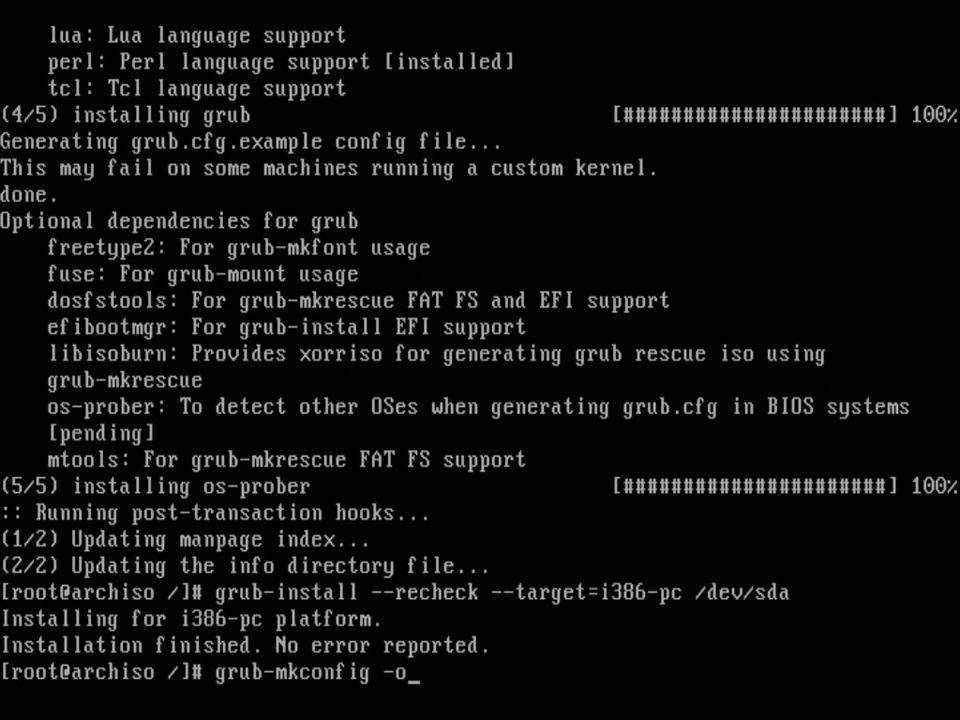
type("/boot/")
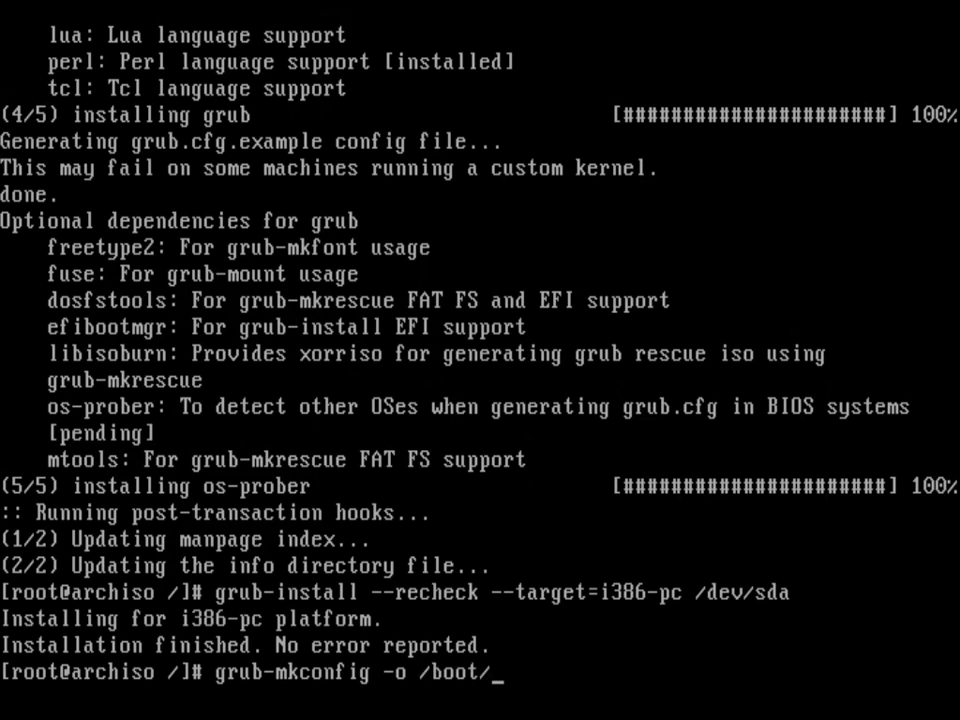
type("grub/grub.cfg")
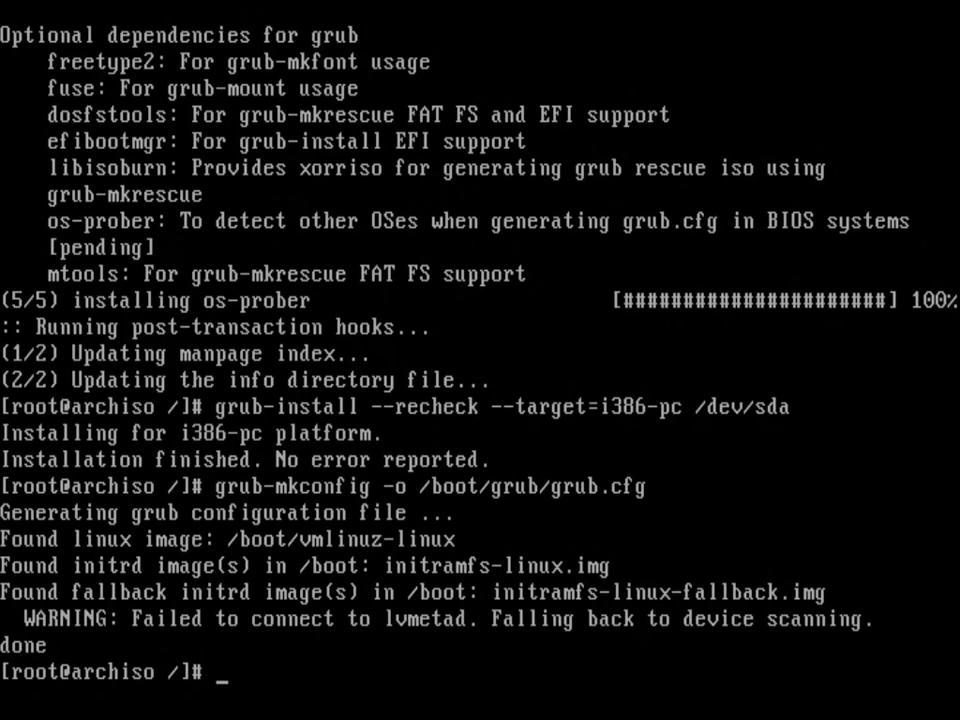
Step: Write HostnameArch to /etc/hostname, set a new root password, and exit the chroot
type("echo")
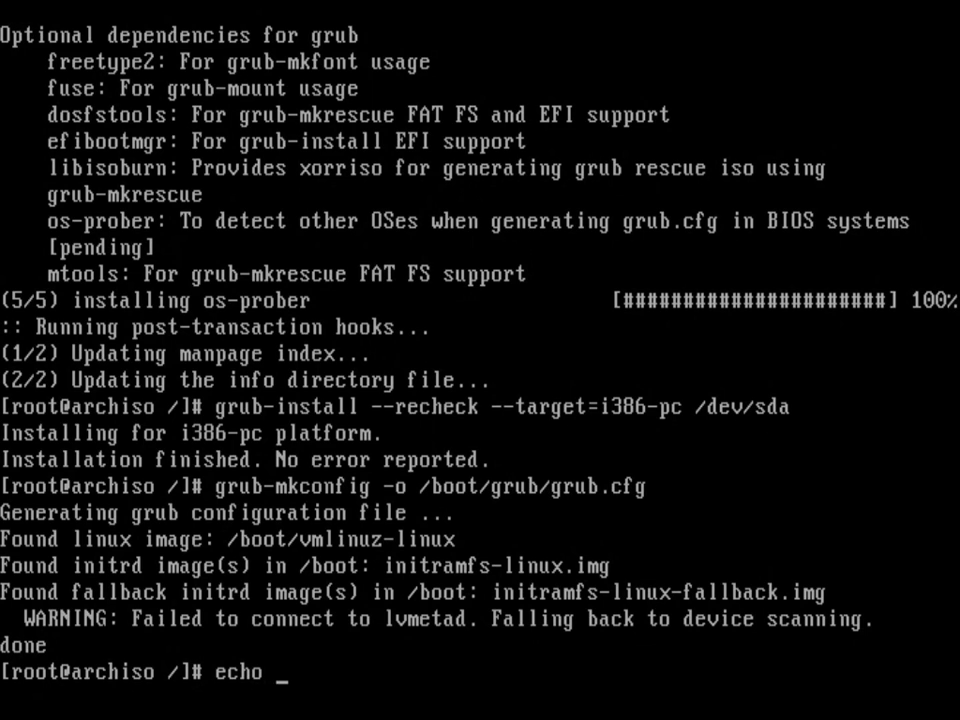
type("Hostanm")
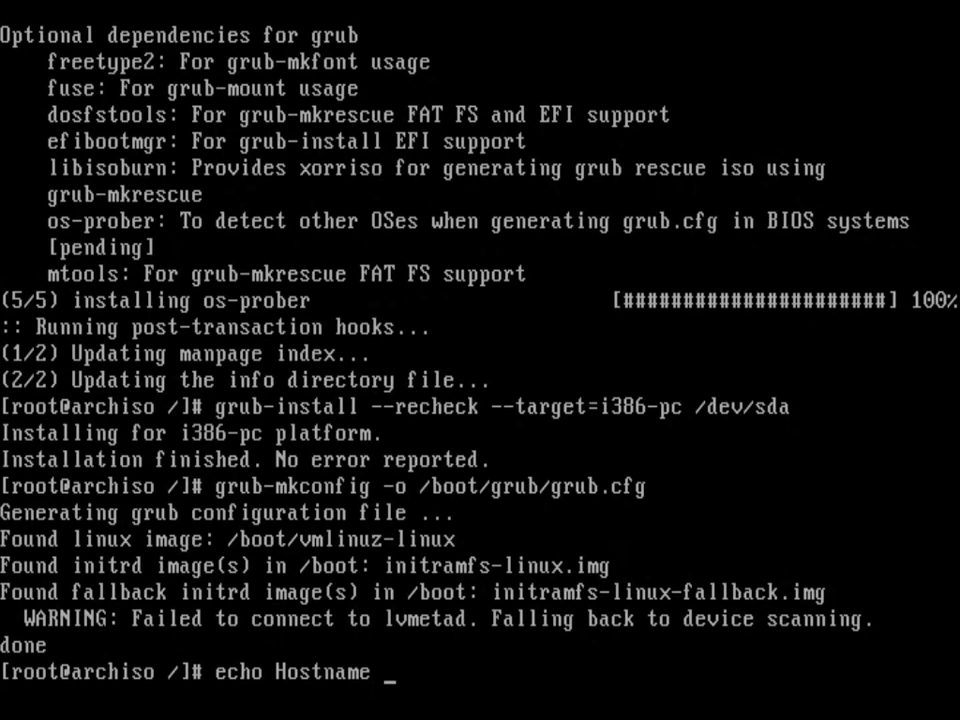
type("> /etc/")
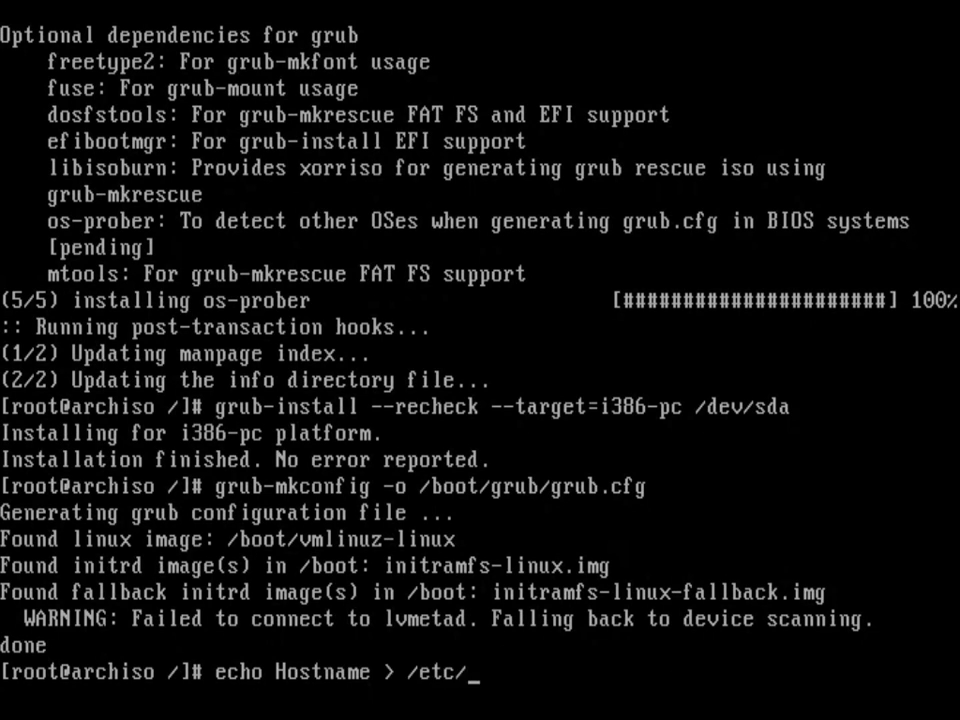
type("hostname")
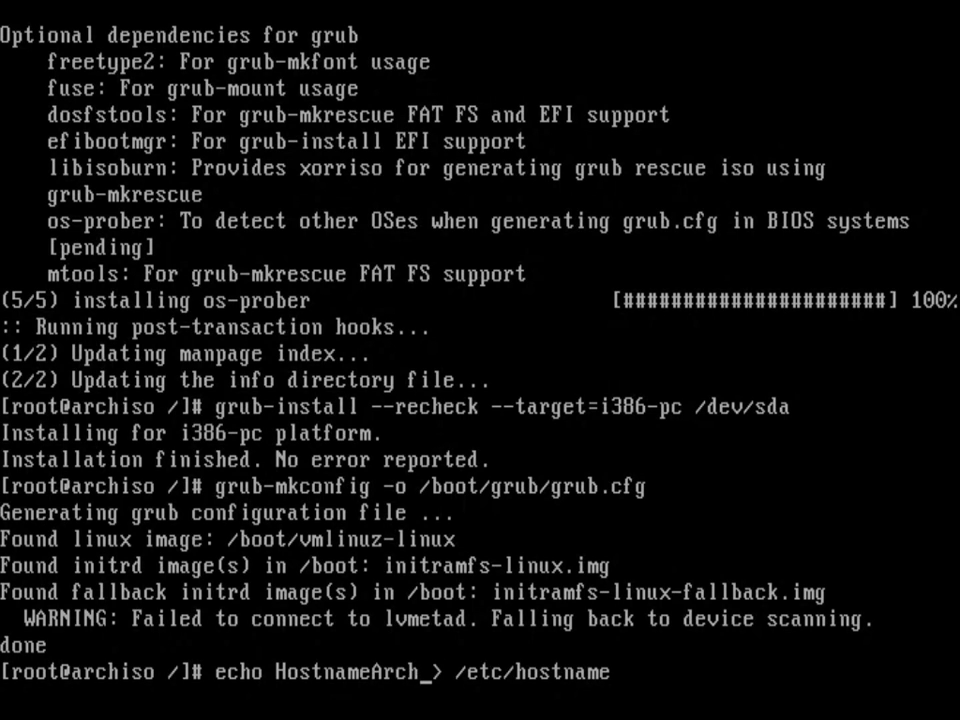
key("Return")
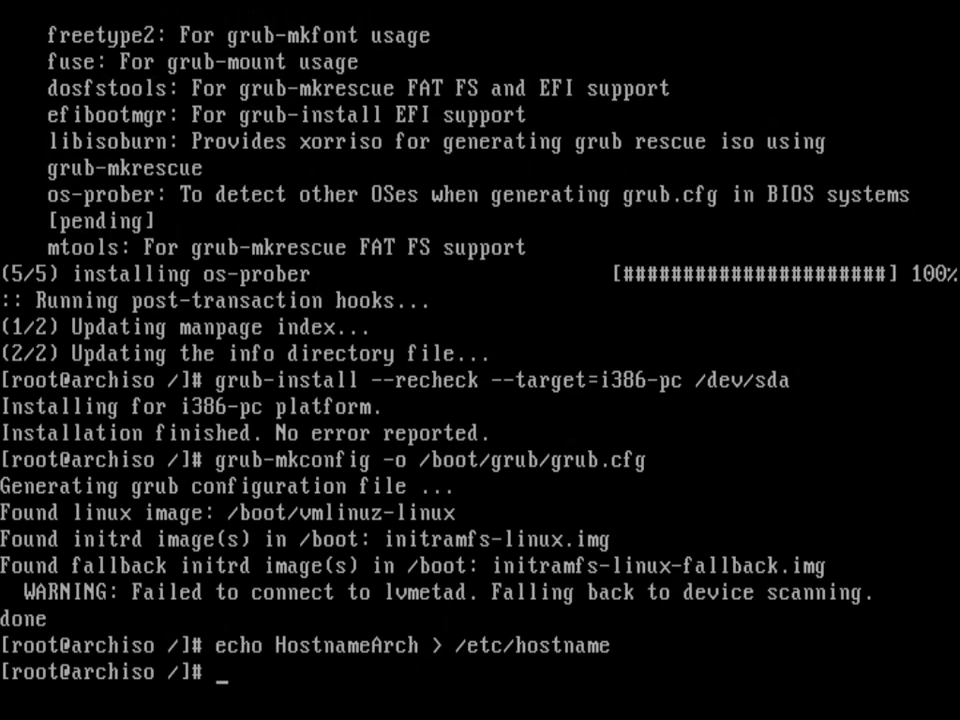
type("passwd")
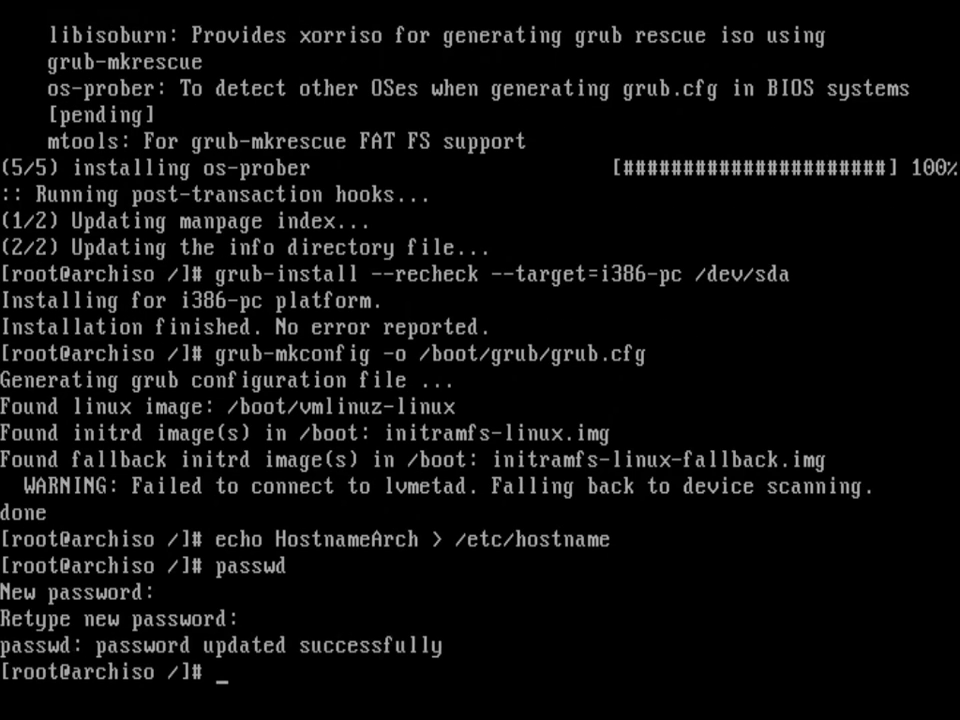
type("exit")
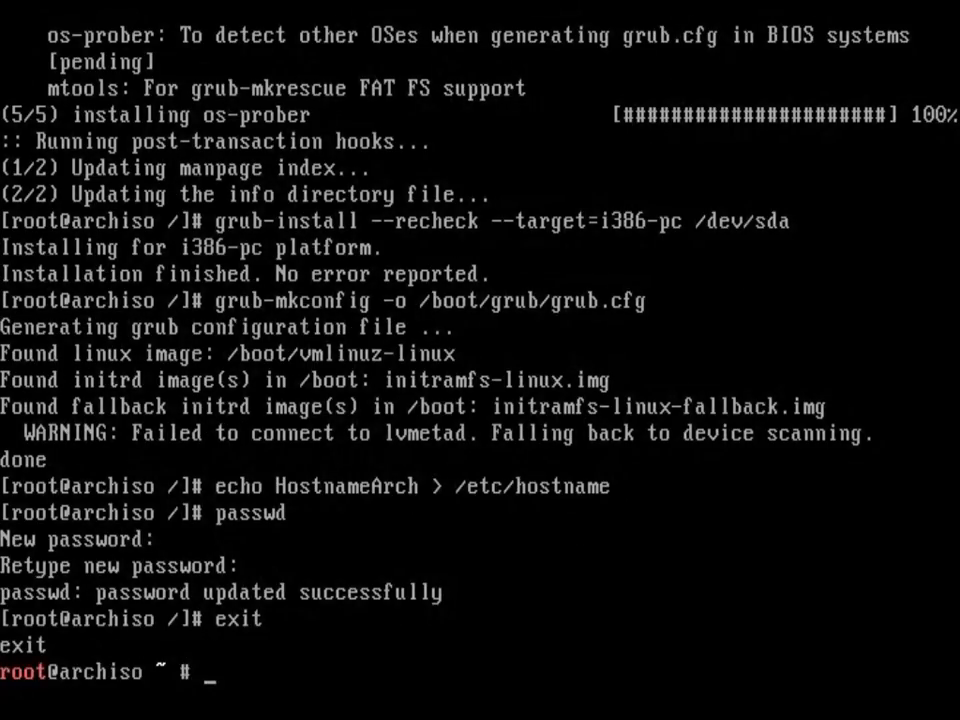
Step: Recursively unmount everything under /mnt with umount -R, accepting the spelling correction
type("unmount")
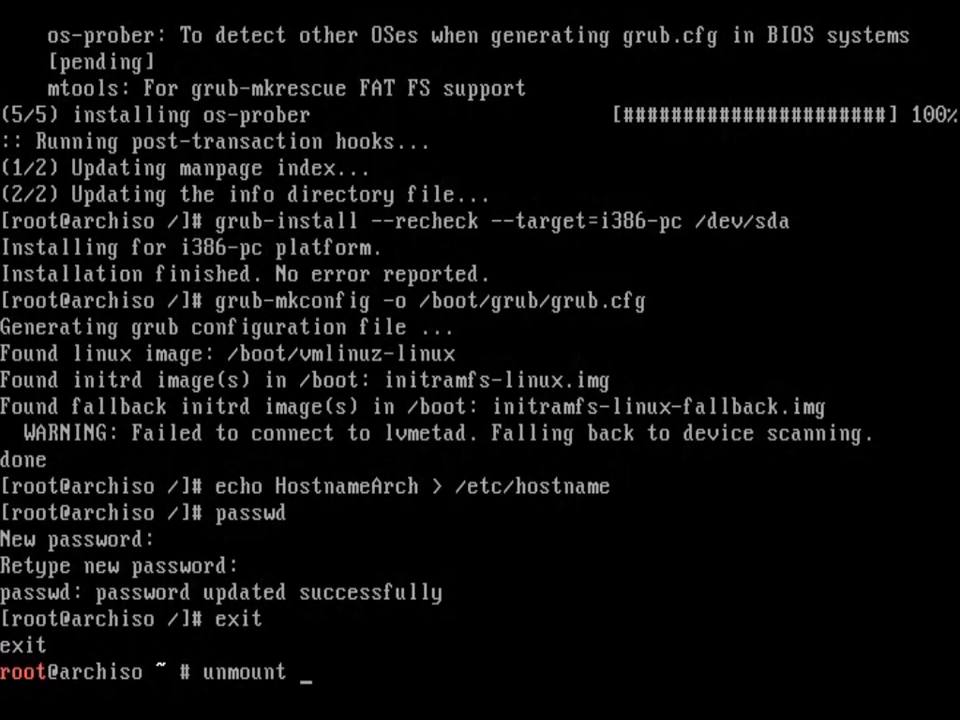
type("-R /mnt")
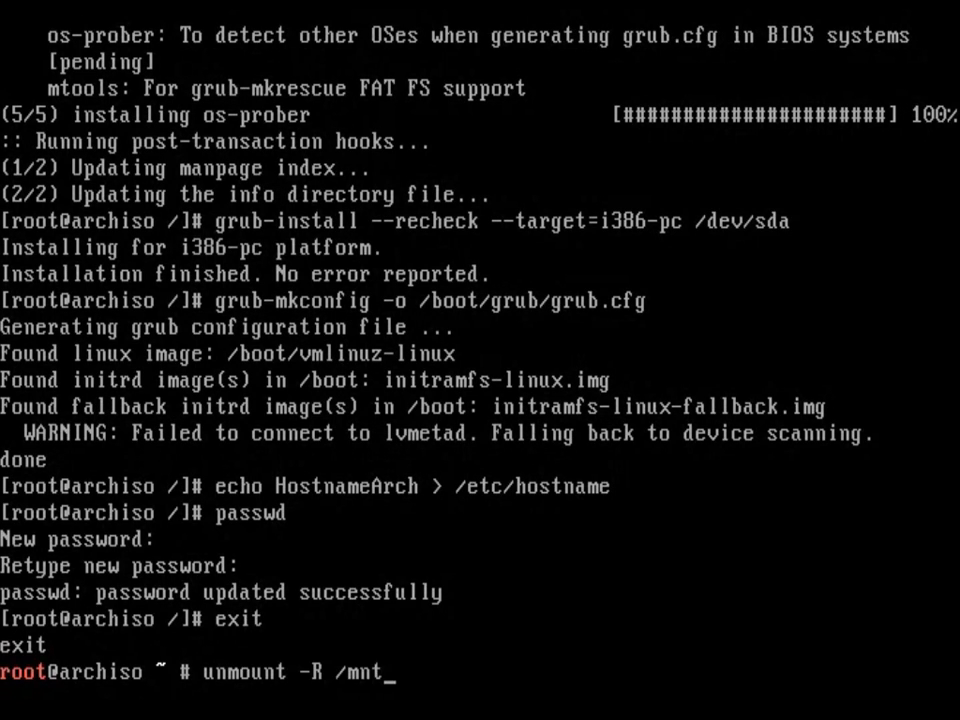
key("Return")
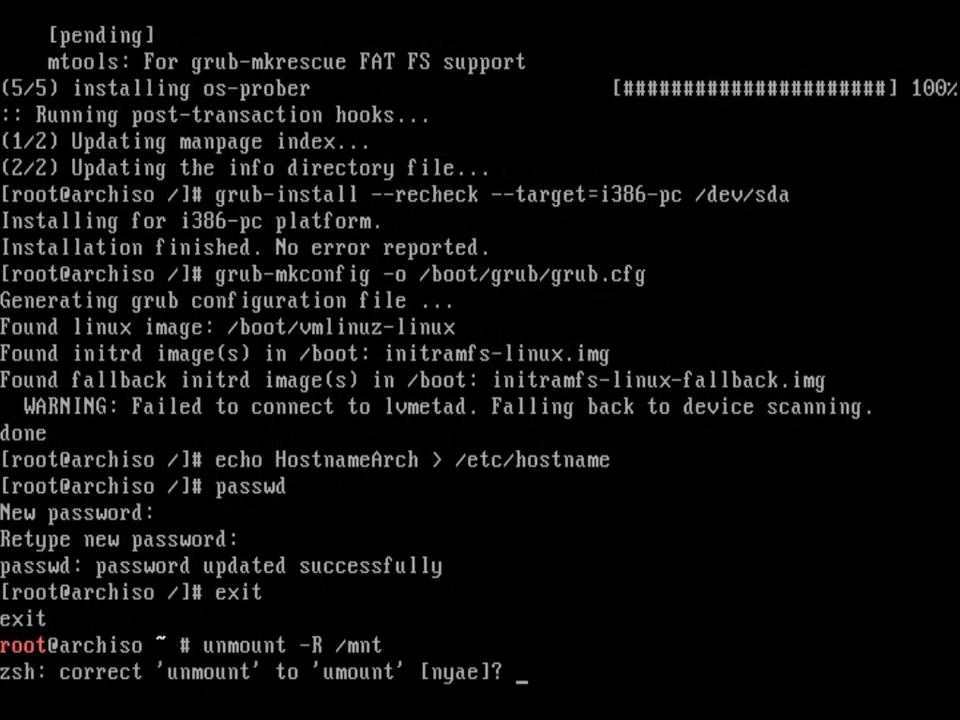
type("y")
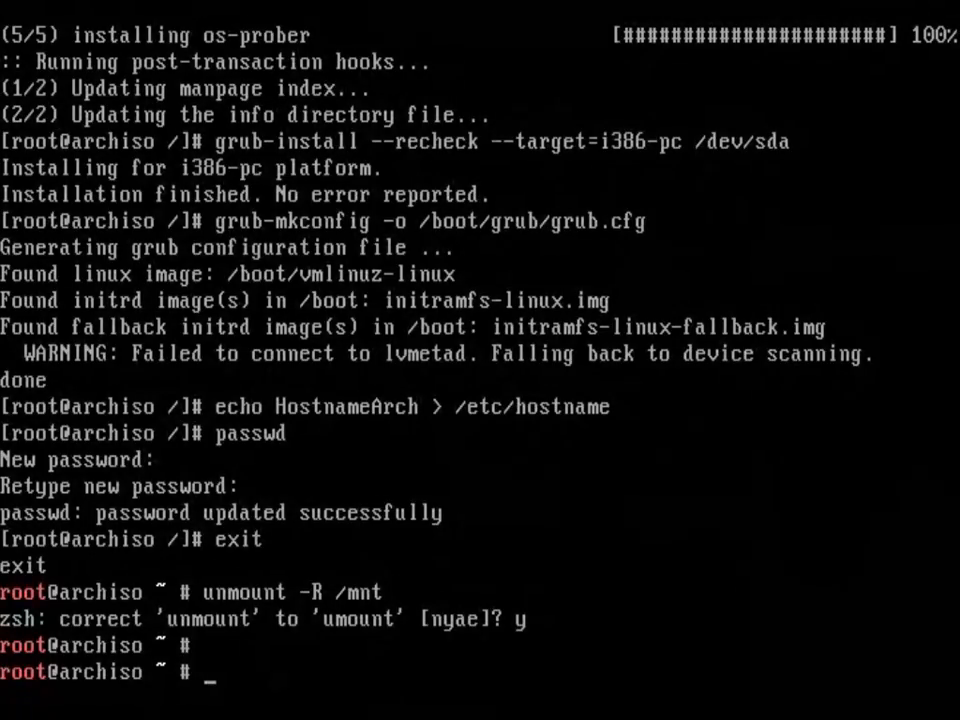
Step: Shut the machine down immediately with shutdown -t now
type("shutdown")
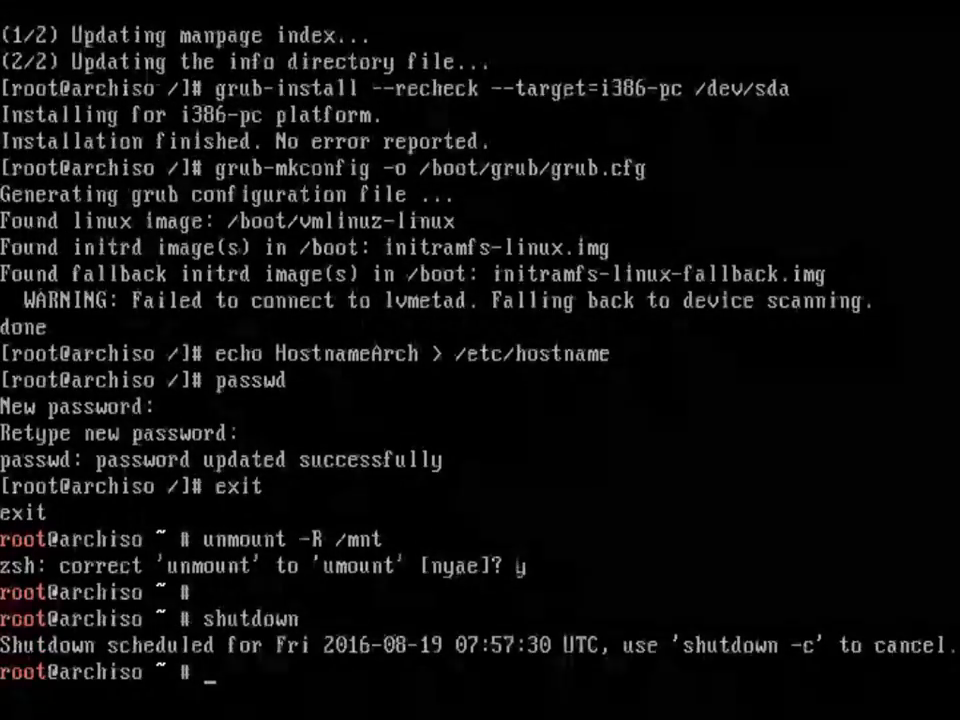
type("shutdown -t n")
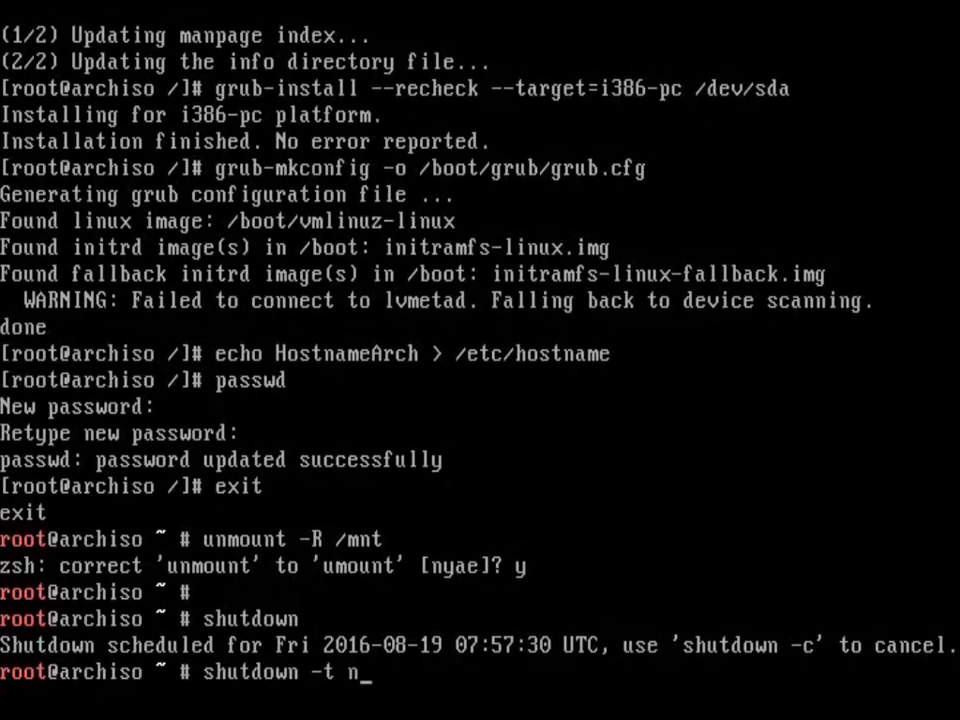
key("Return")
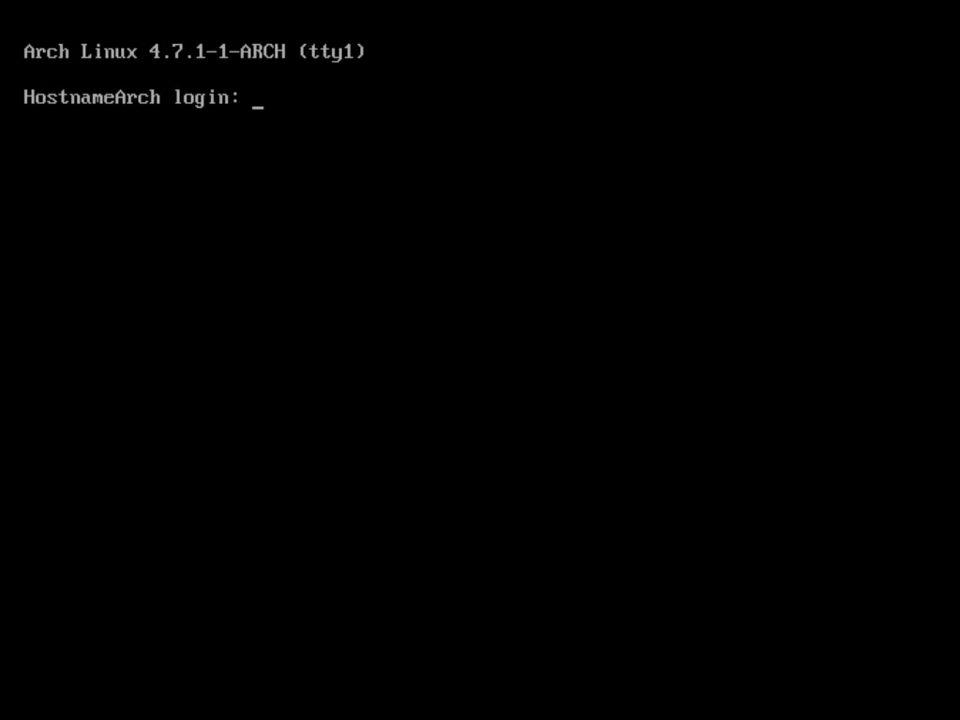
type("root")
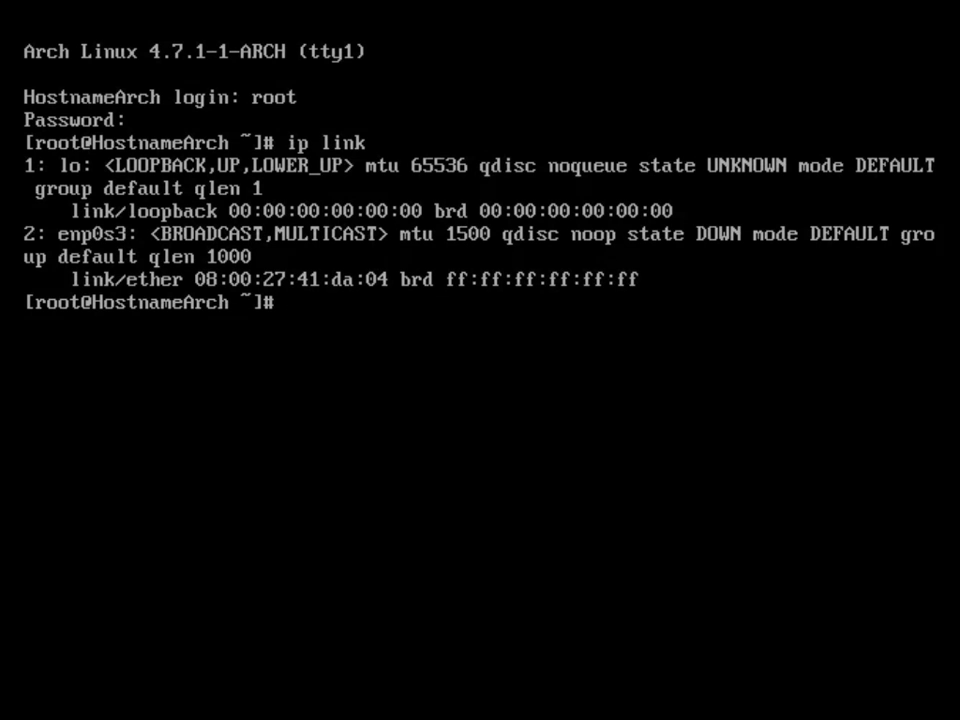
type("systemctl s")
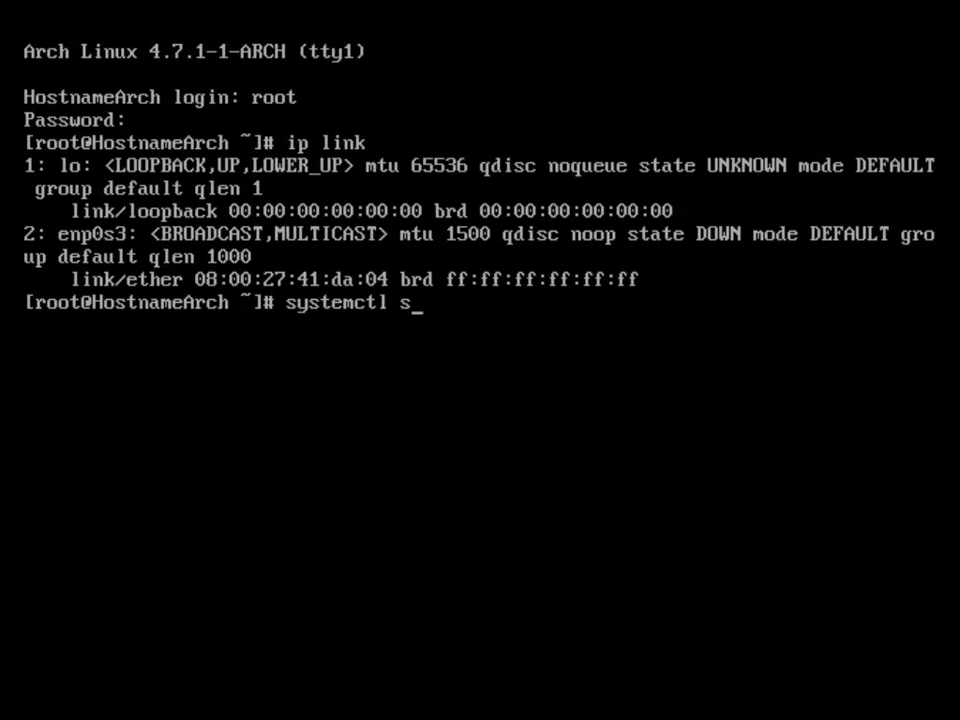
type("tart")
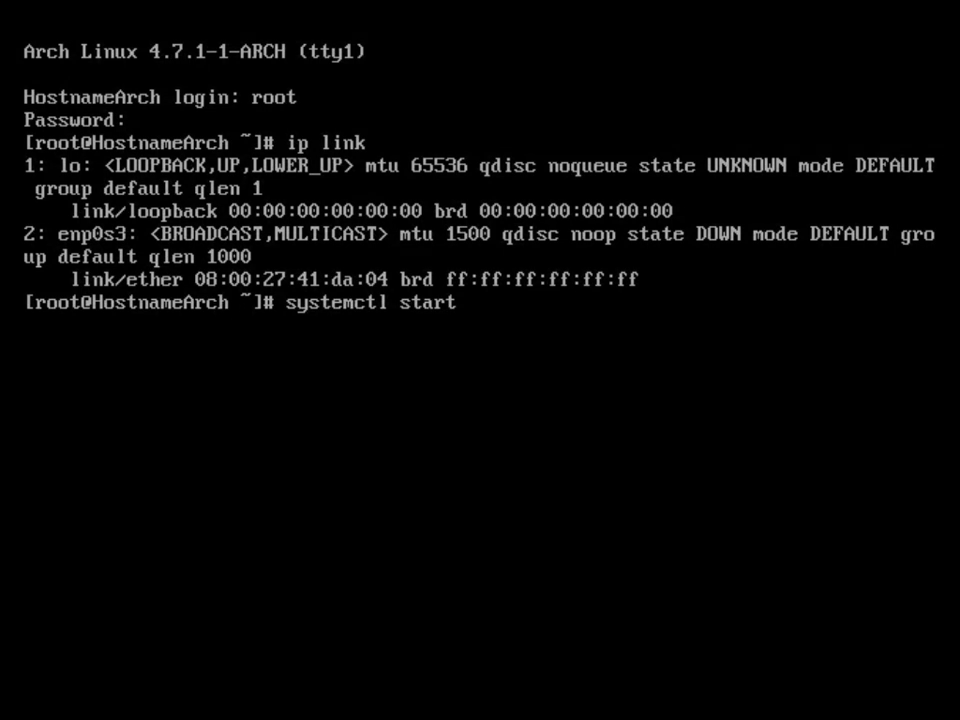
type("dhcpc")
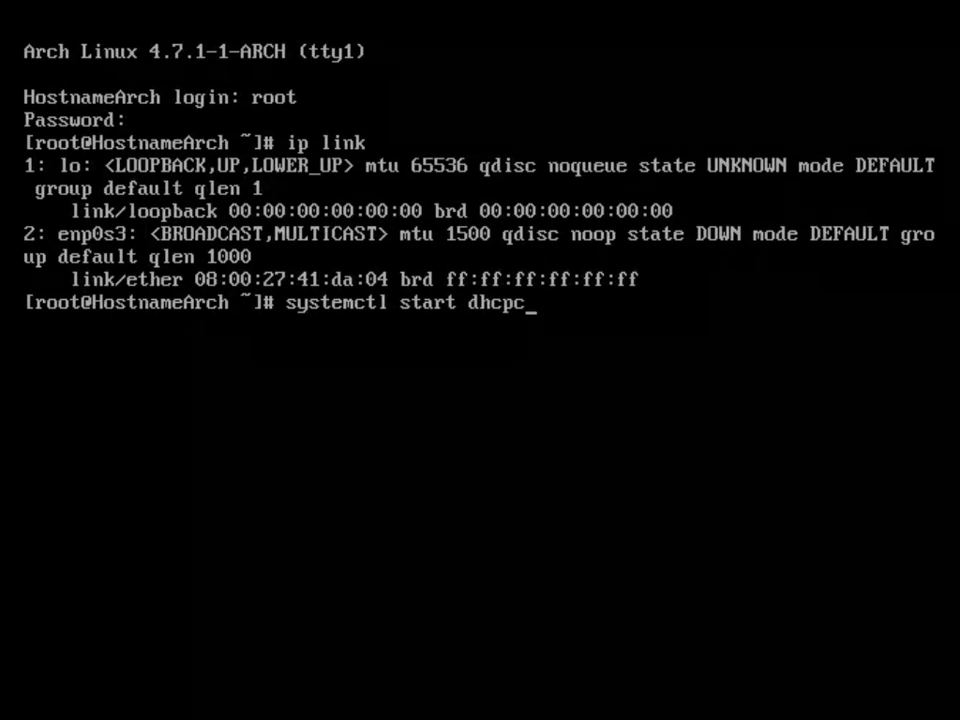
type("d@enp")
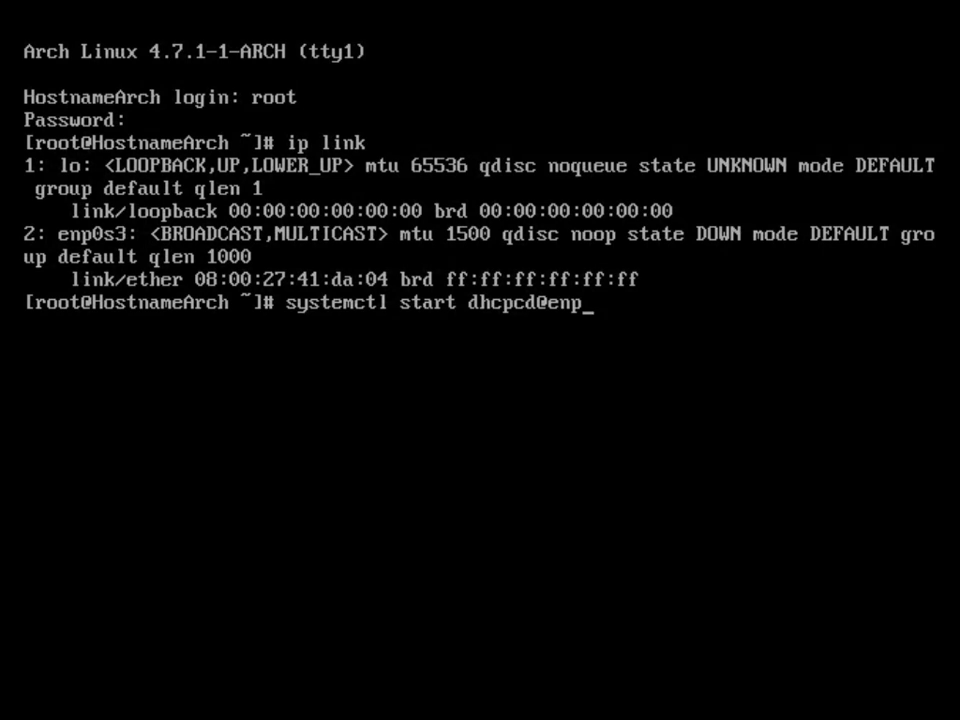
type("0")
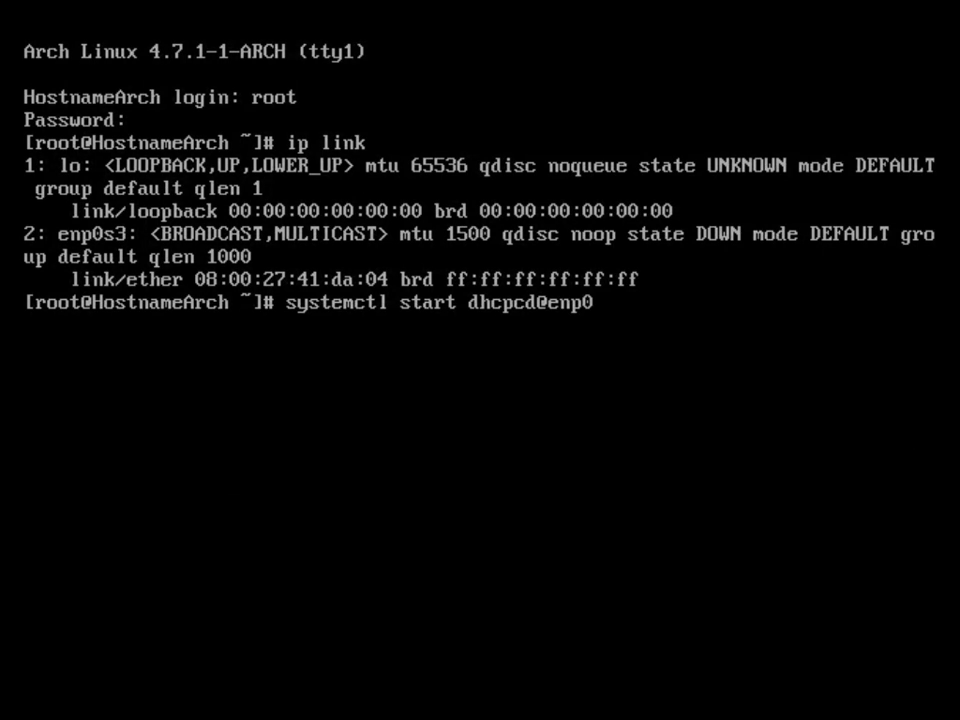
type("s3.service")
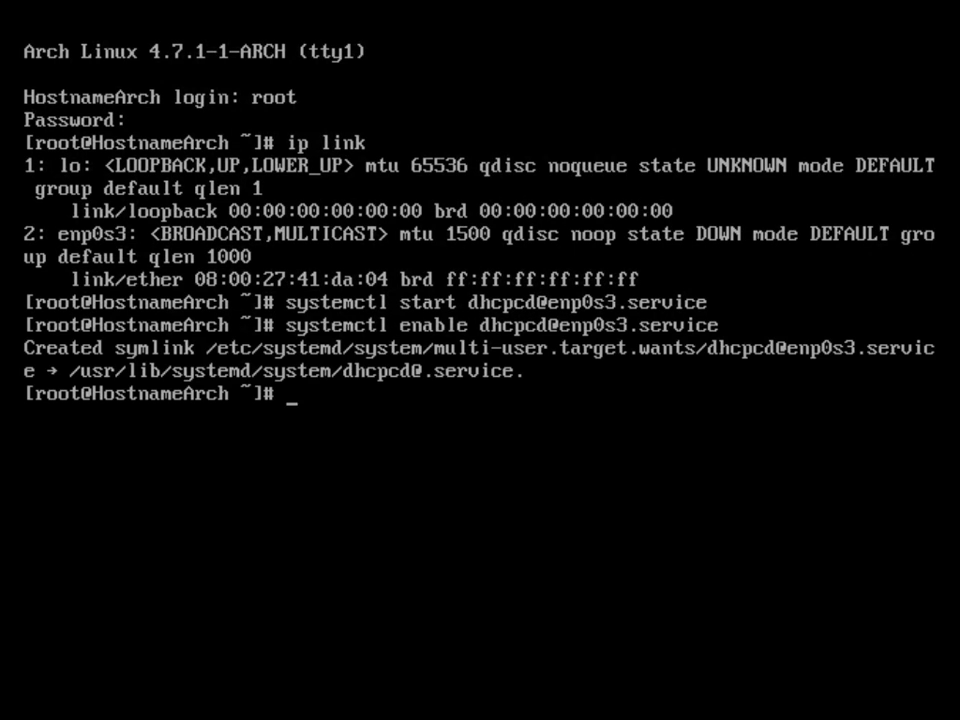
type("ping goog")
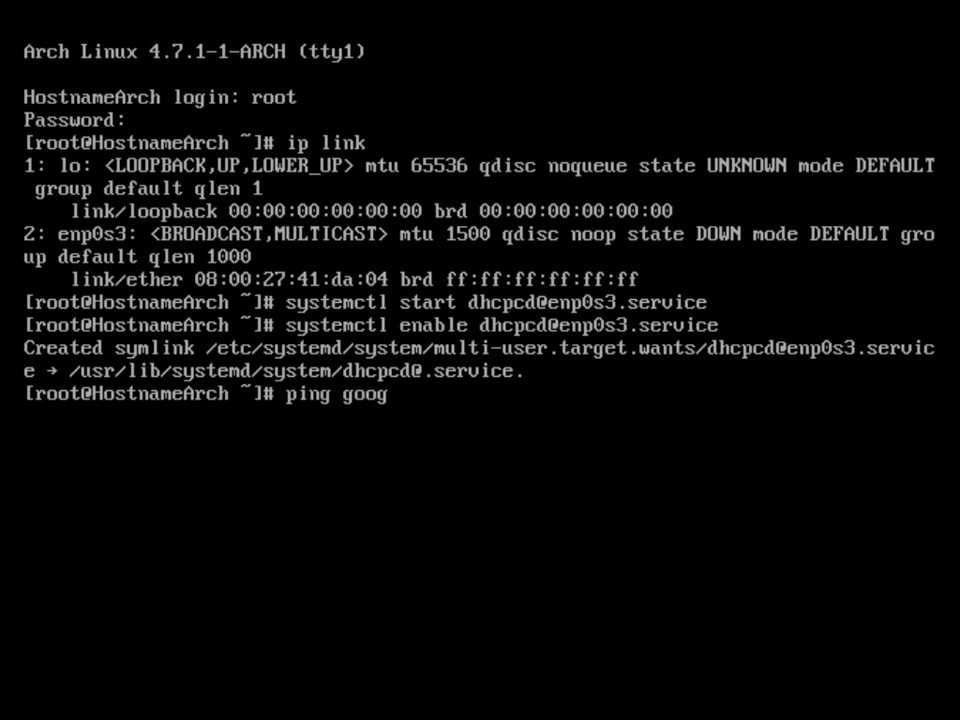
Step: Ping google.com and stop after a few replies showing 0% packet loss
type("le.com")
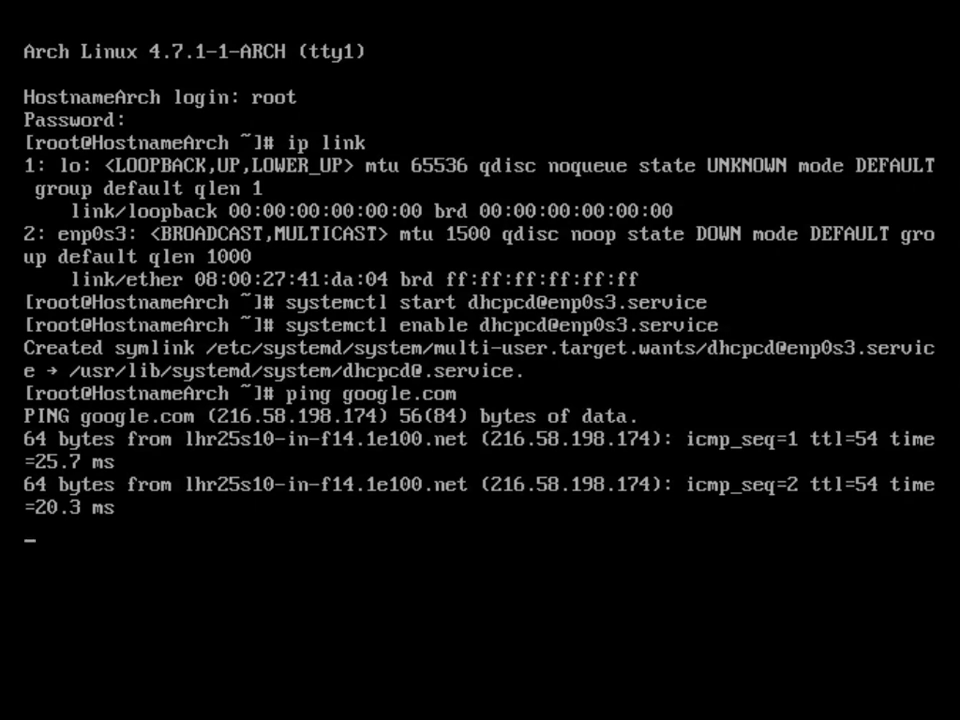
key("ctrl+c")
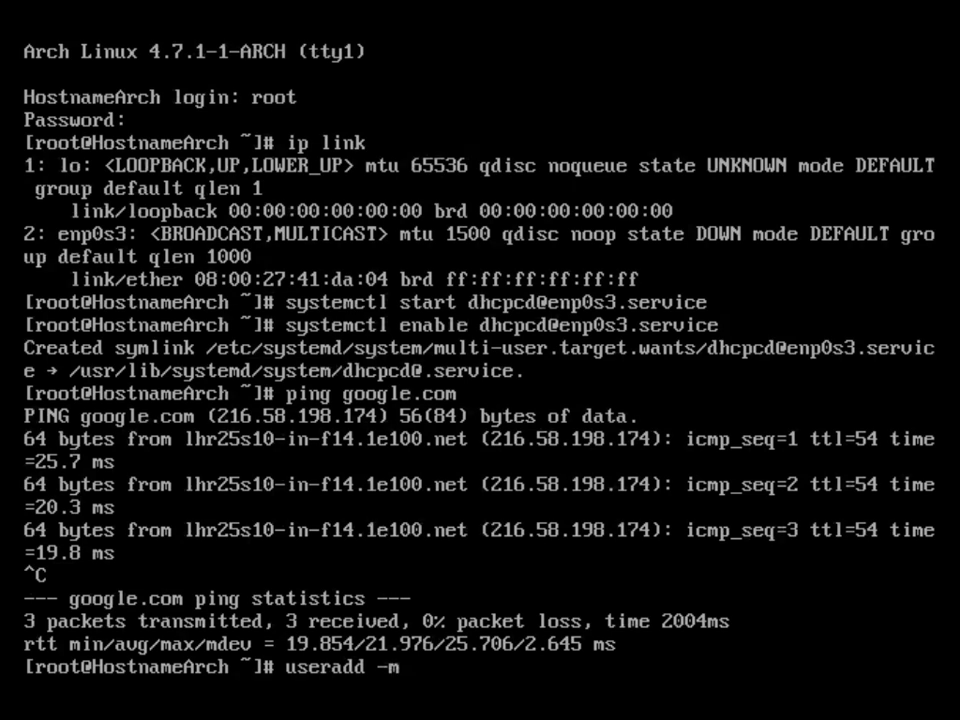
Step: Create user tymscar with a home folder, groups wheel,users and shell /bin/bash, then set its password
type("-G")
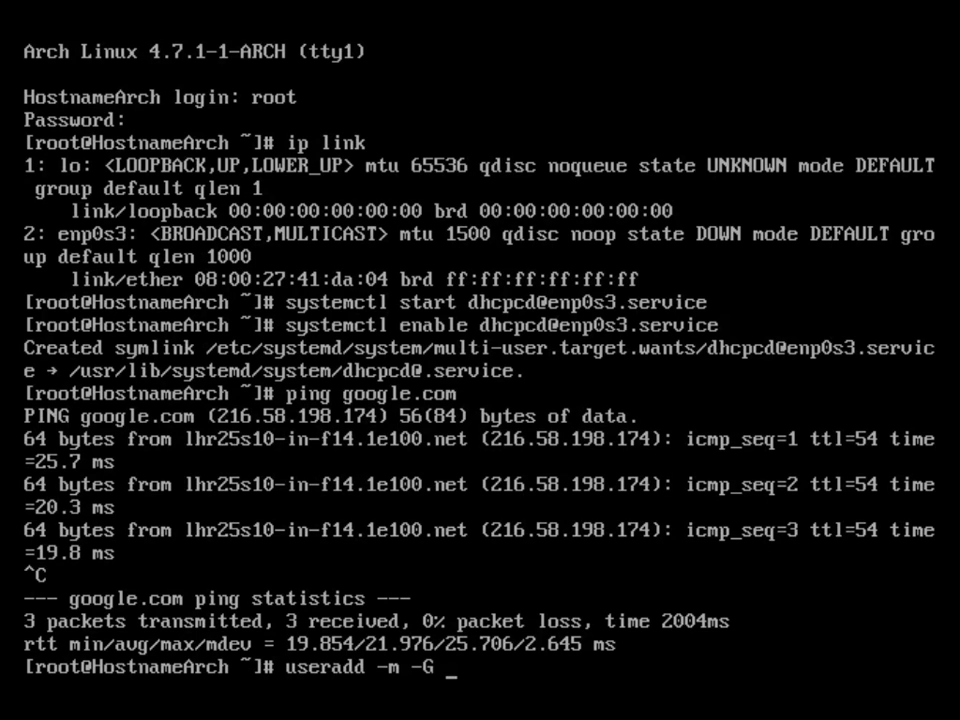
type("wheel,u")
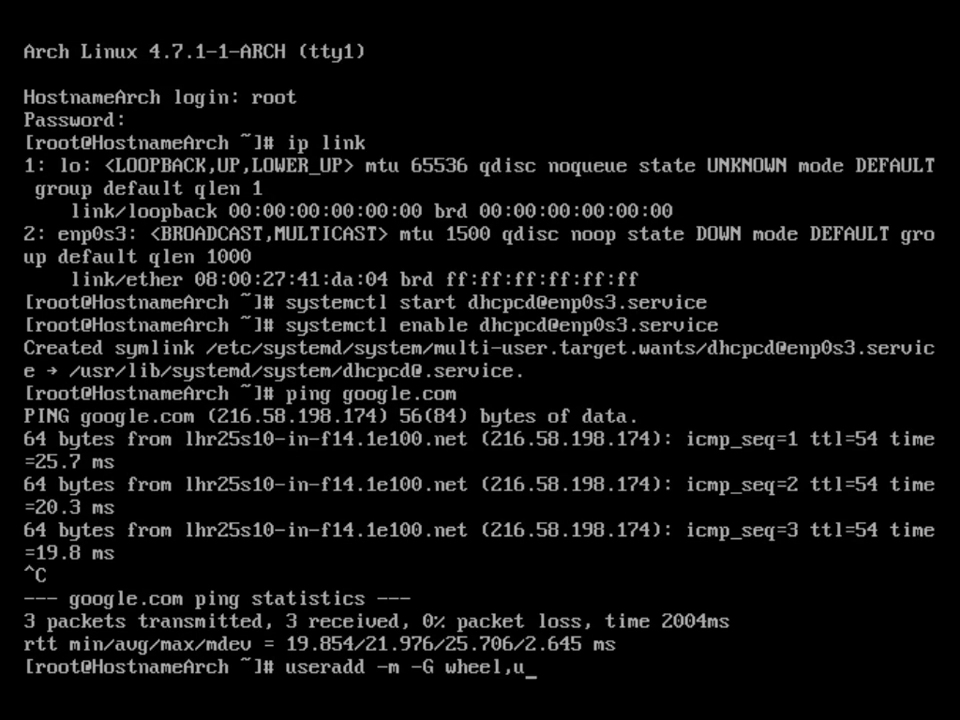
type("sers -")
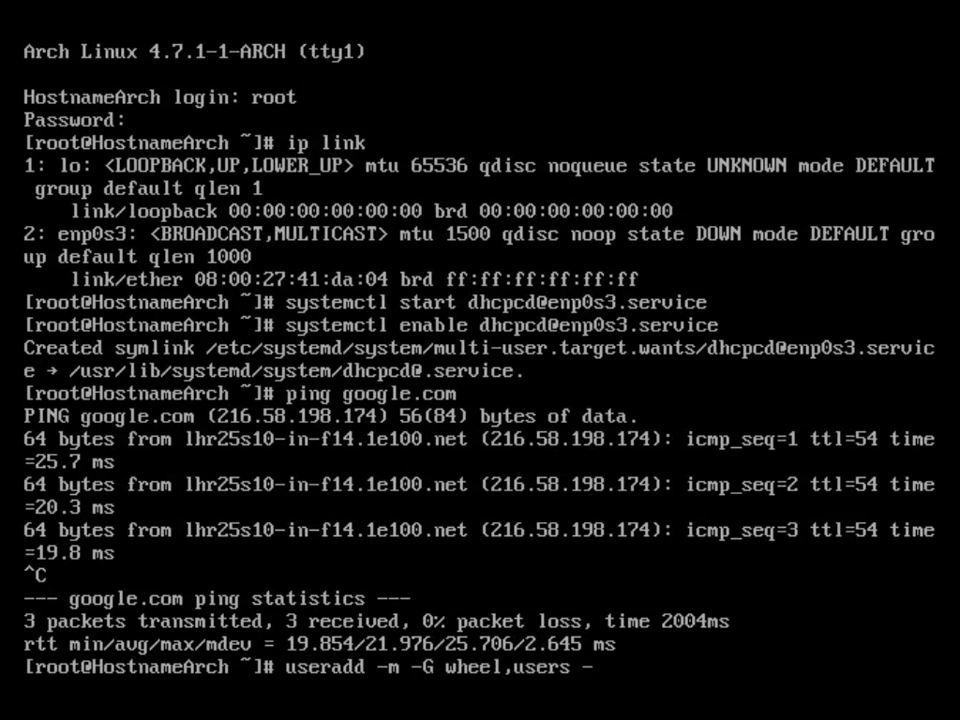
type("s /bin")
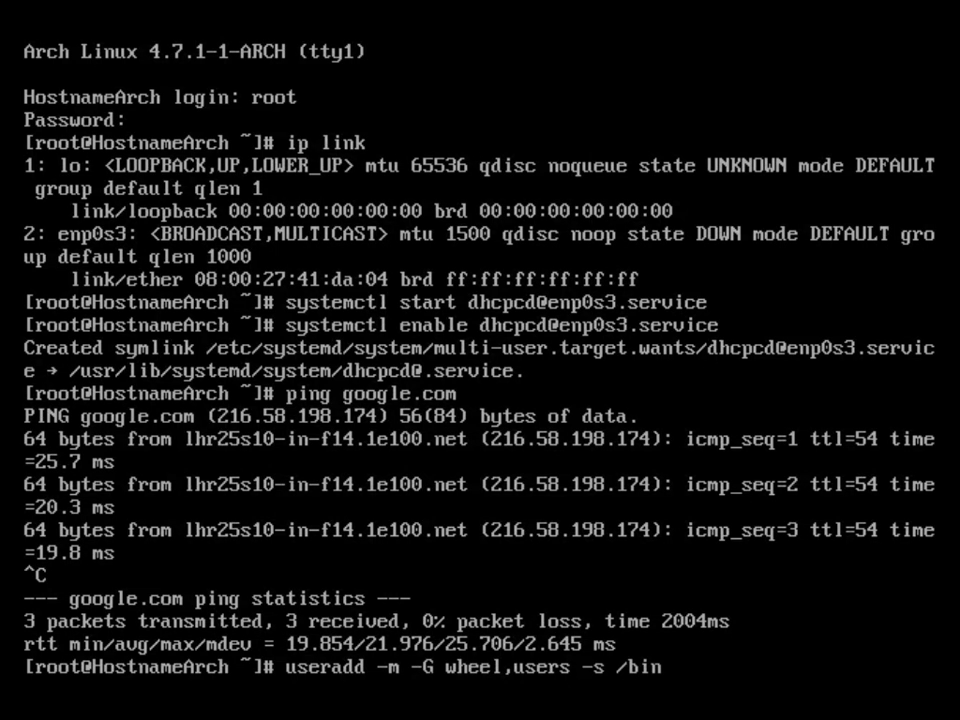
type("bash")
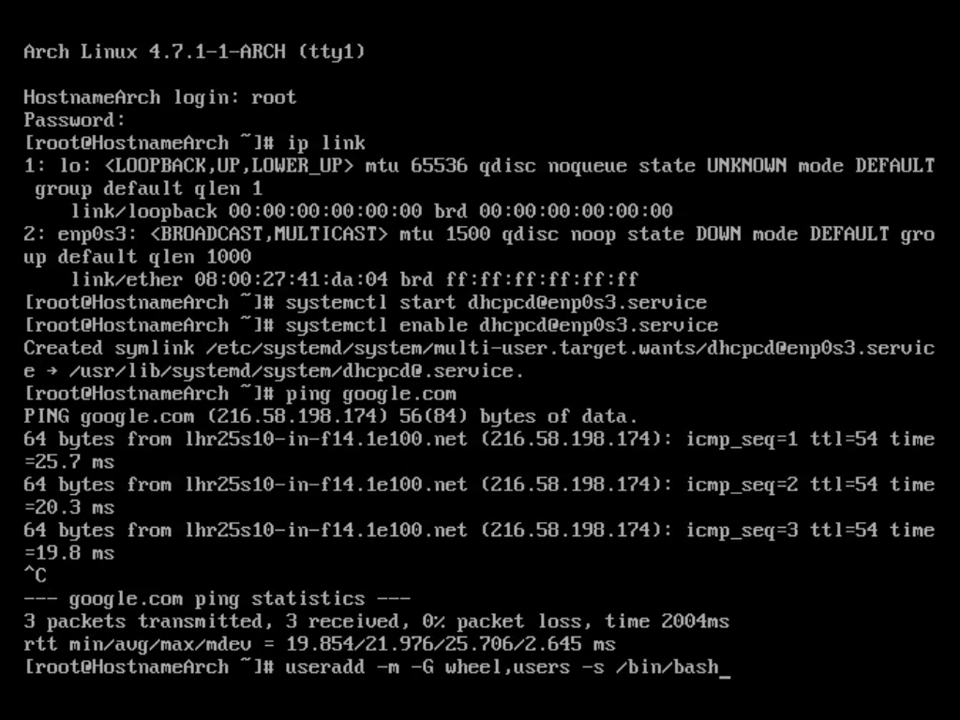
type("tymscar")
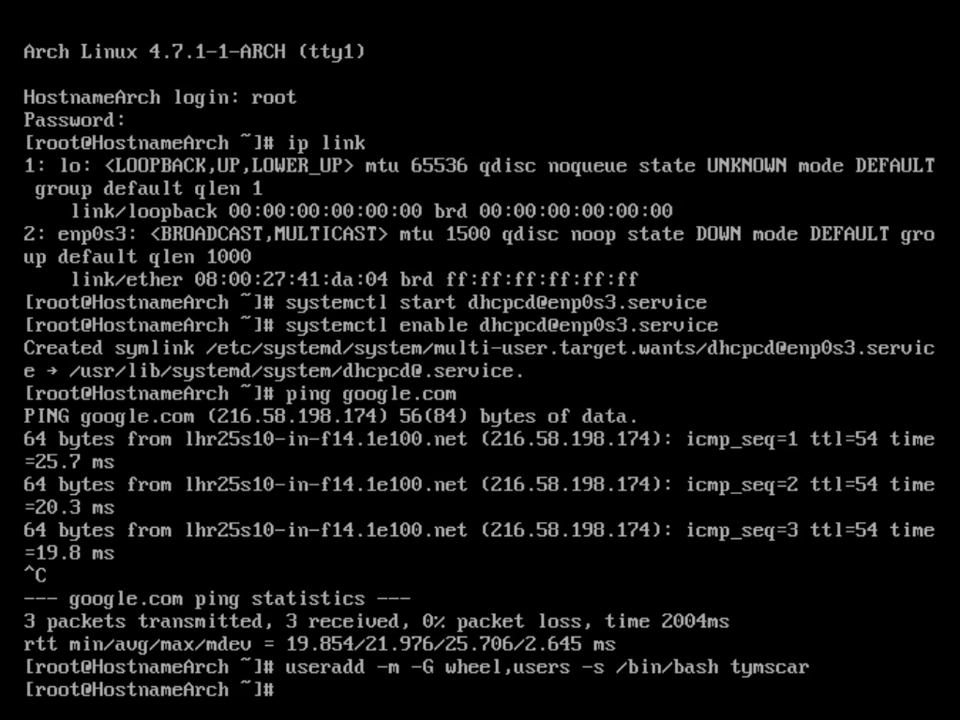
type("passwd tymscar")
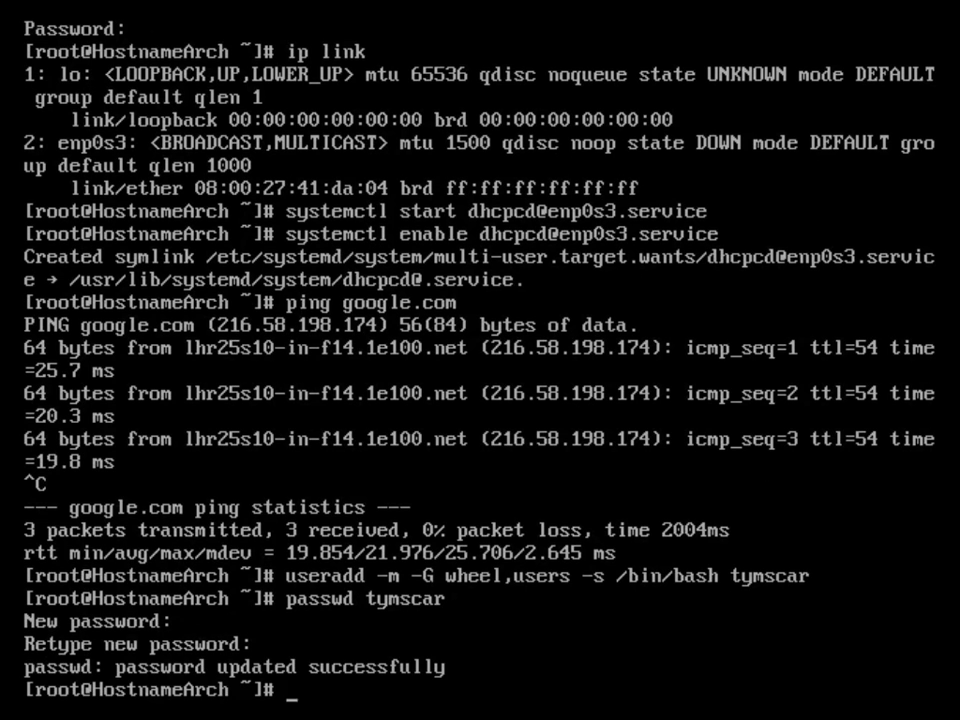
Step: Install the sudo package with pacman and start editing sudoers via EDITOR=vim visudo
type("pacman -S")
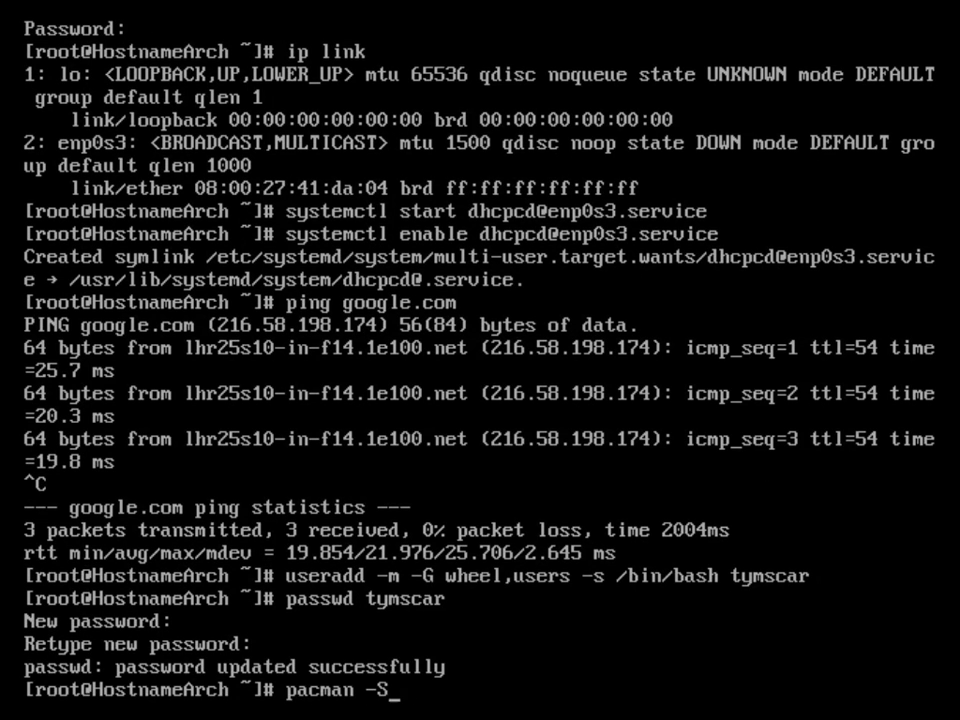
type("sudo")
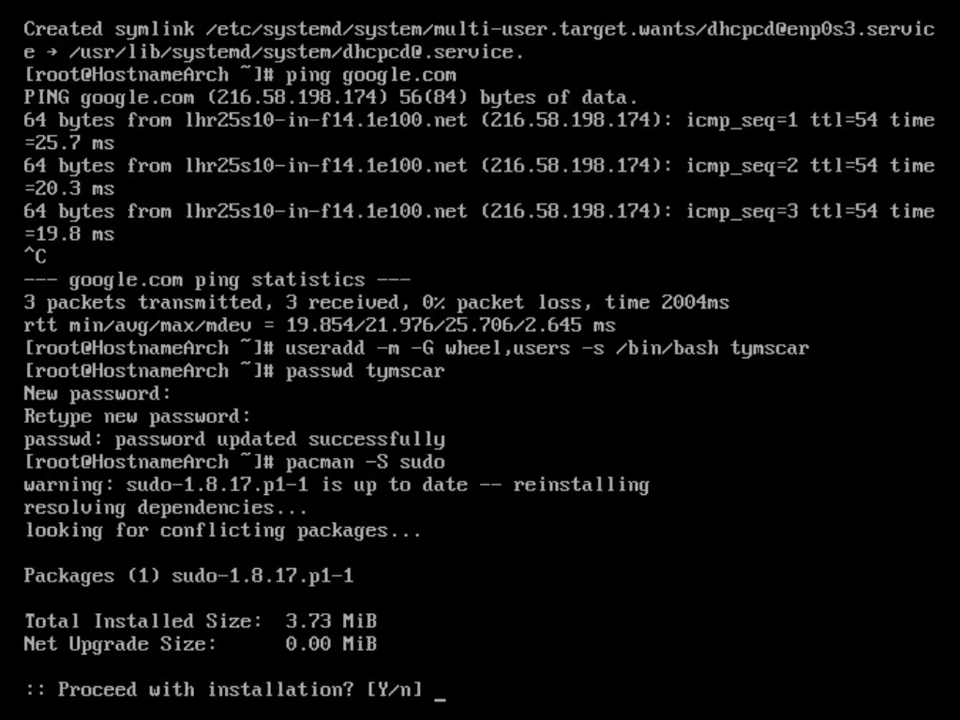
type("Y")
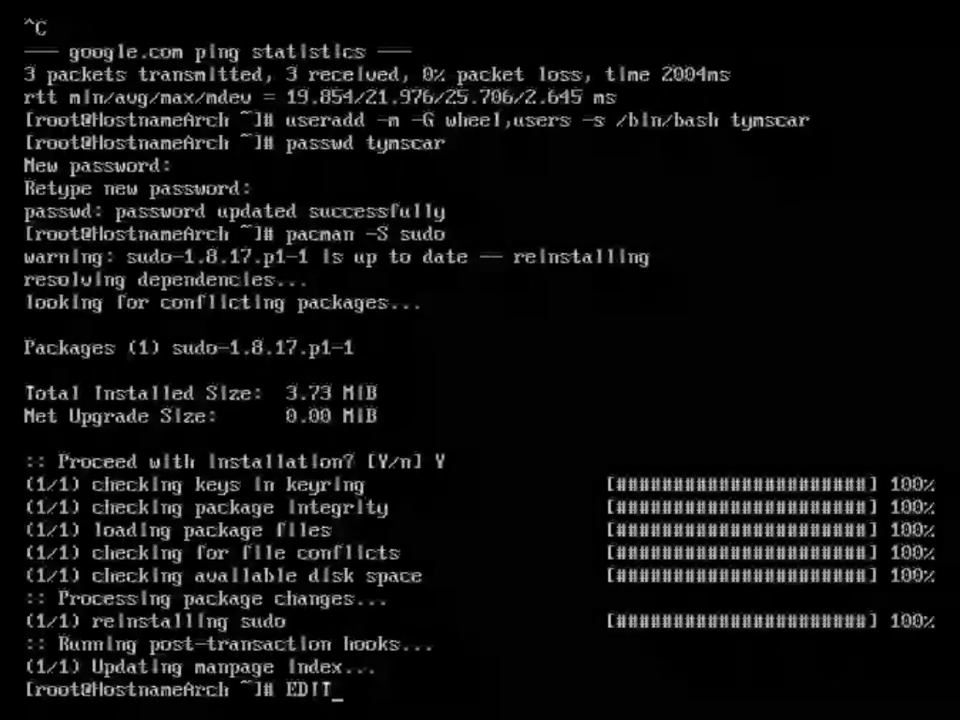
type("OR=vim")
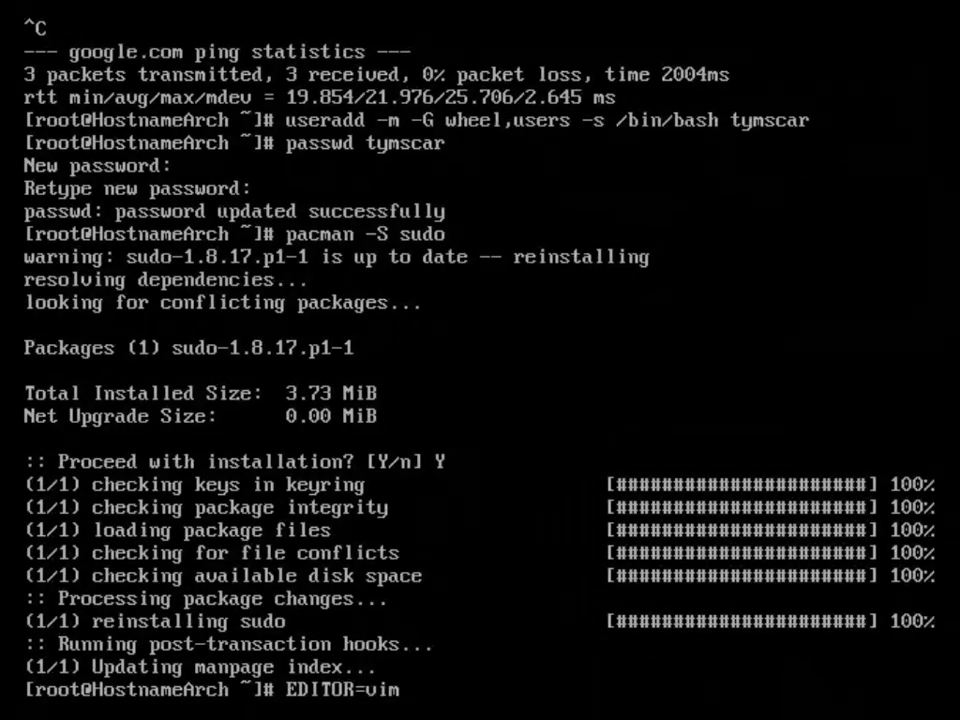
type("visud")
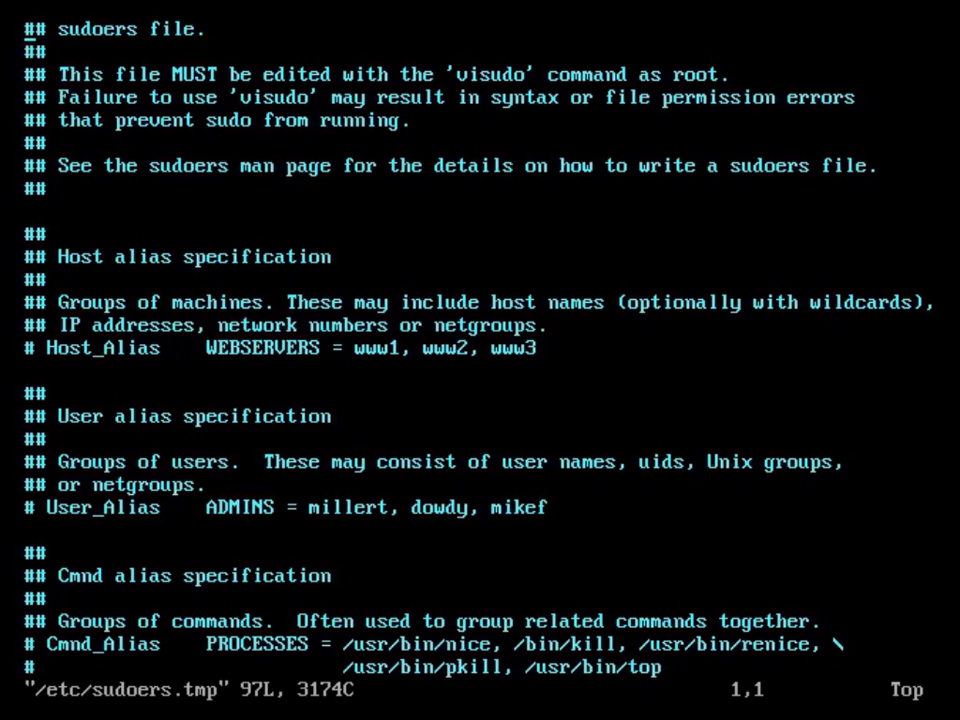
Step: Uncomment the %wheel ALL=(ALL) ALL rule in sudoers and save with :wq
scroll("down", 3)
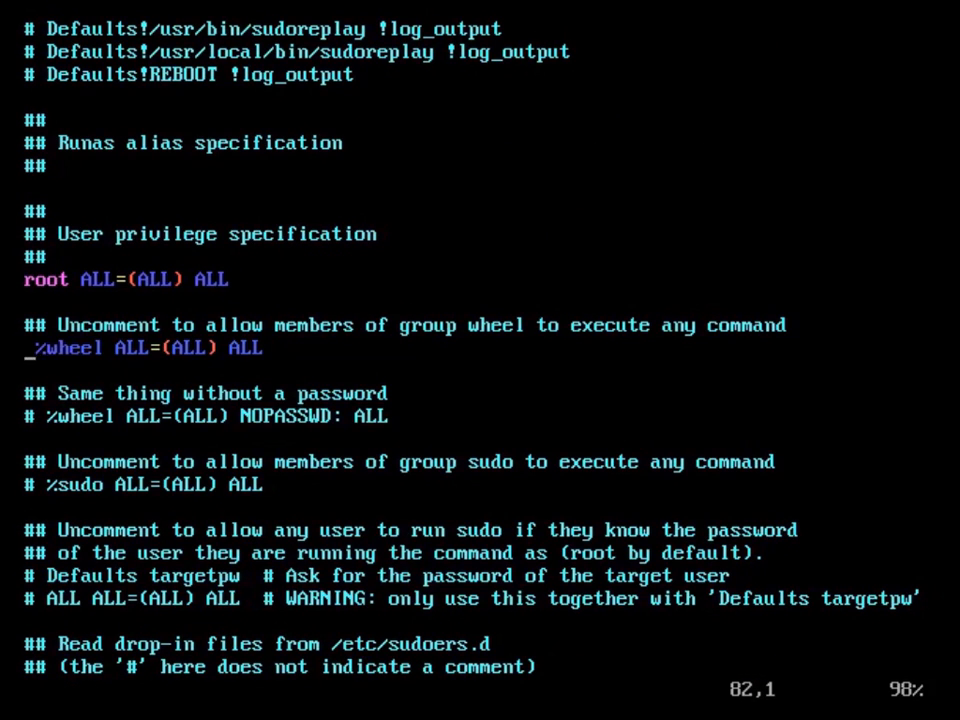
type(":wq")
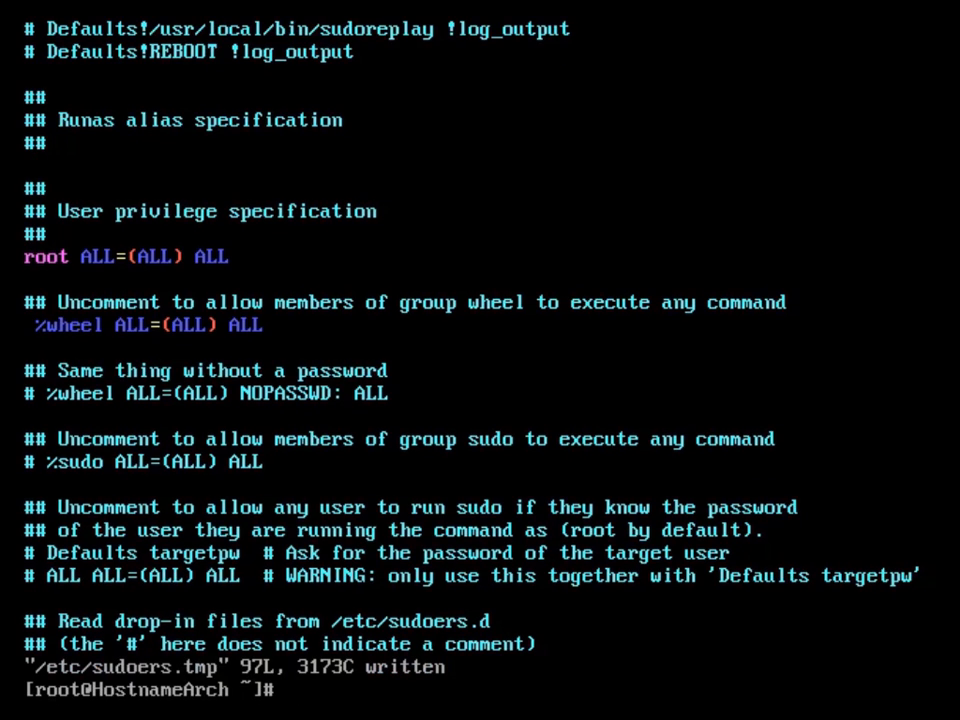
type("pasc")
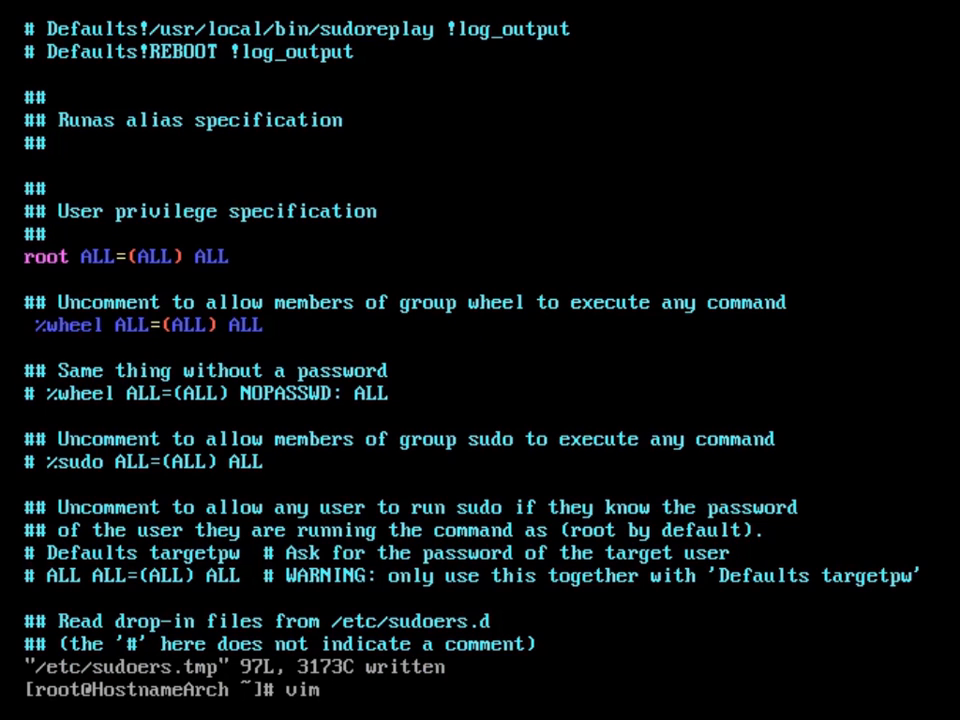
type("/etc/")
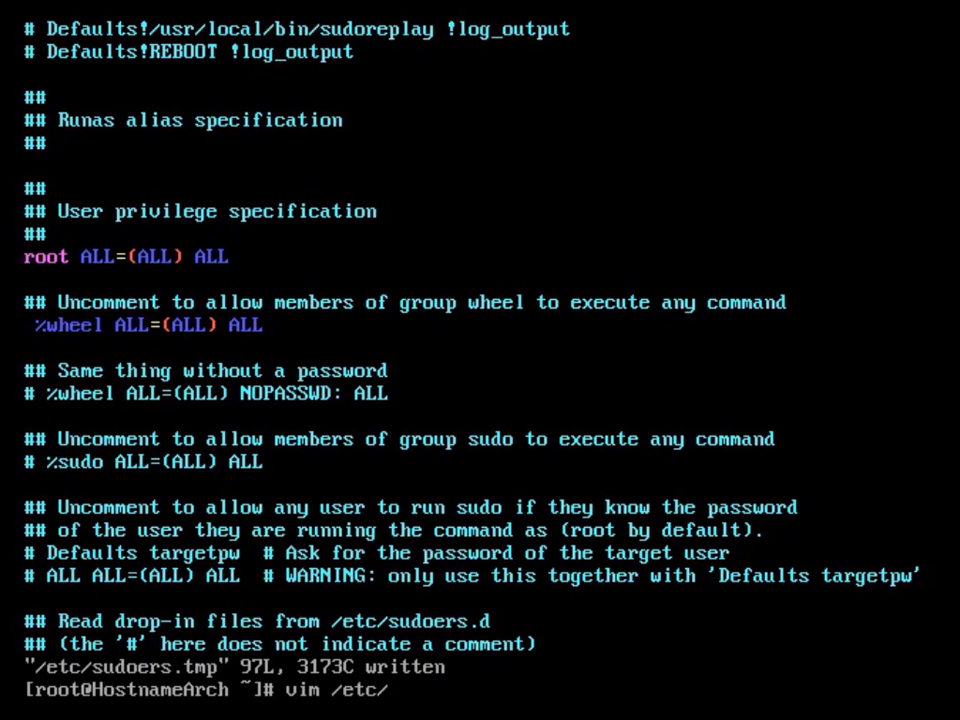
Step: Open /etc/pacman.conf in vim and move to the repository section, clearing the comment mark on the new line
type("pacman.conf")
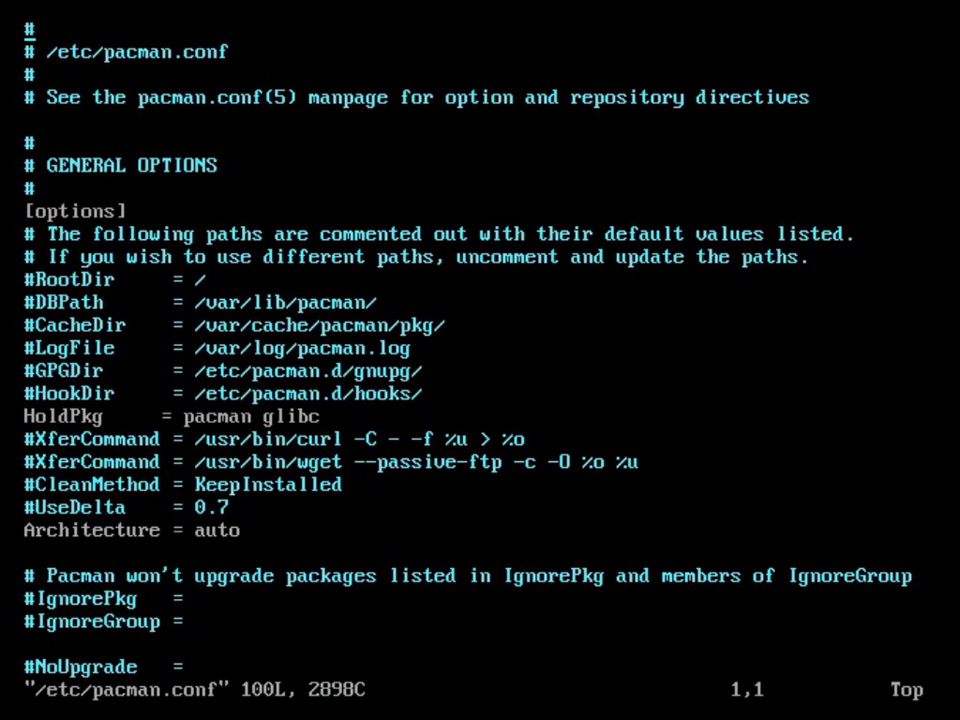
scroll("down", 3)
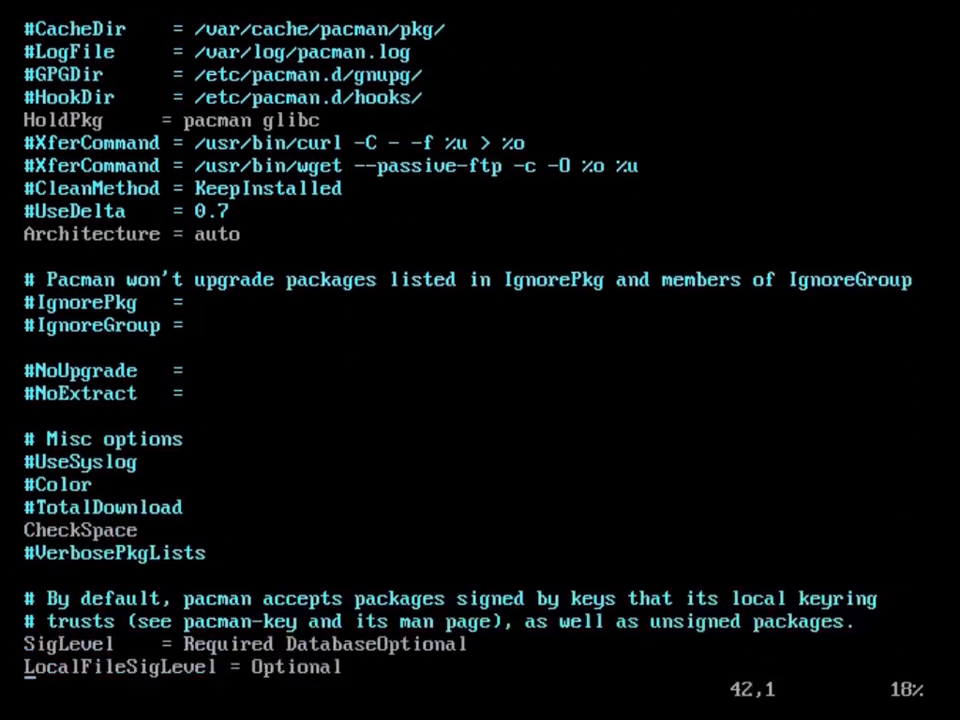
scroll("down", 3)
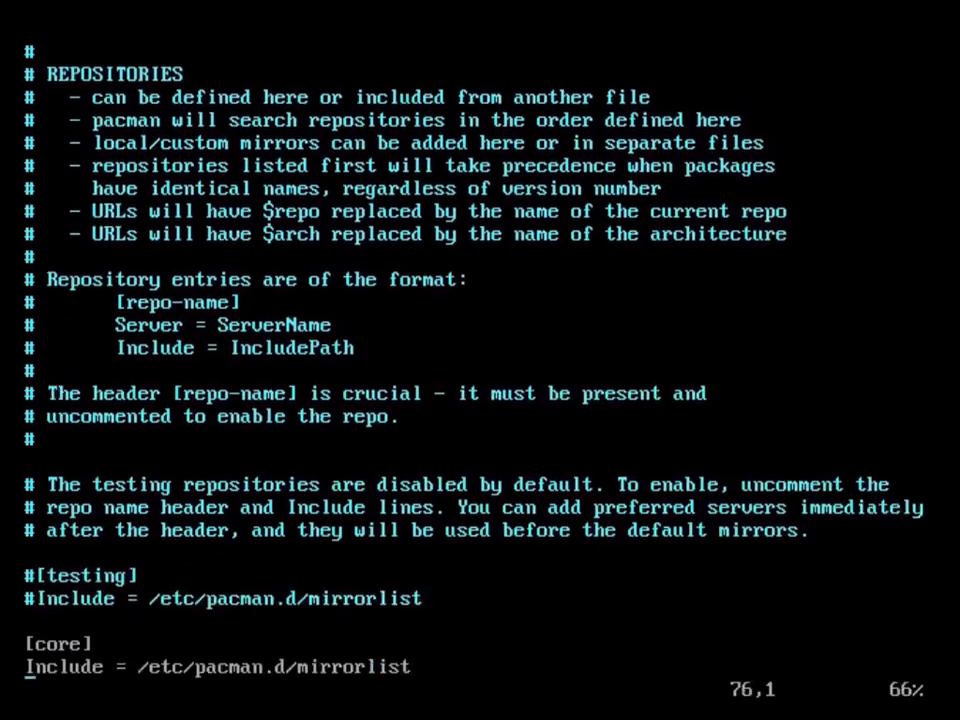
scroll("down", 3)
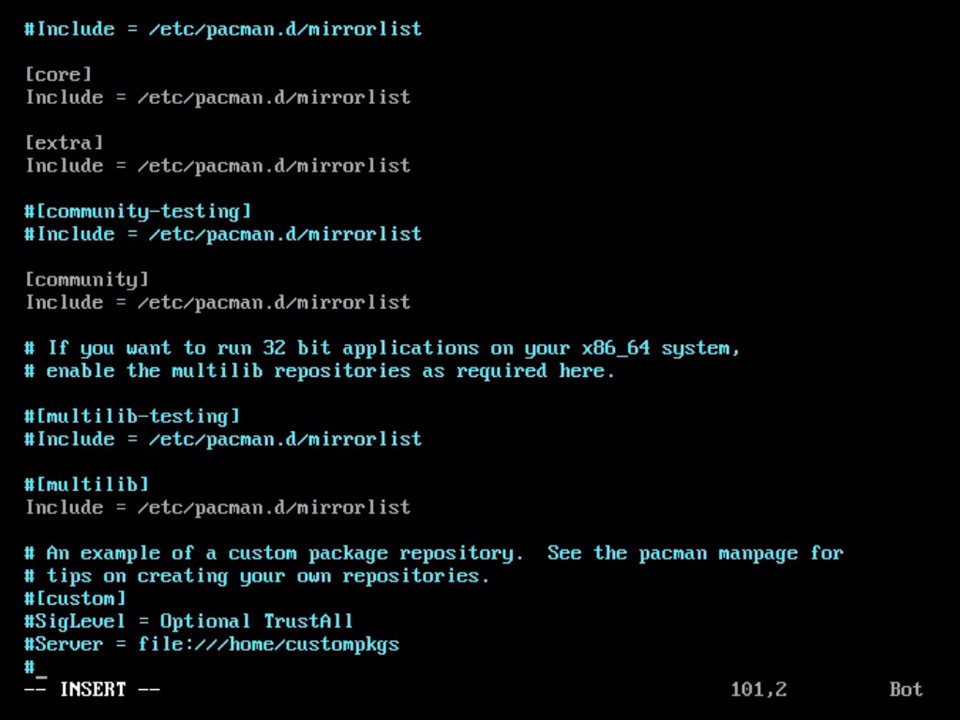
key("BackSpace")
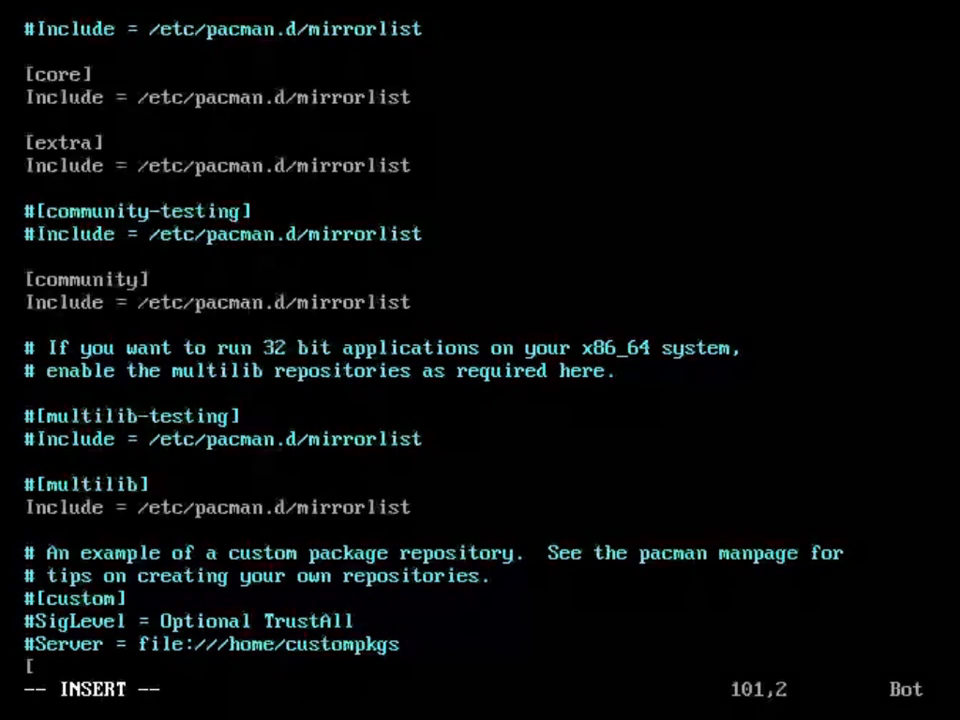
type("arch")
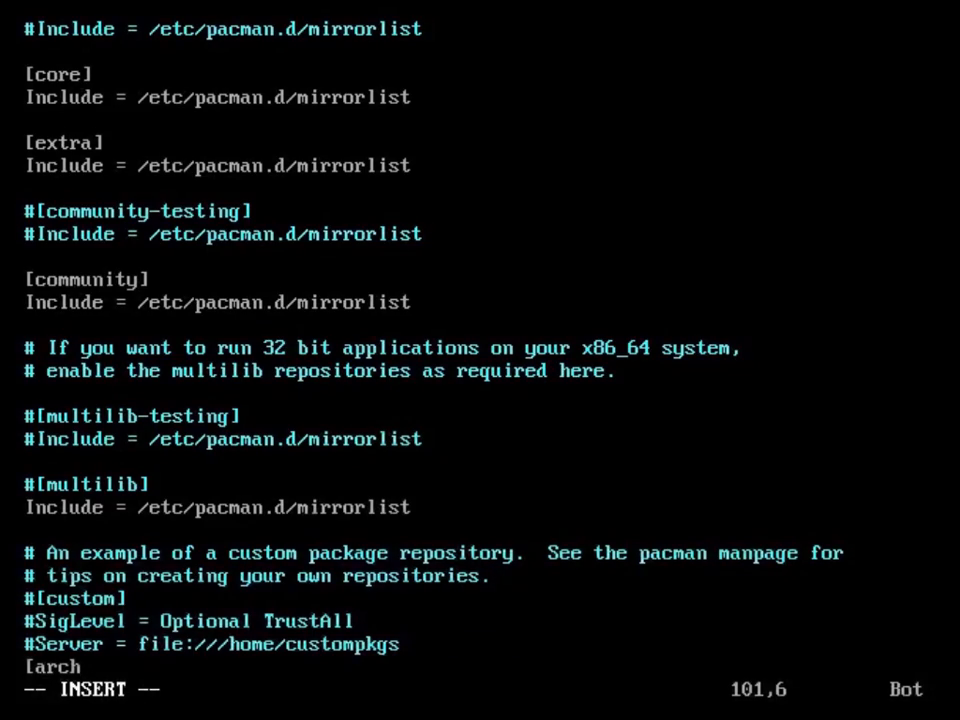
type("linuxfr]")
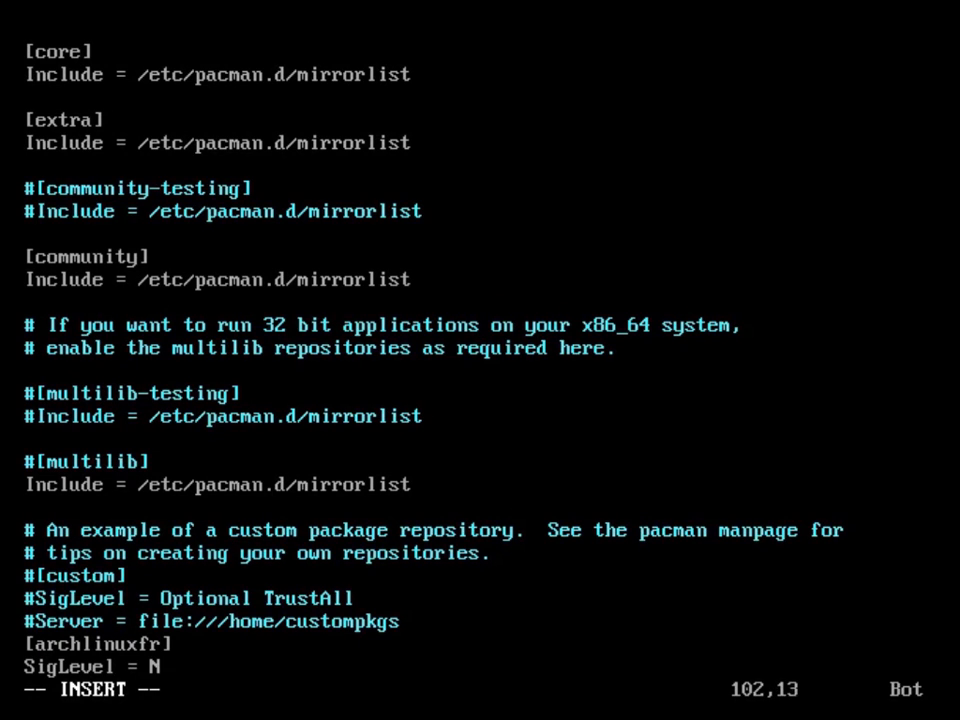
type("ever")
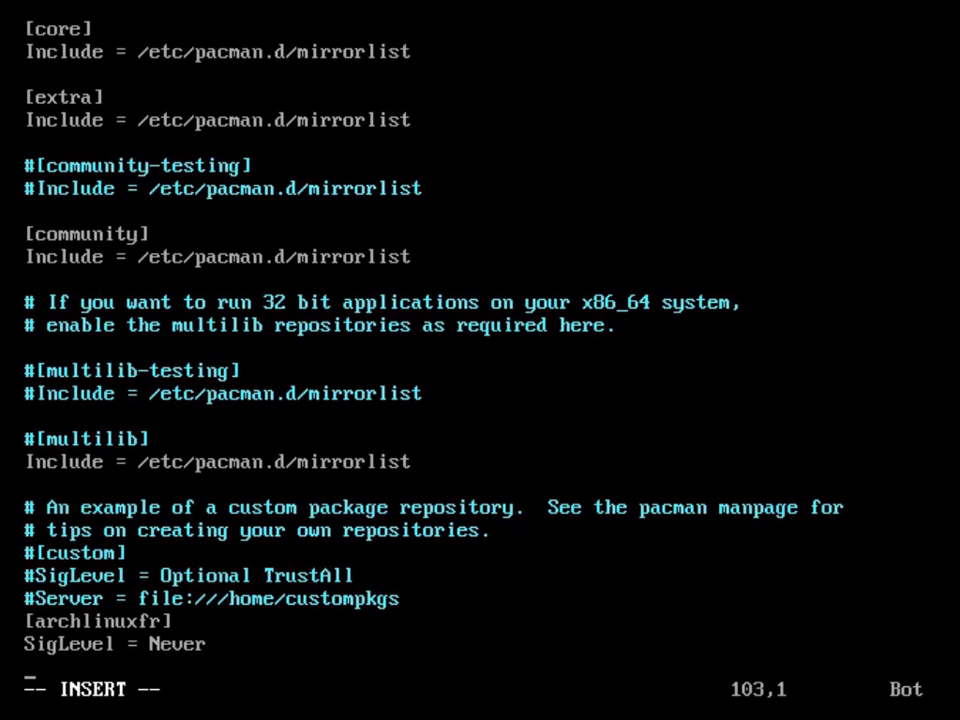
type("Server =")
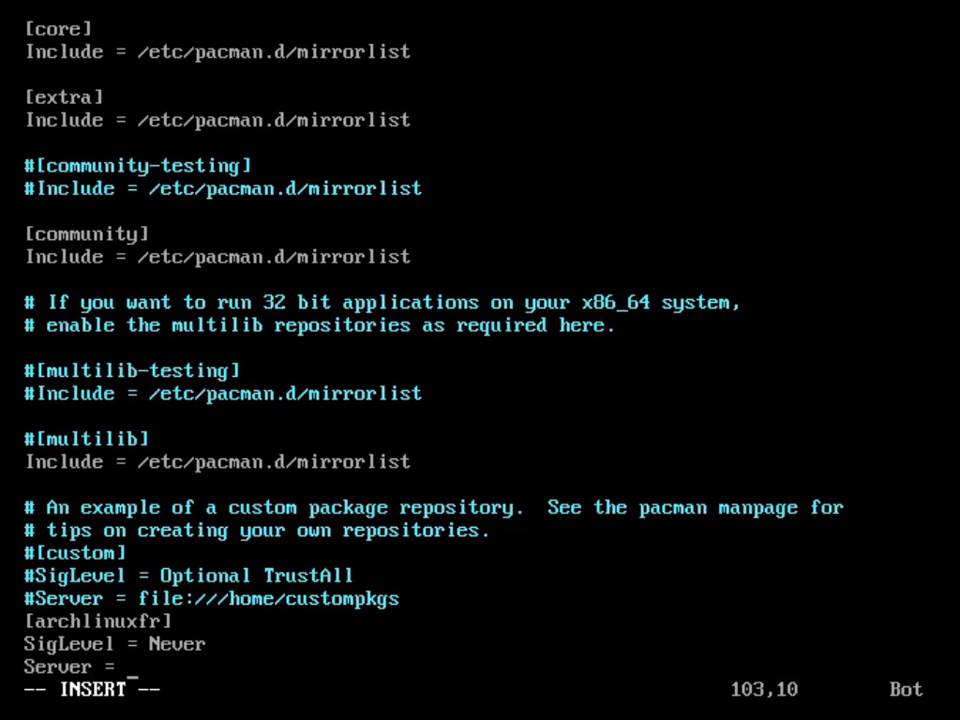
type("http:")
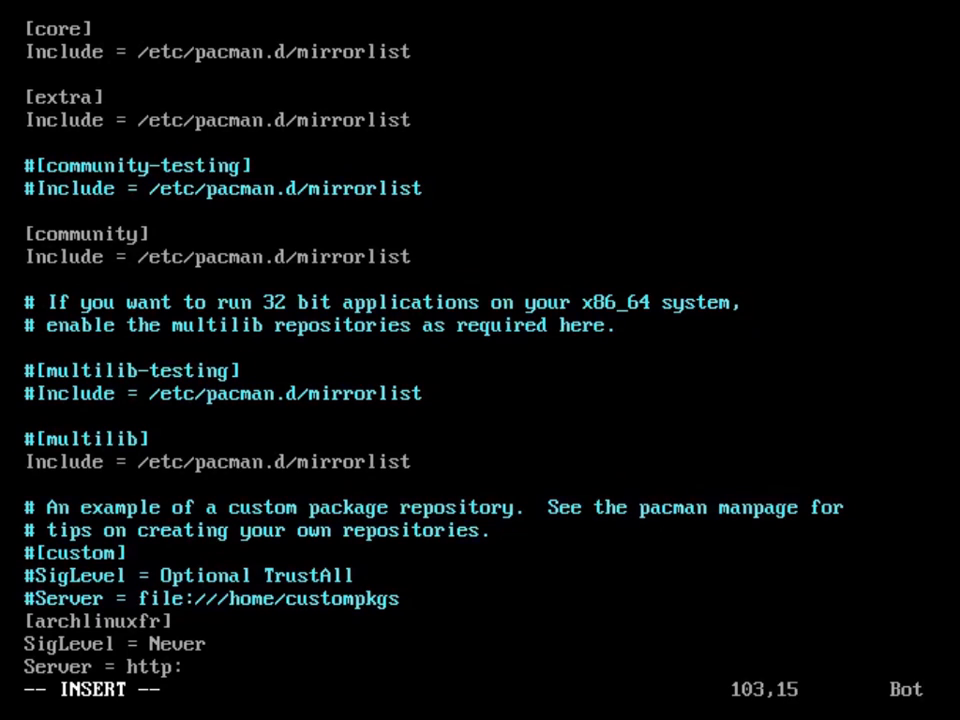
type("repo.archlinu")
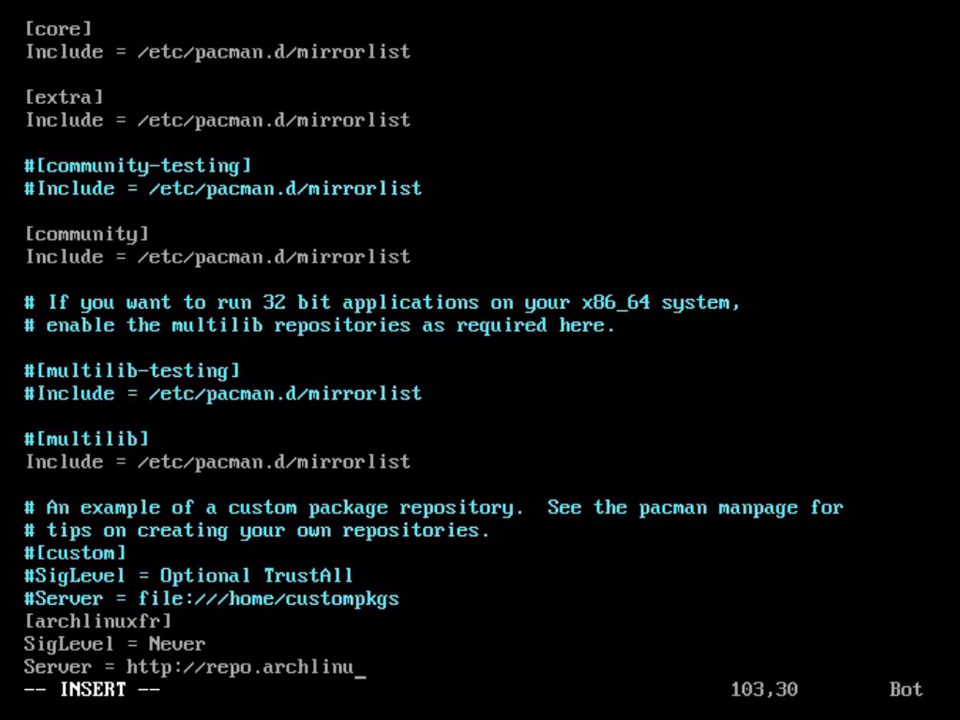
type("x.fr/")
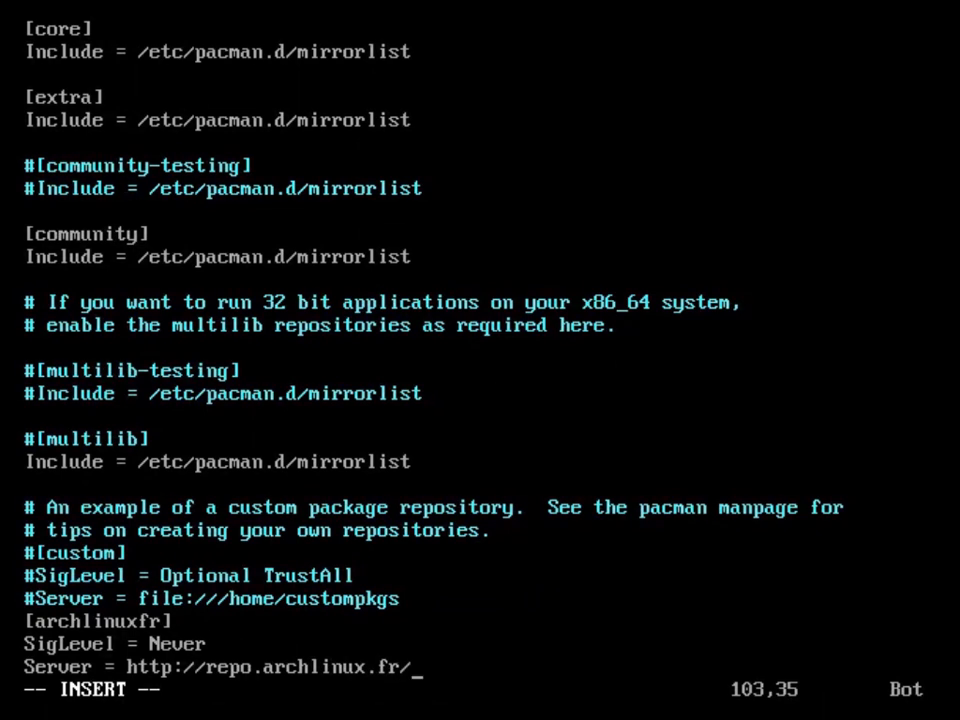
type("$arc")
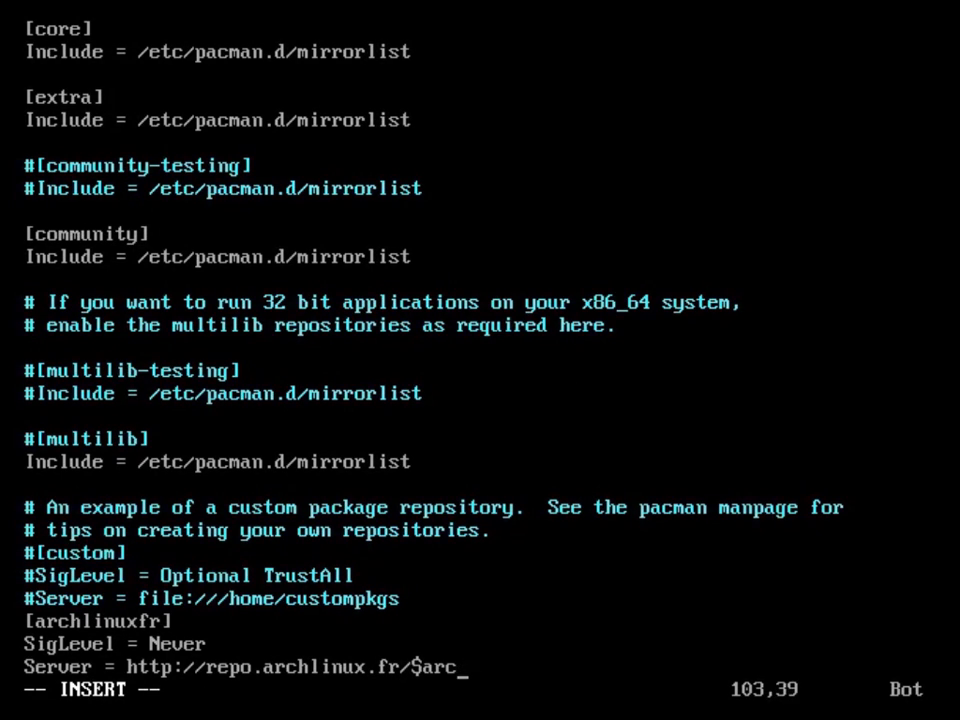
key("Escape")
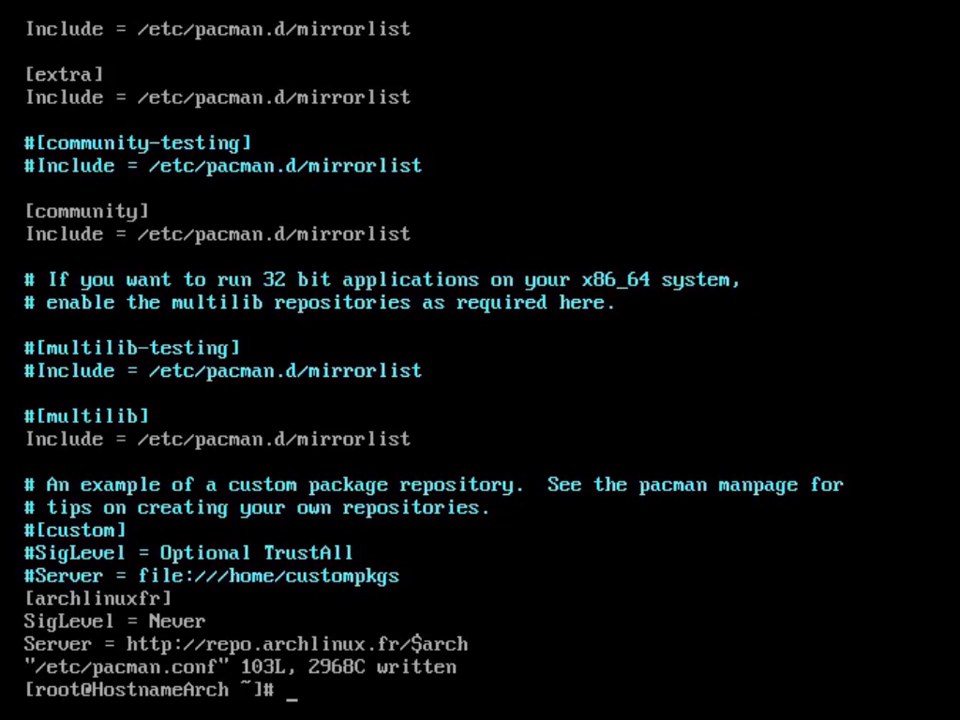
Step: Install yaourt with sudo pacman -Sy yaourt, fixing the pacmna typo, pulling in package-query and yajl
type("sudo pacmna -")
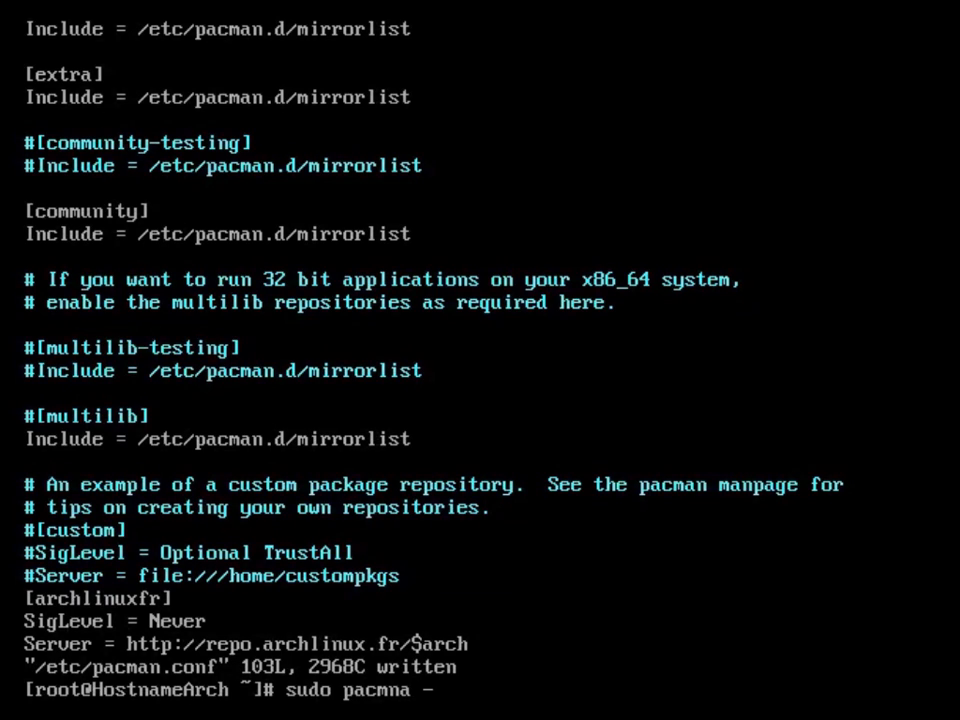
type("Sy yaourt")
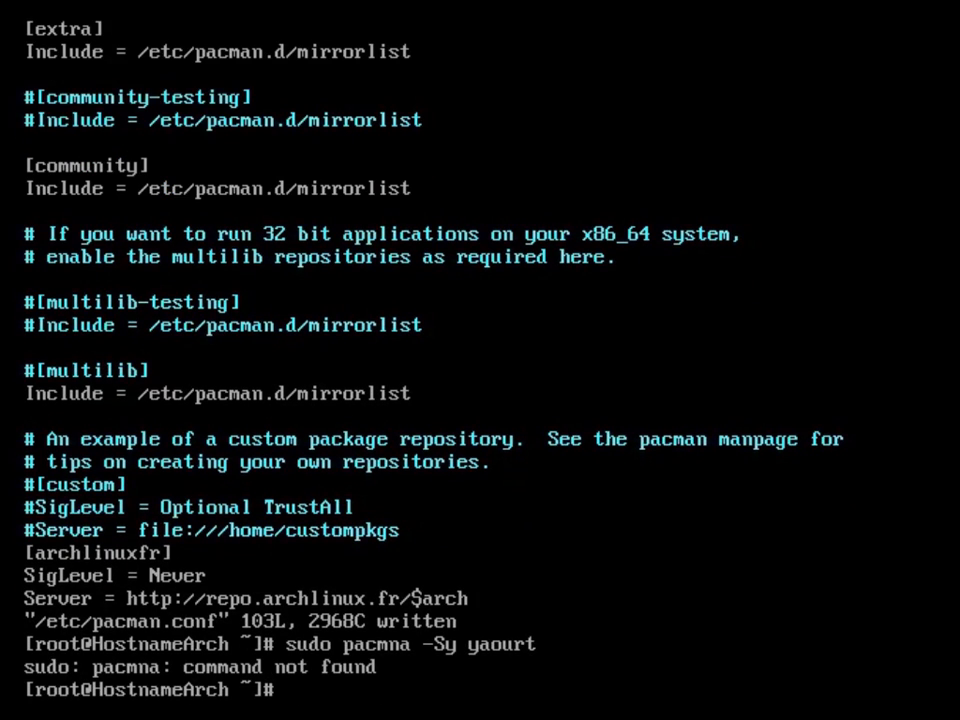
type("sudo pacmna -Sy yaourt")
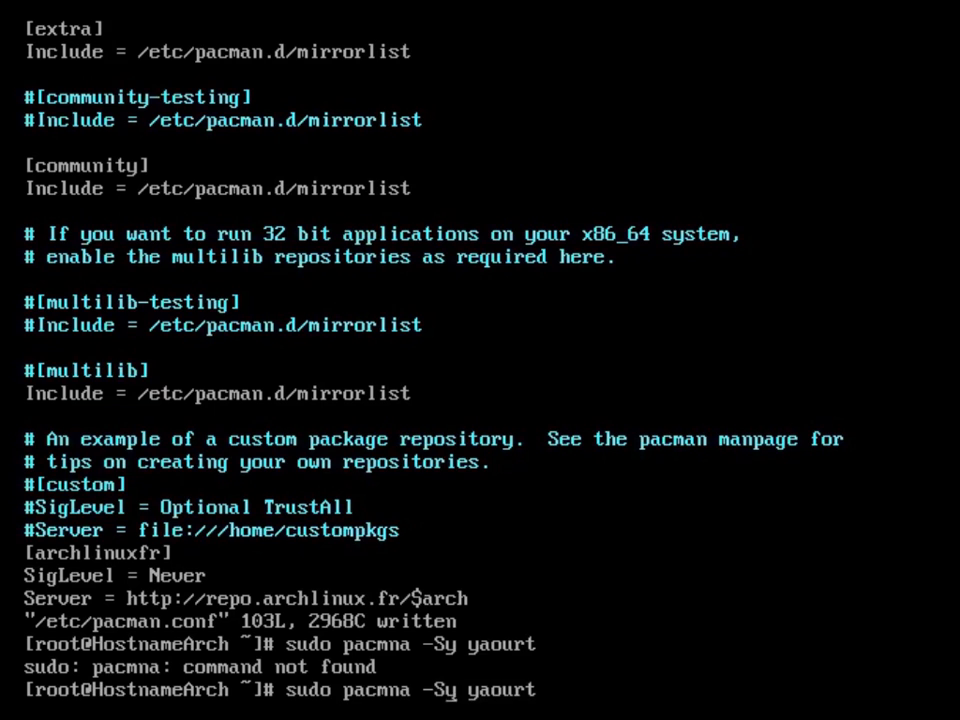
key("BackSpace")
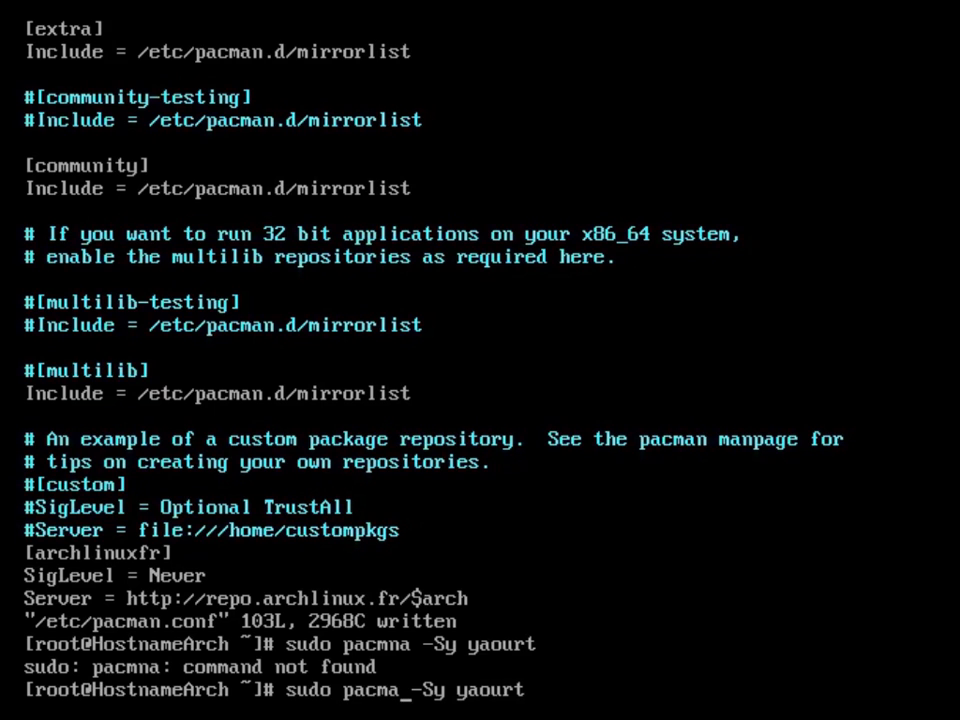
key("Return")
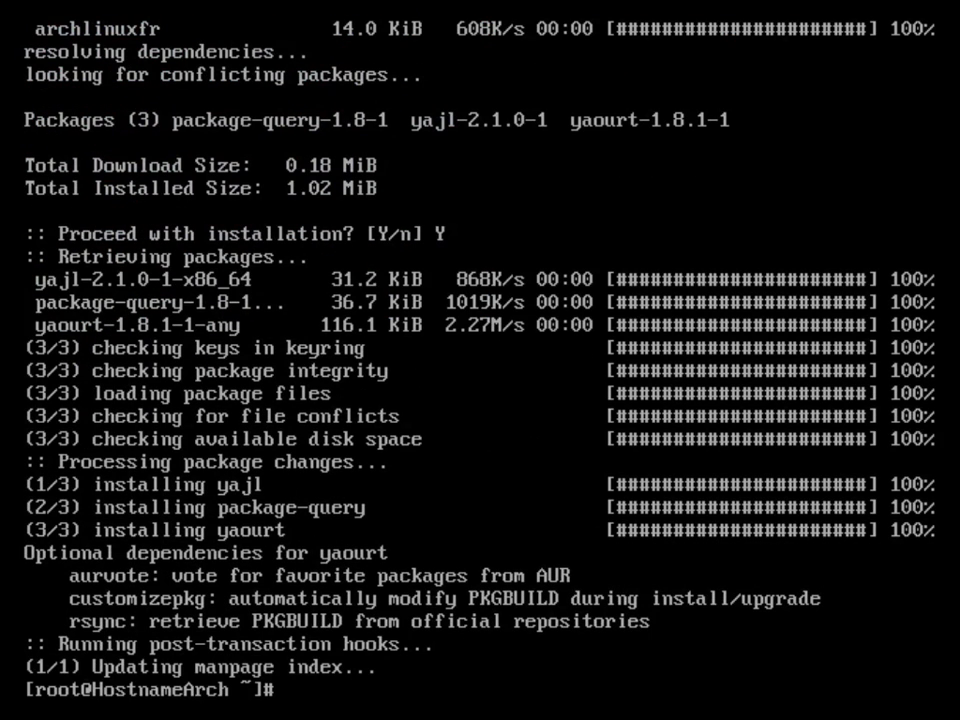
type("sudo pacm")
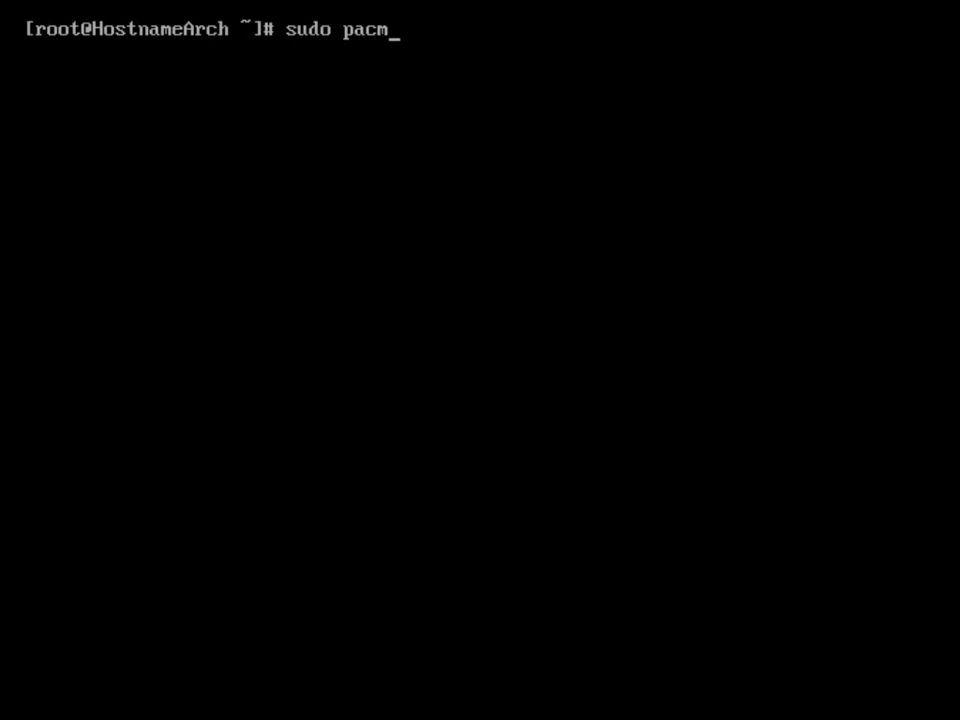
Step: Install xorg-server and xorg-server-utils via sudo pacman -S, selecting provider 1 (mesa-libgl)
type("an -S xo")
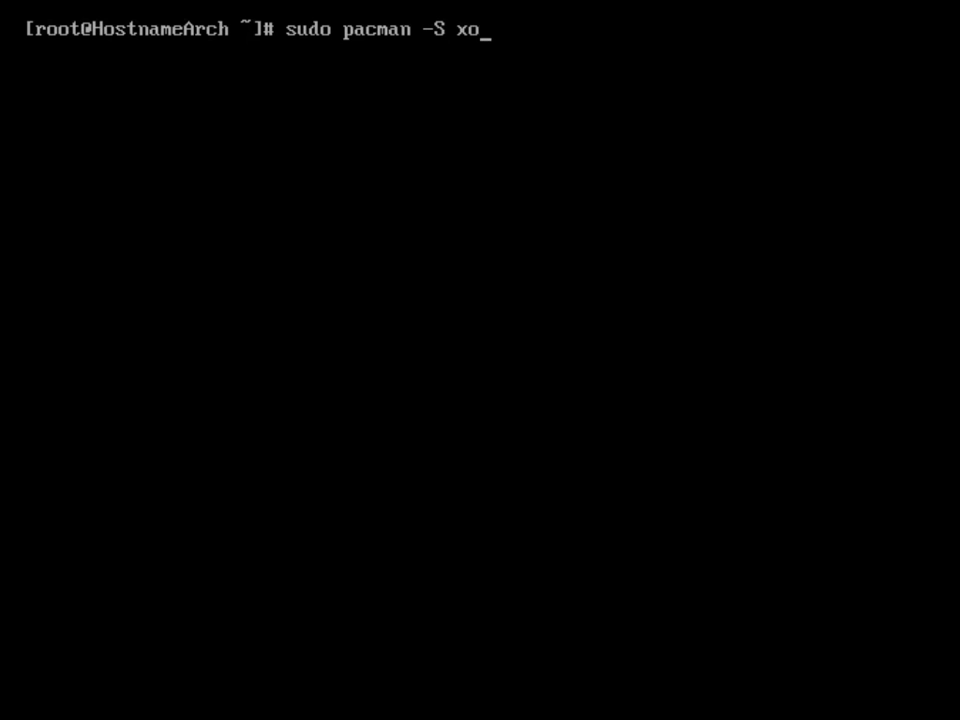
type("rg-server")
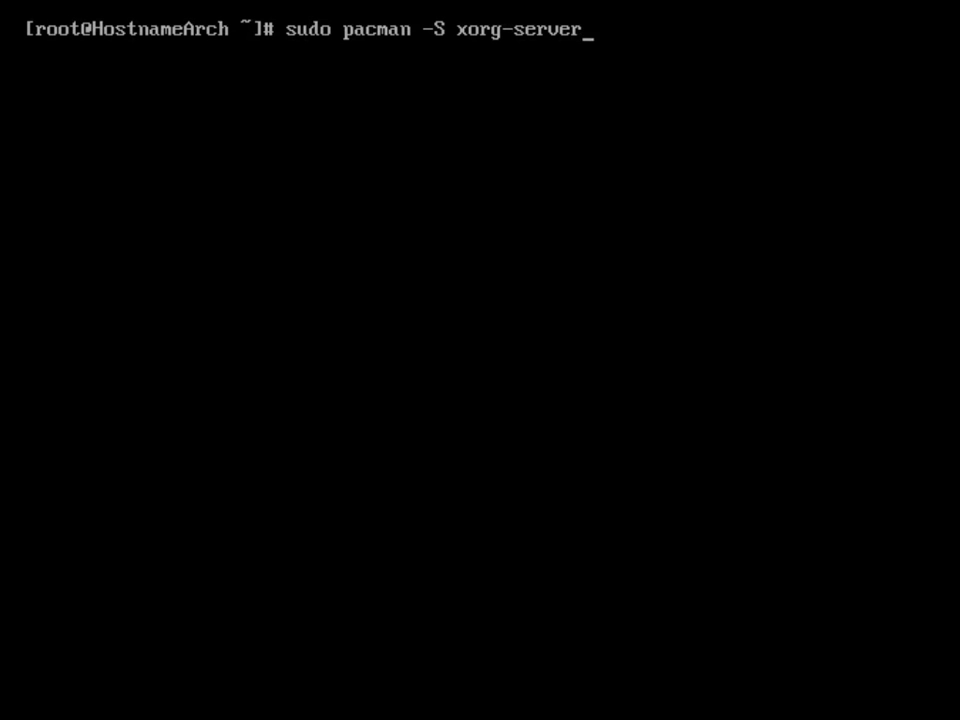
type("xorg-")
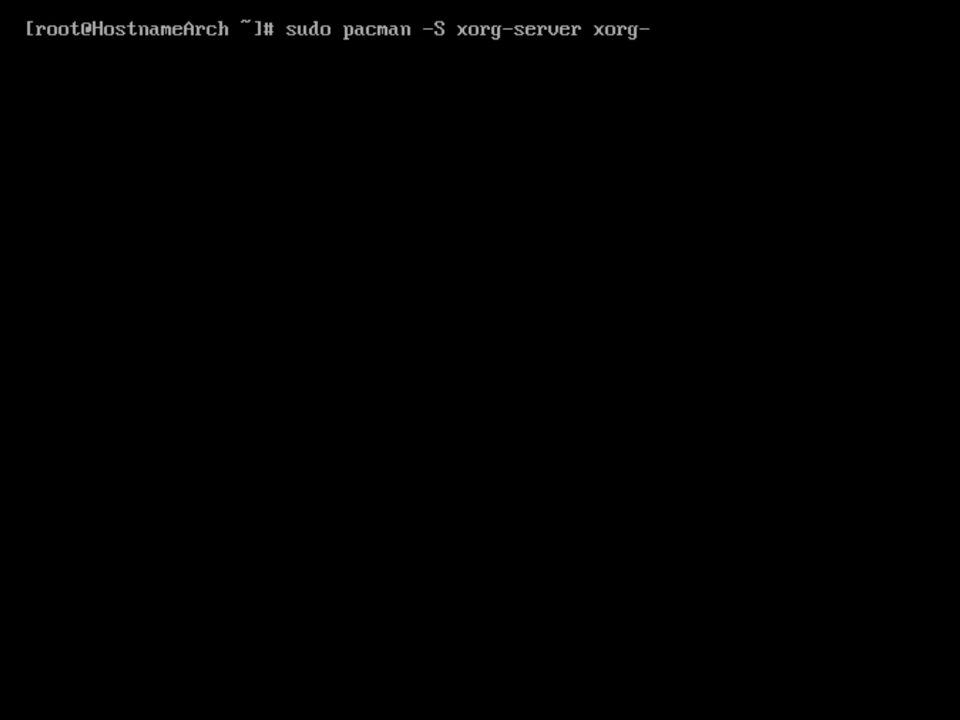
type("server-utils")
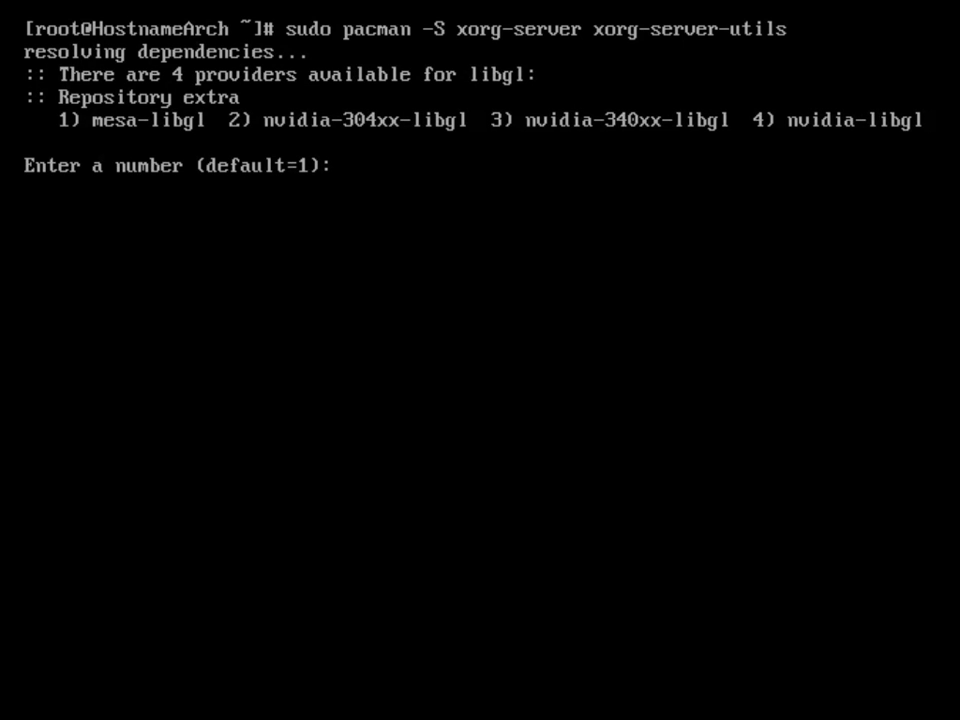
type("1")
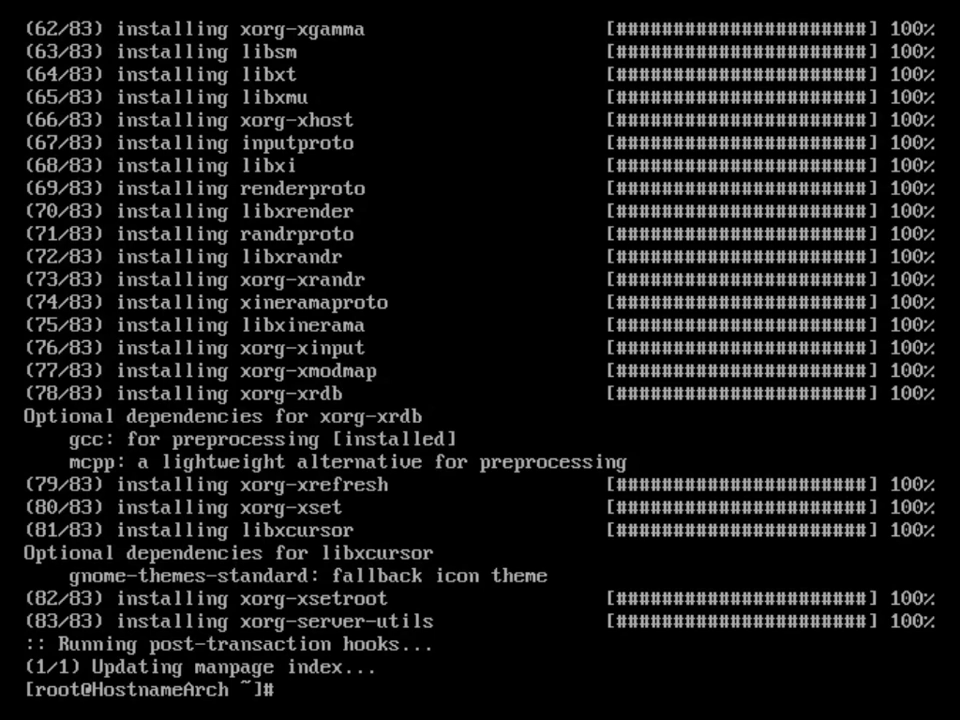
type("cle")
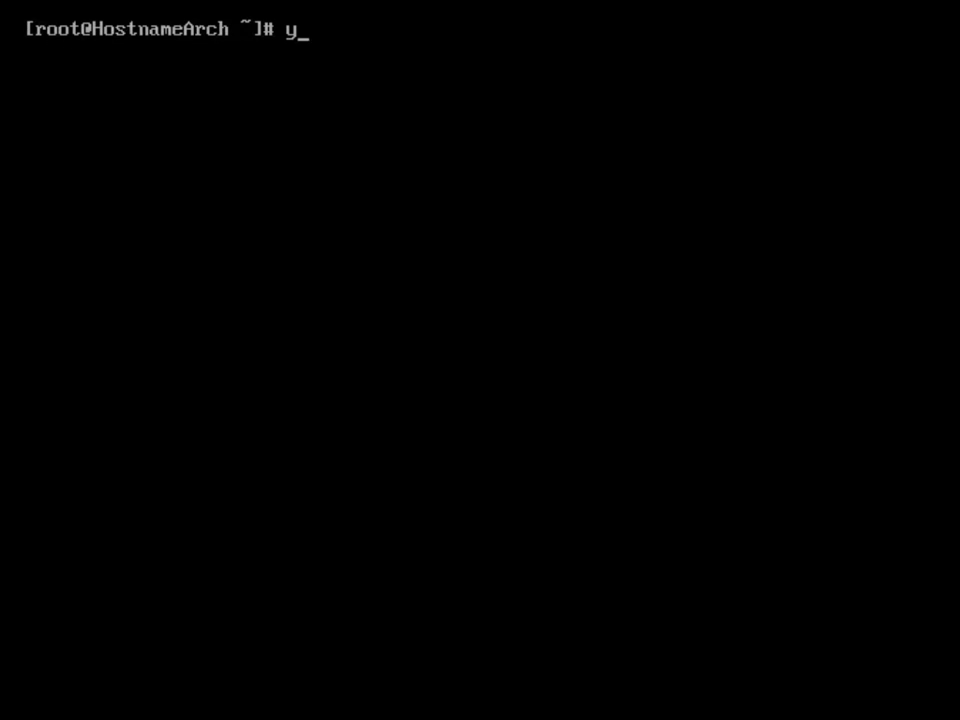
Step: Install screenfetch with yaourt -S and run it to show Arch system information
type("aourt")
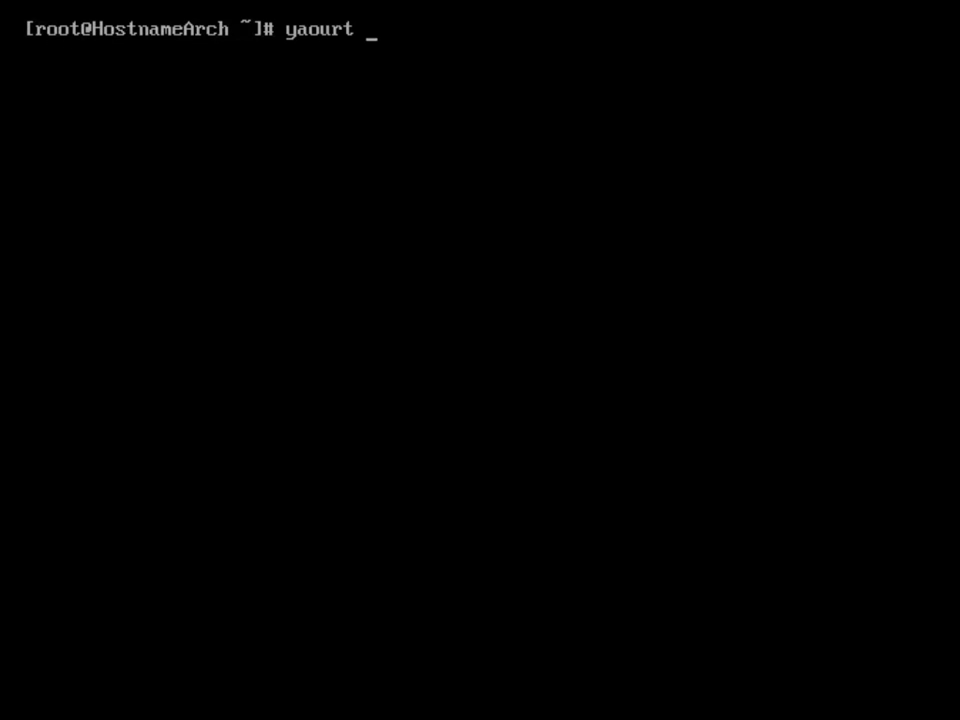
type("-S")
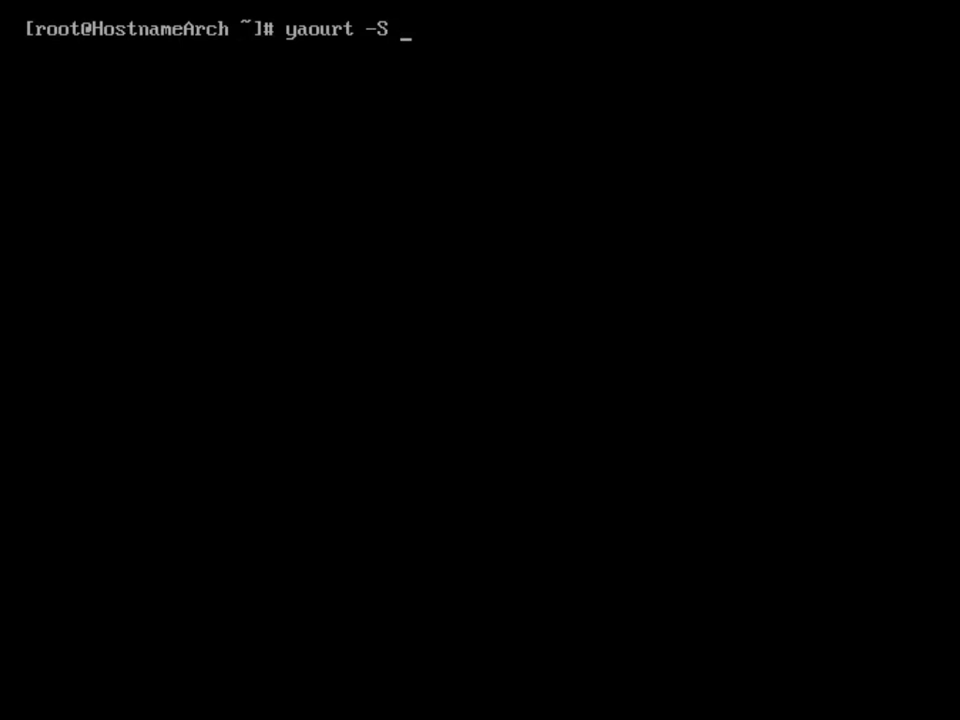
type("screenfetc")
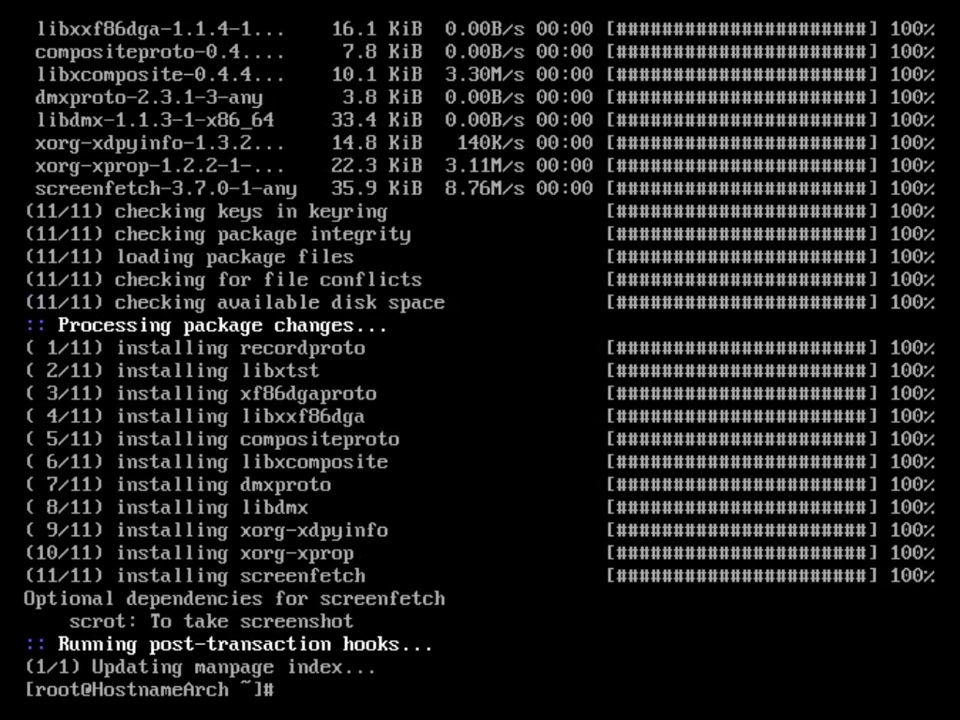
type("screenfetch")
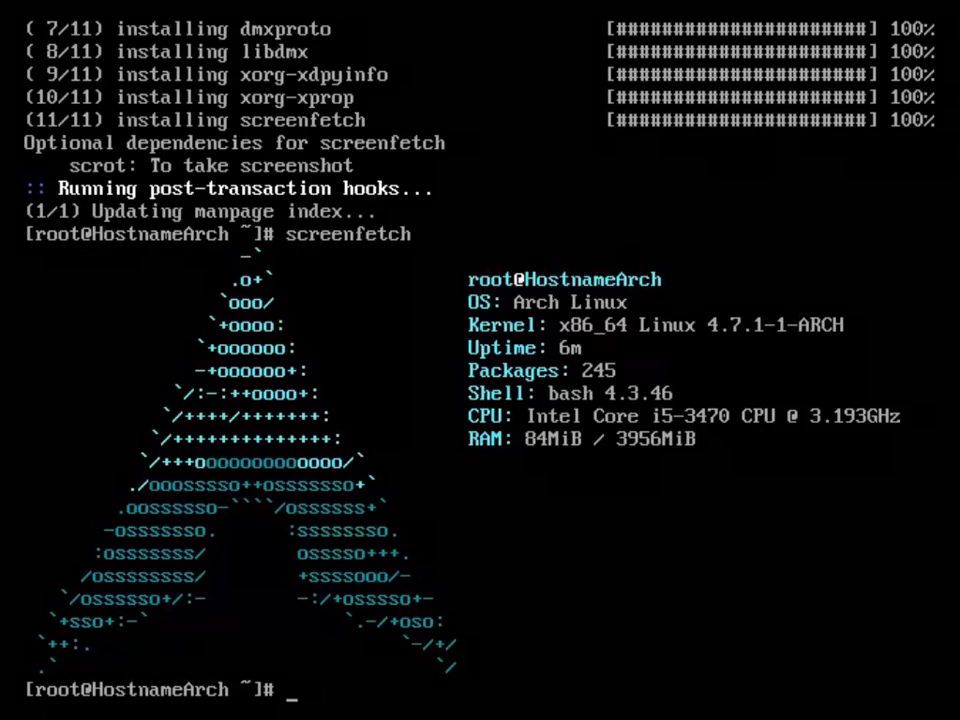